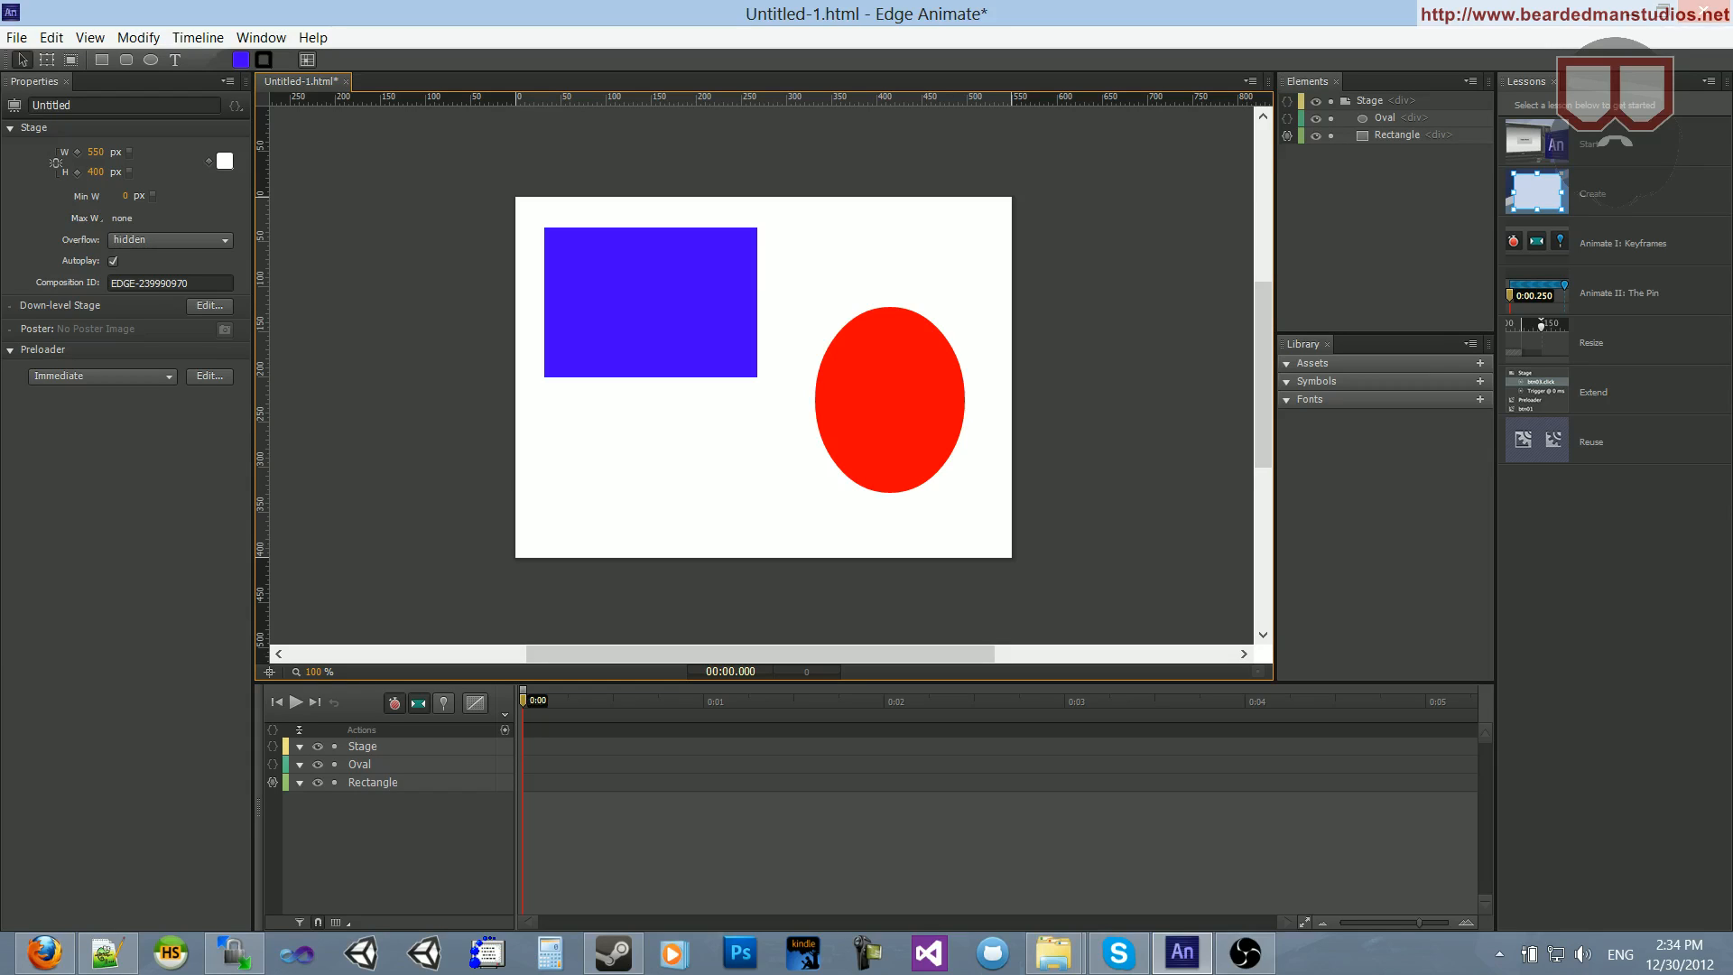
- Select the blue rectangle and the red oval, then deselect to view stage settings
click(650, 304)
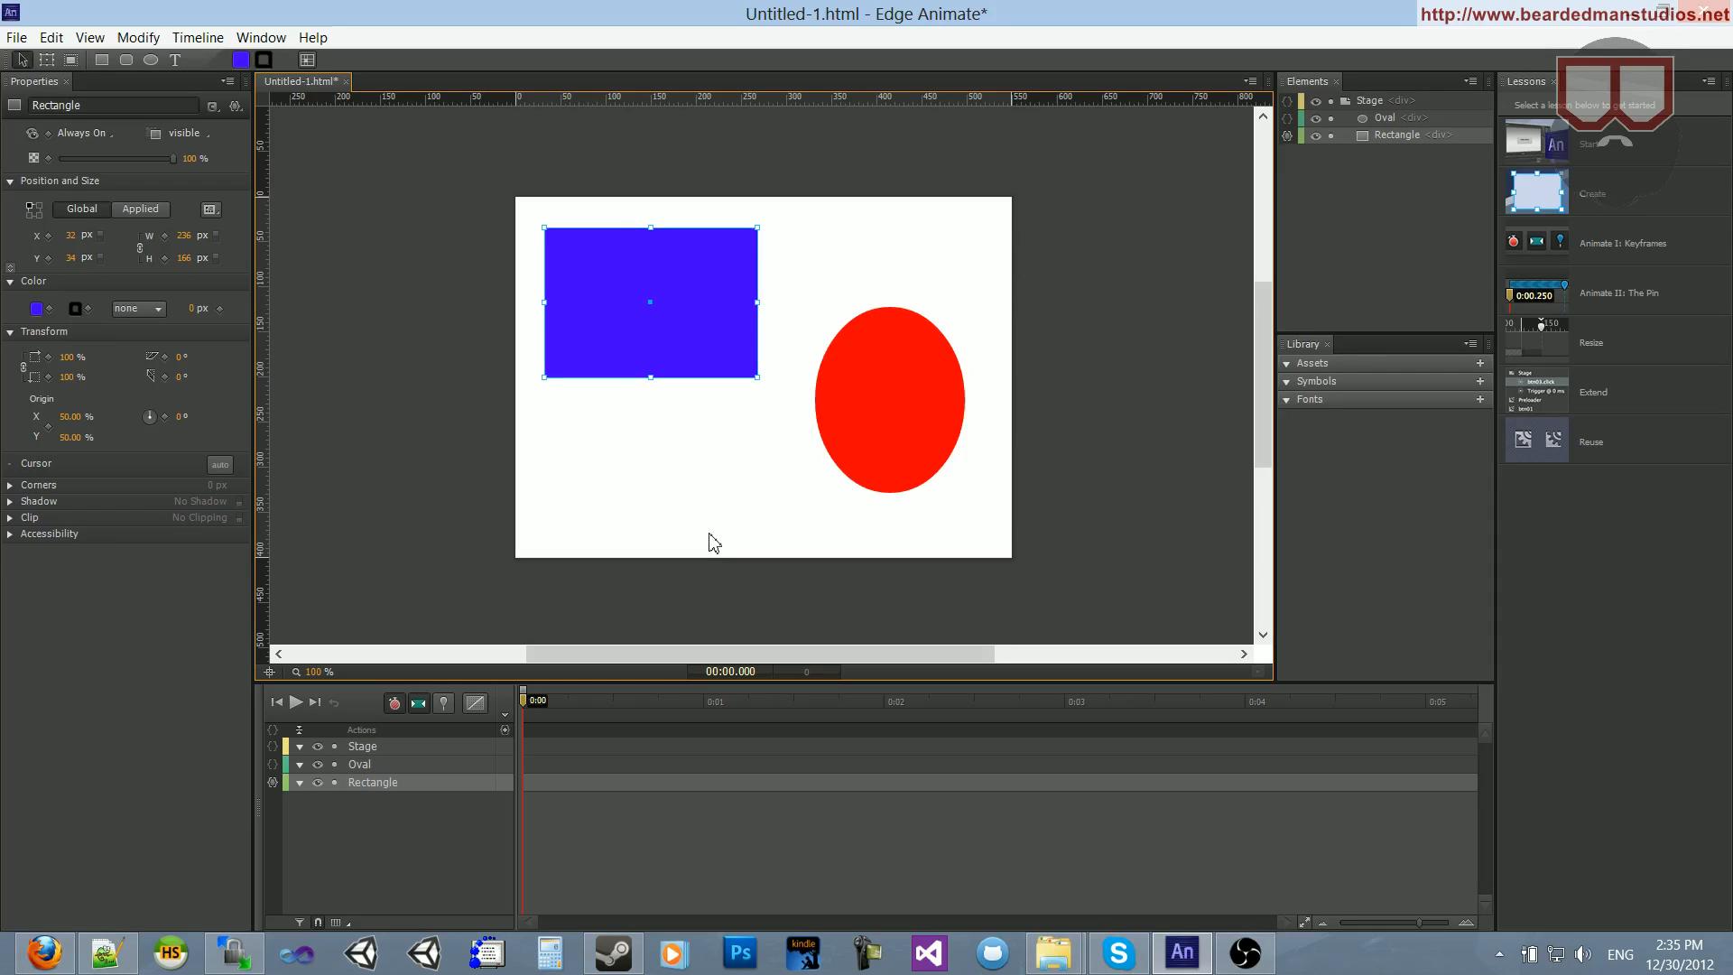
click(890, 398)
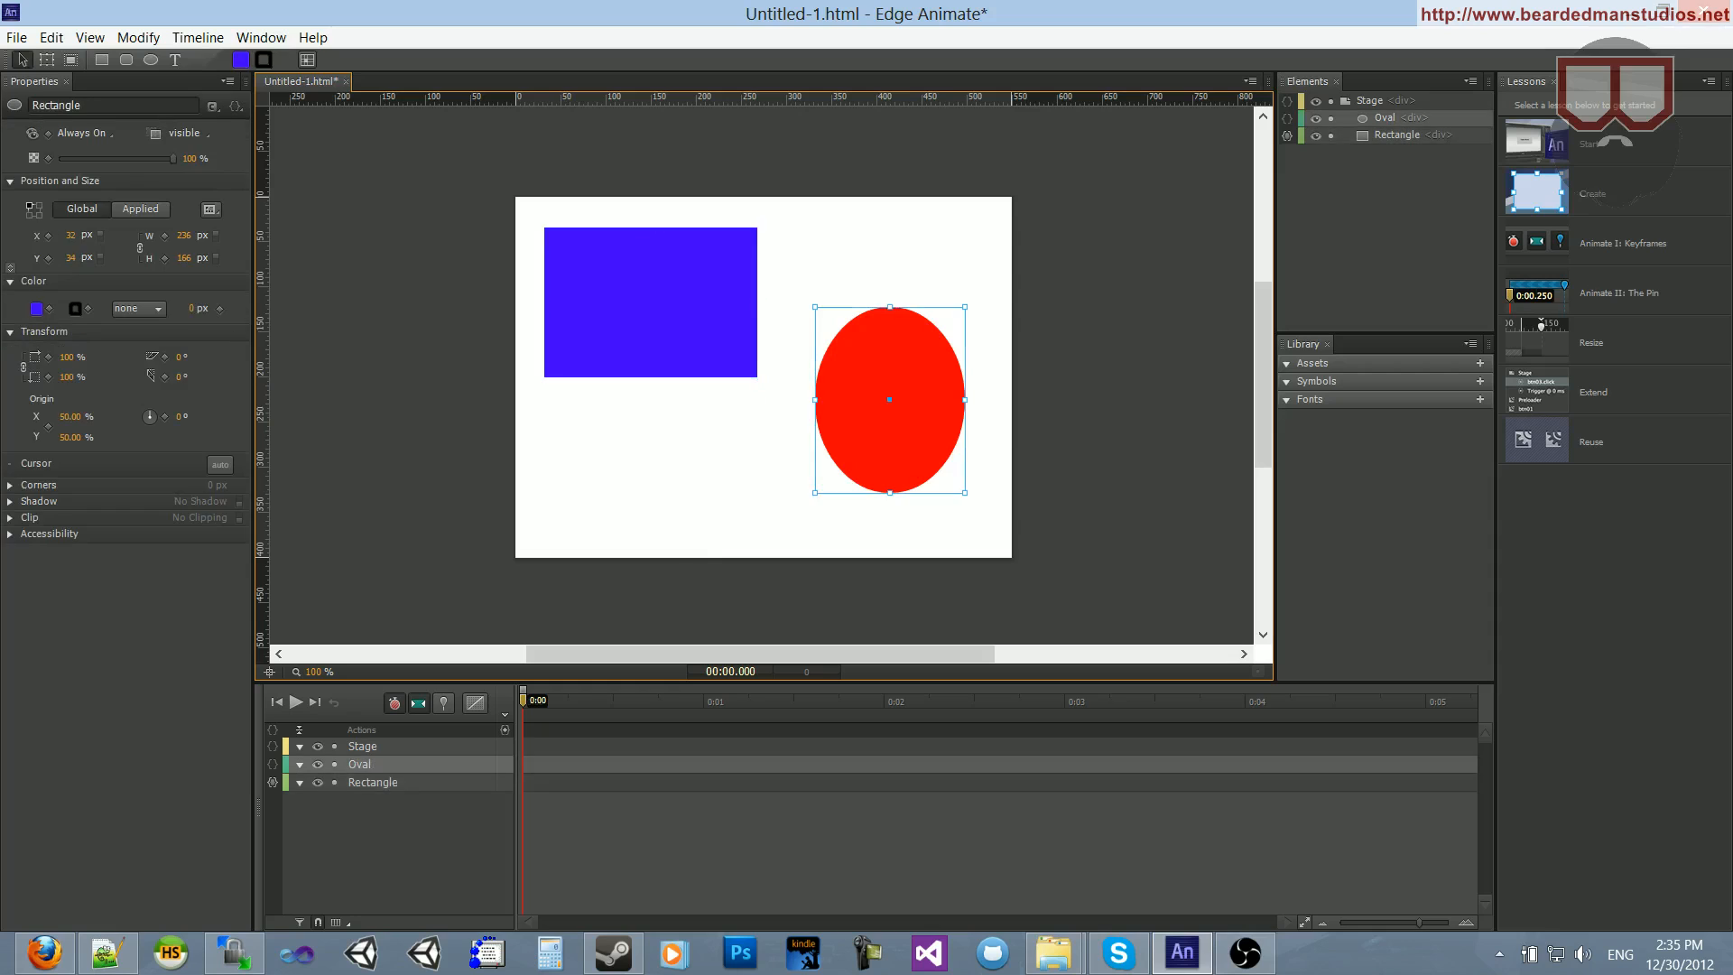
click(649, 301)
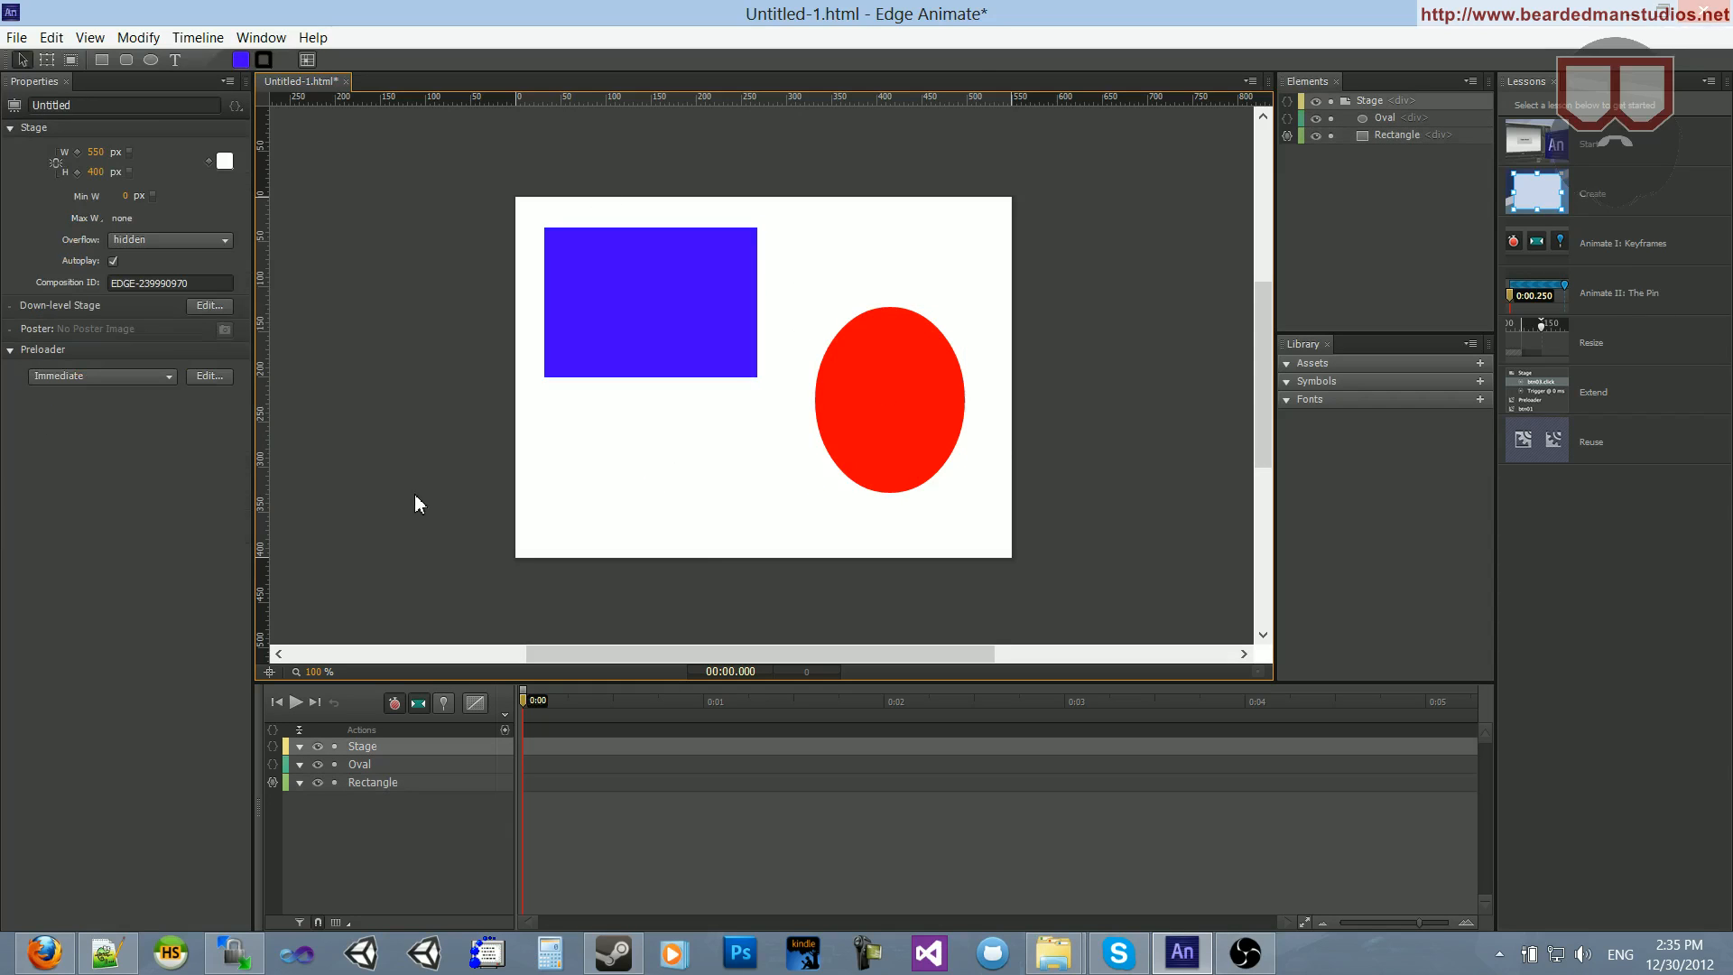
mouse_move(443, 496)
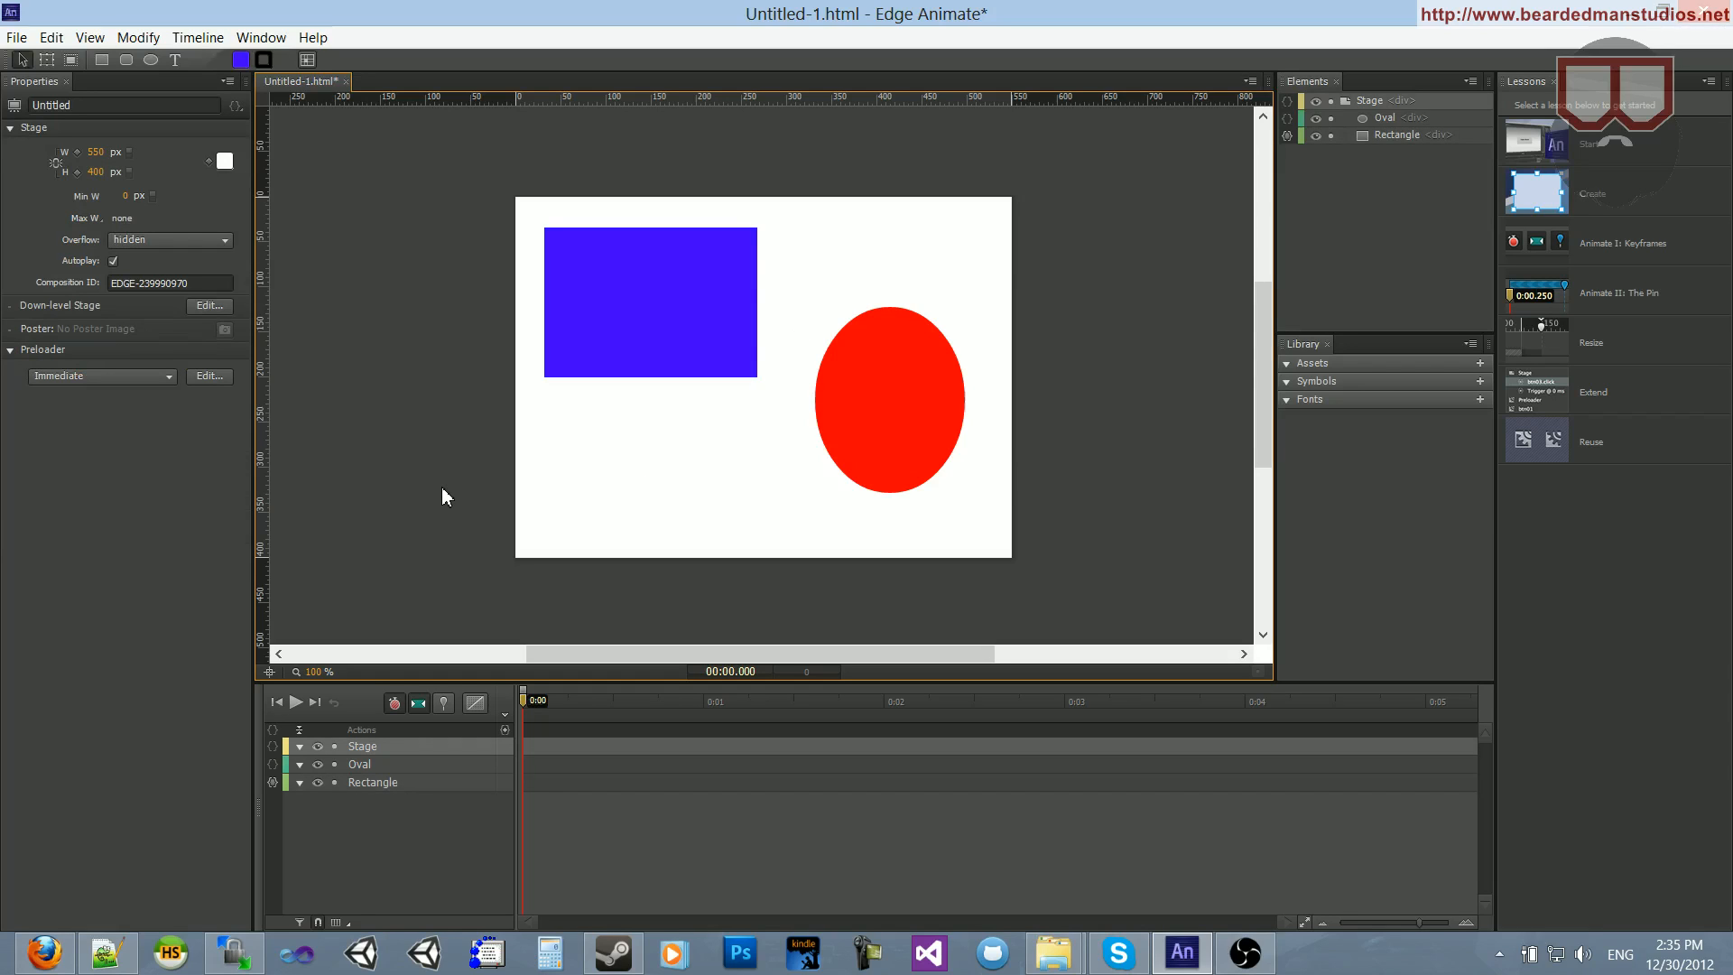
mouse_move(137, 37)
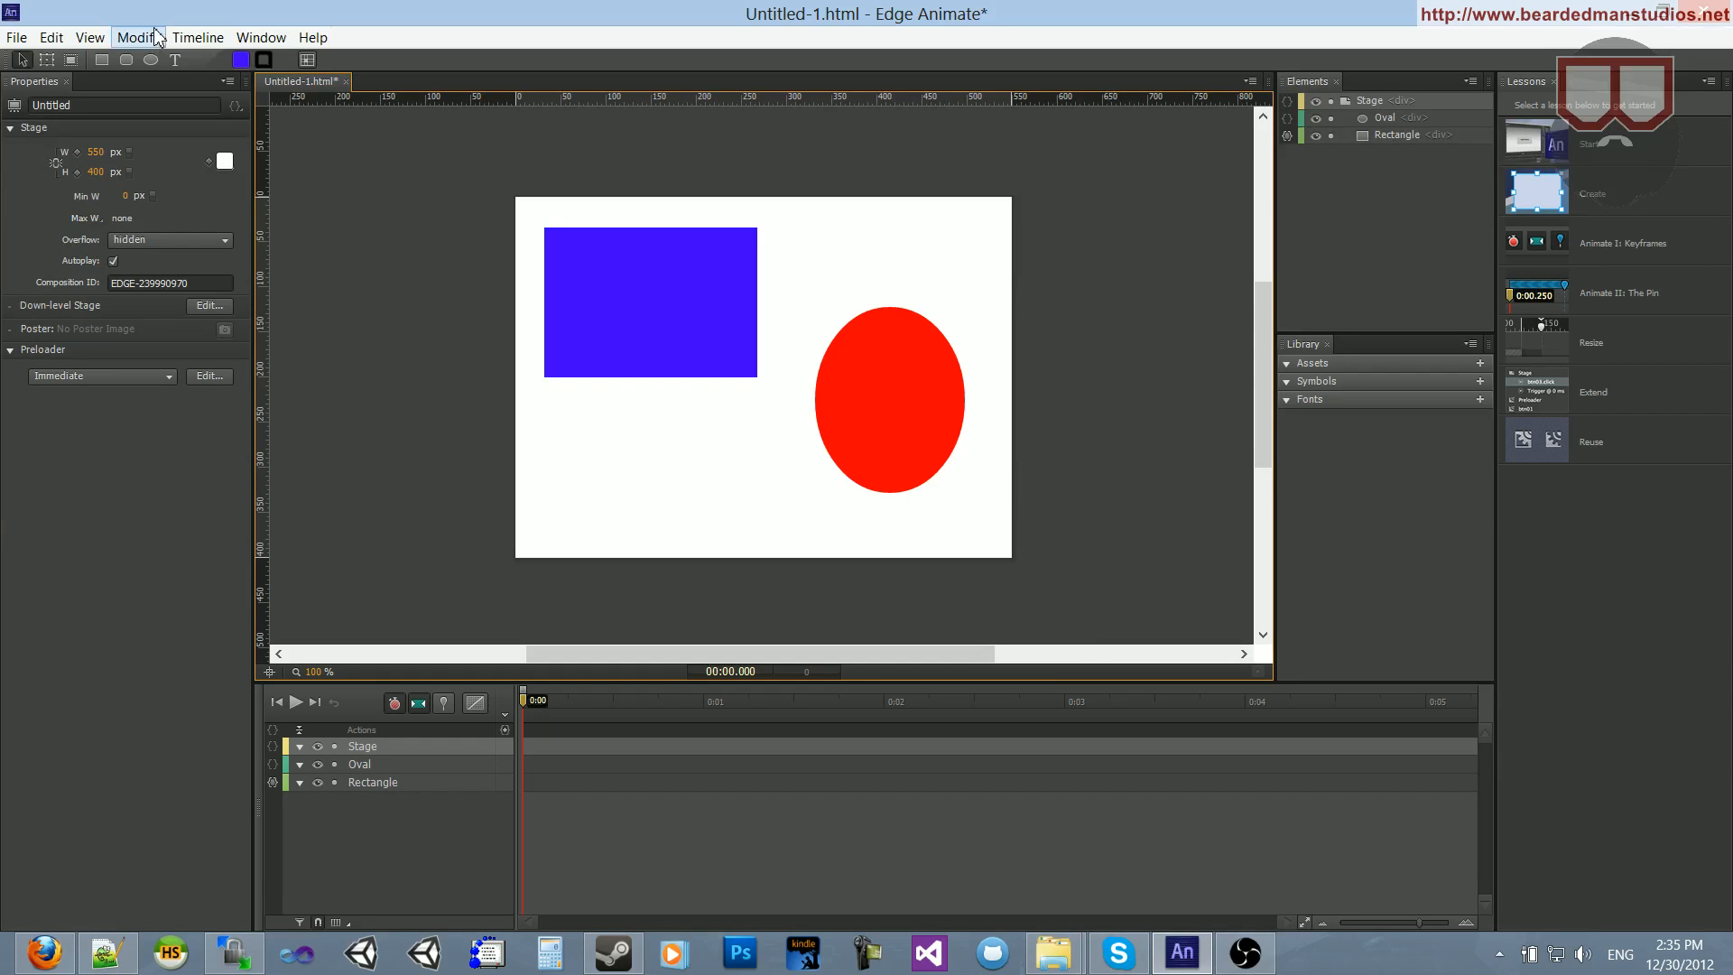
- Browse the View, Edit and Timeline menus, then open Window > Code
click(89, 36)
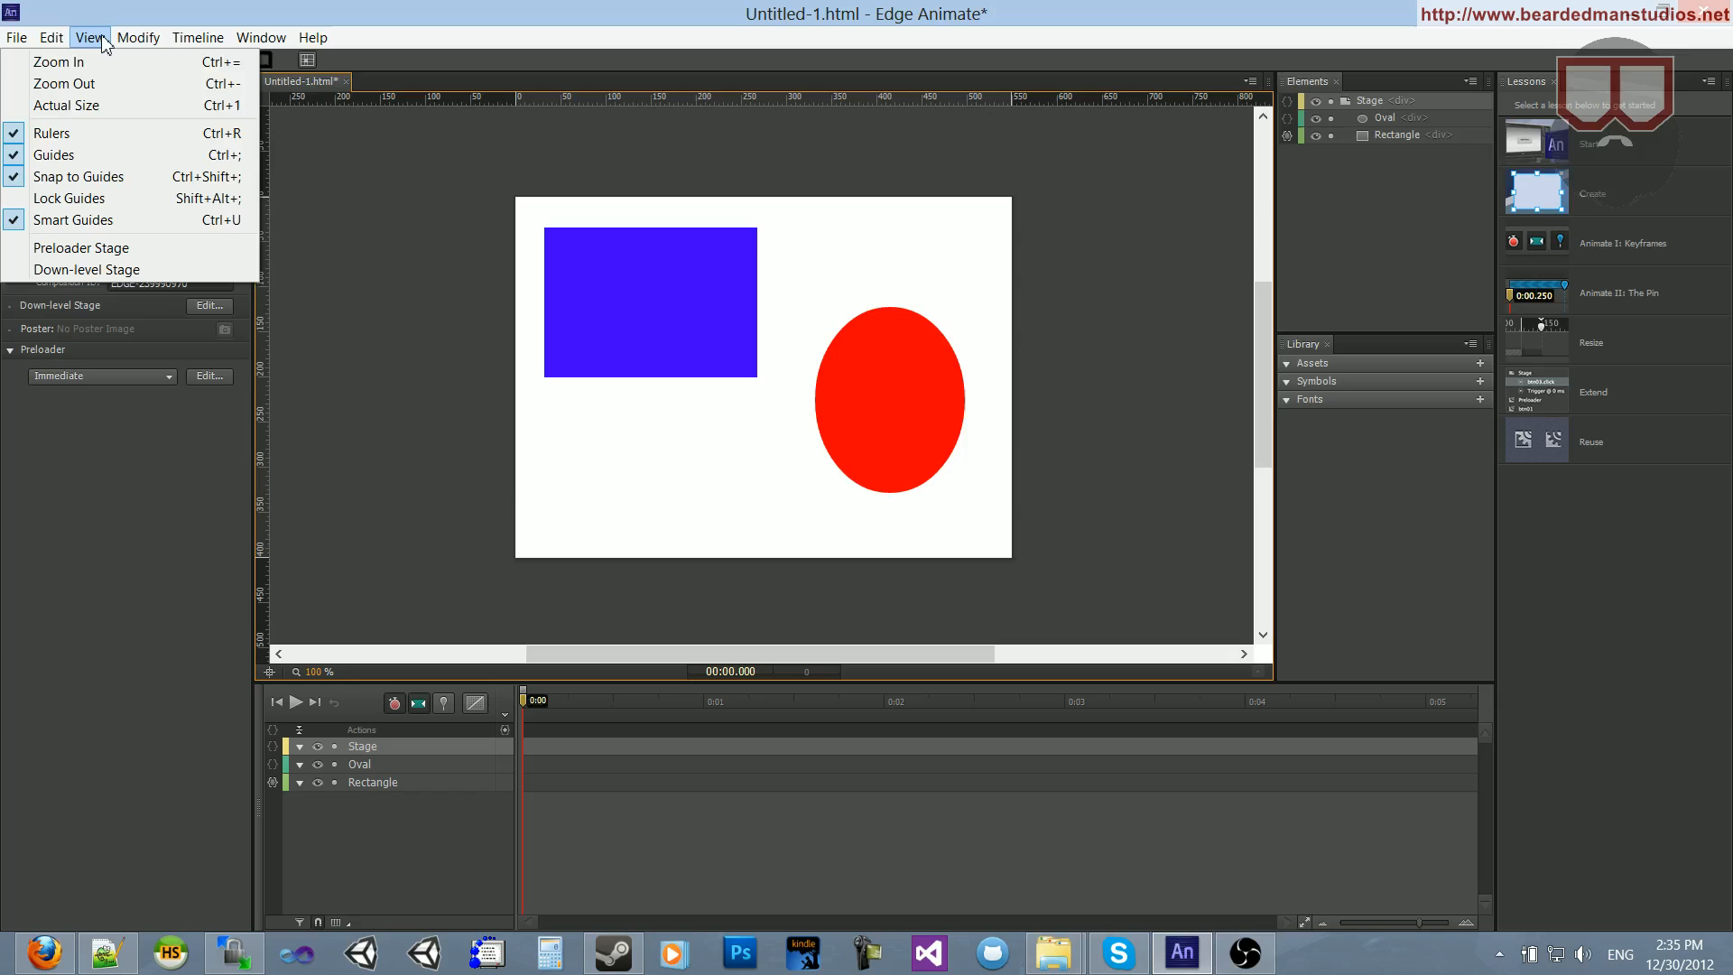
click(51, 36)
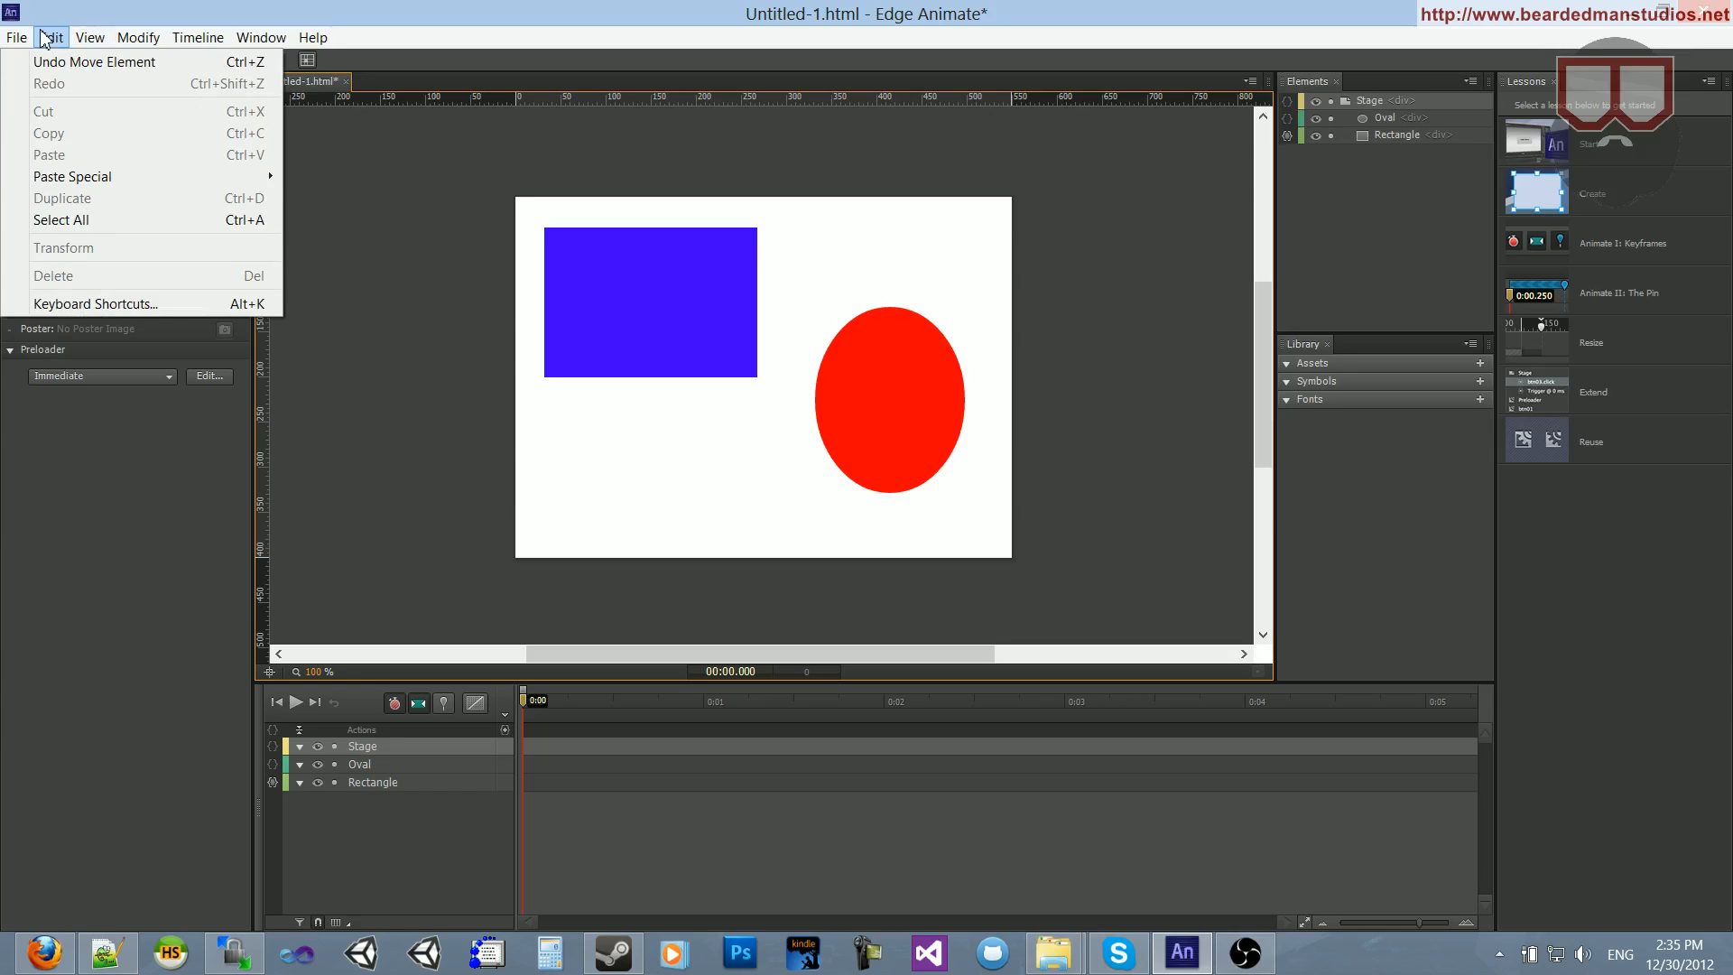
click(197, 36)
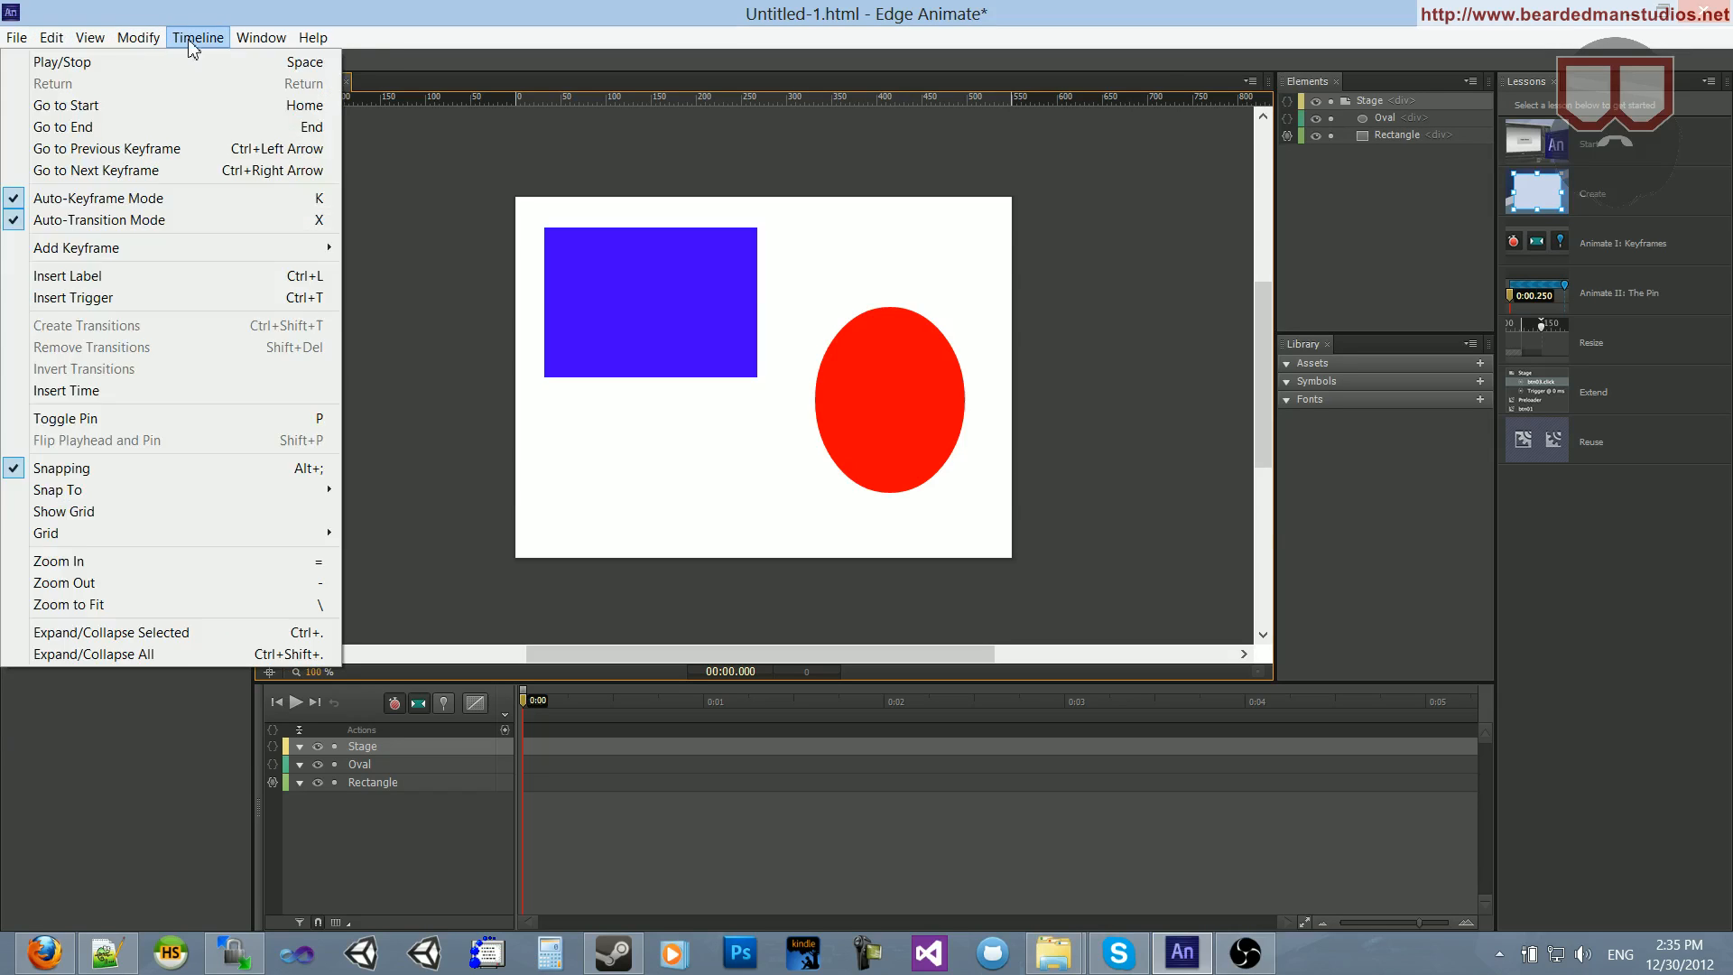
click(261, 37)
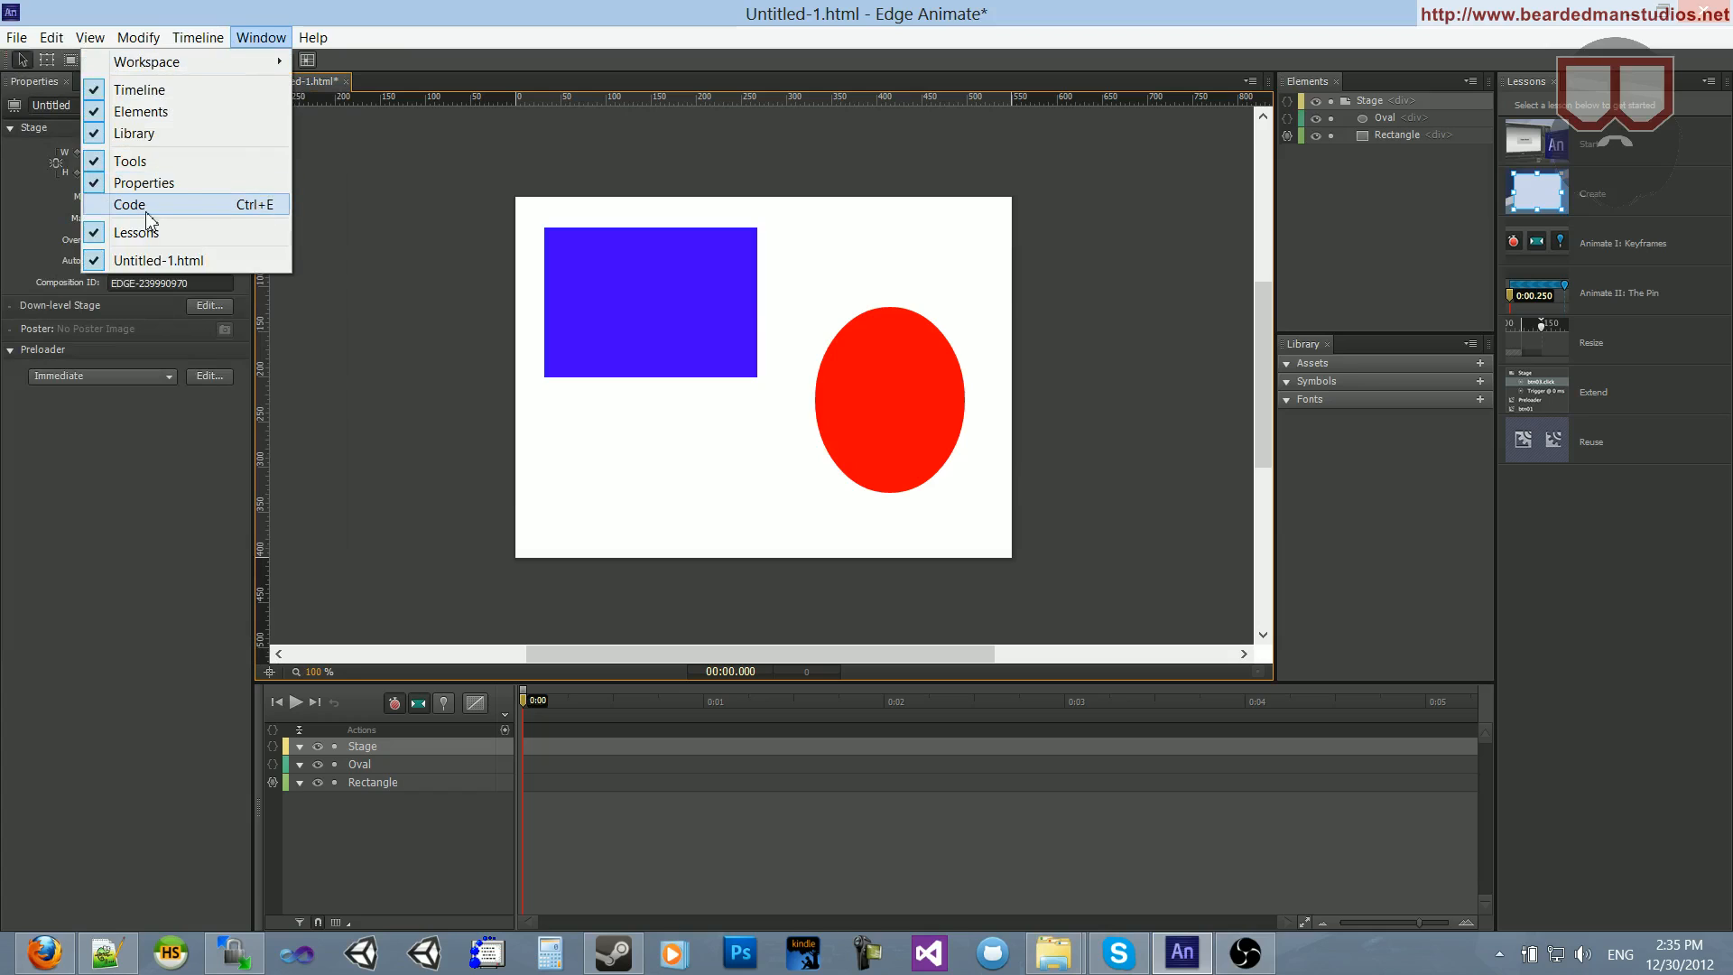
click(129, 205)
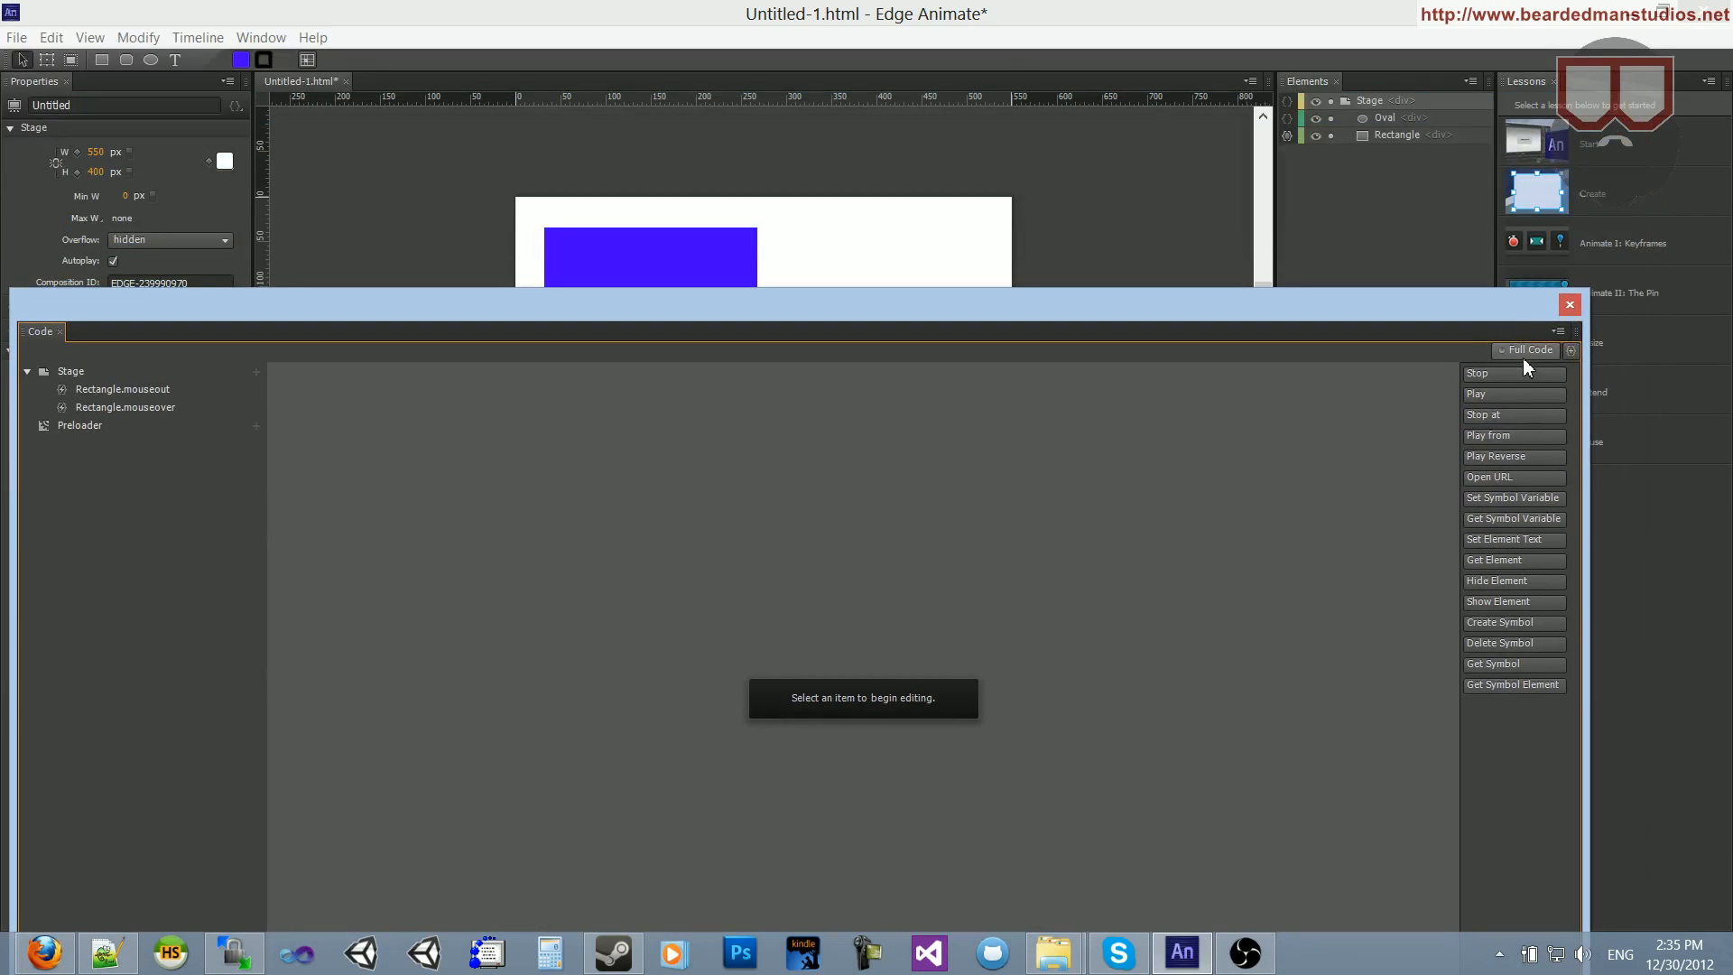
- Switch to Full Code and begin a comment header above the composition code
click(1528, 349)
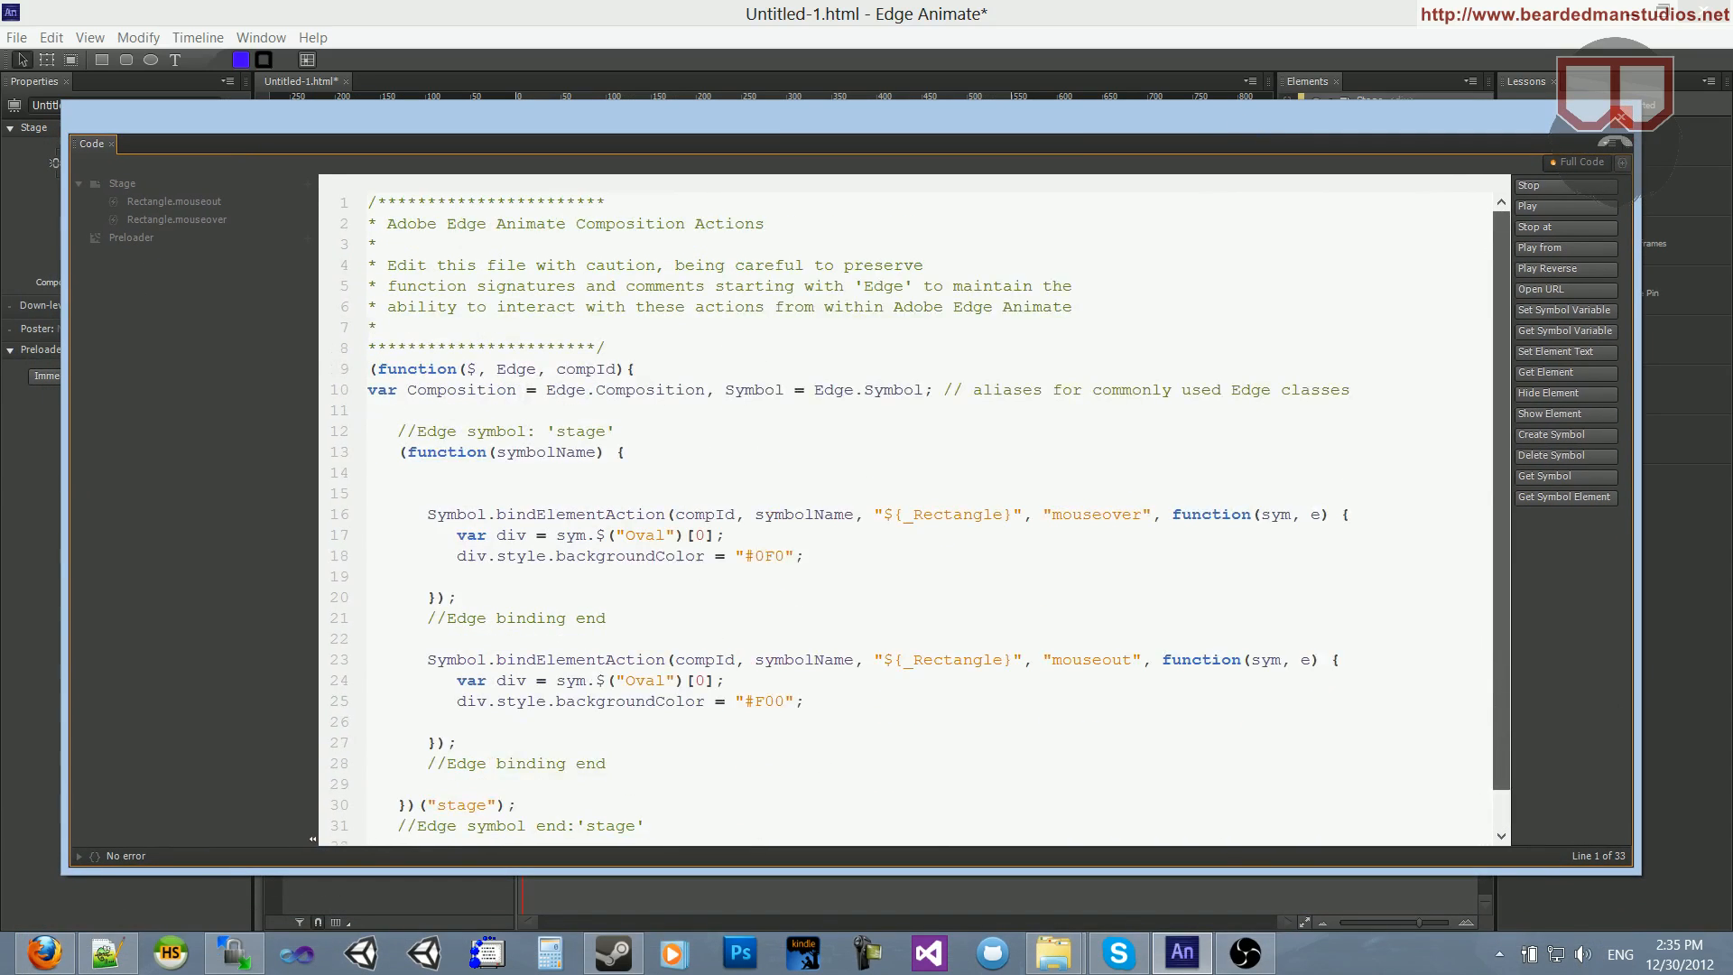
key(ctrl+a)
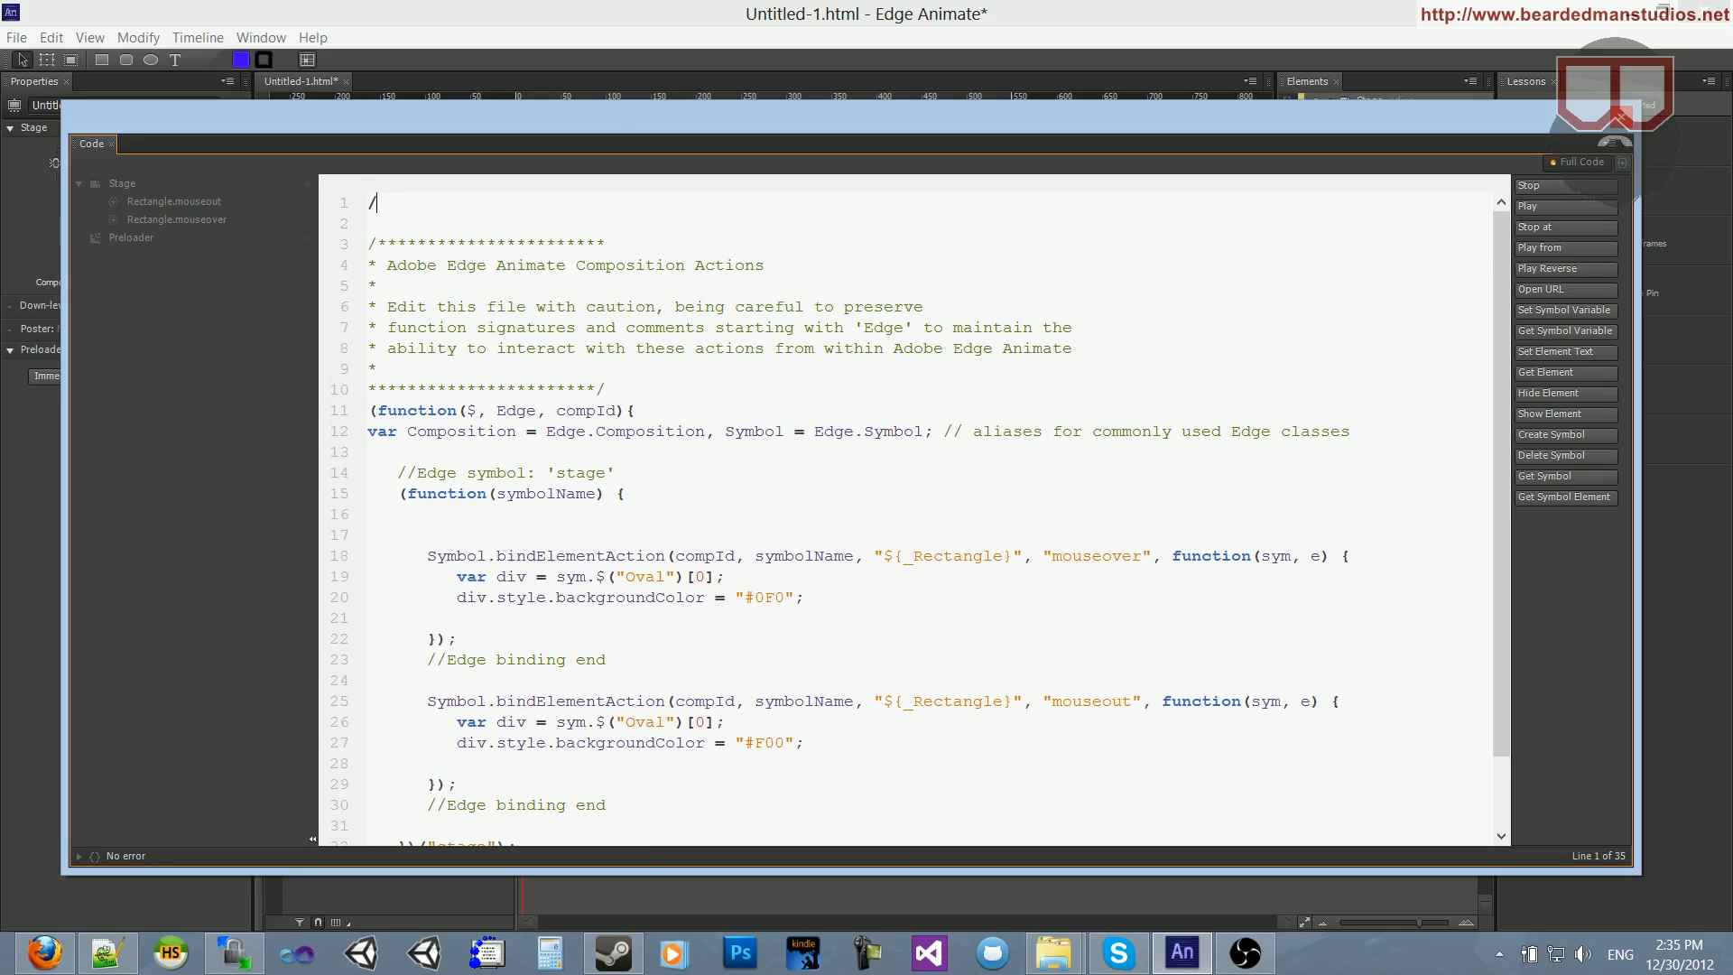
text(*)
text(My Custom Glo)
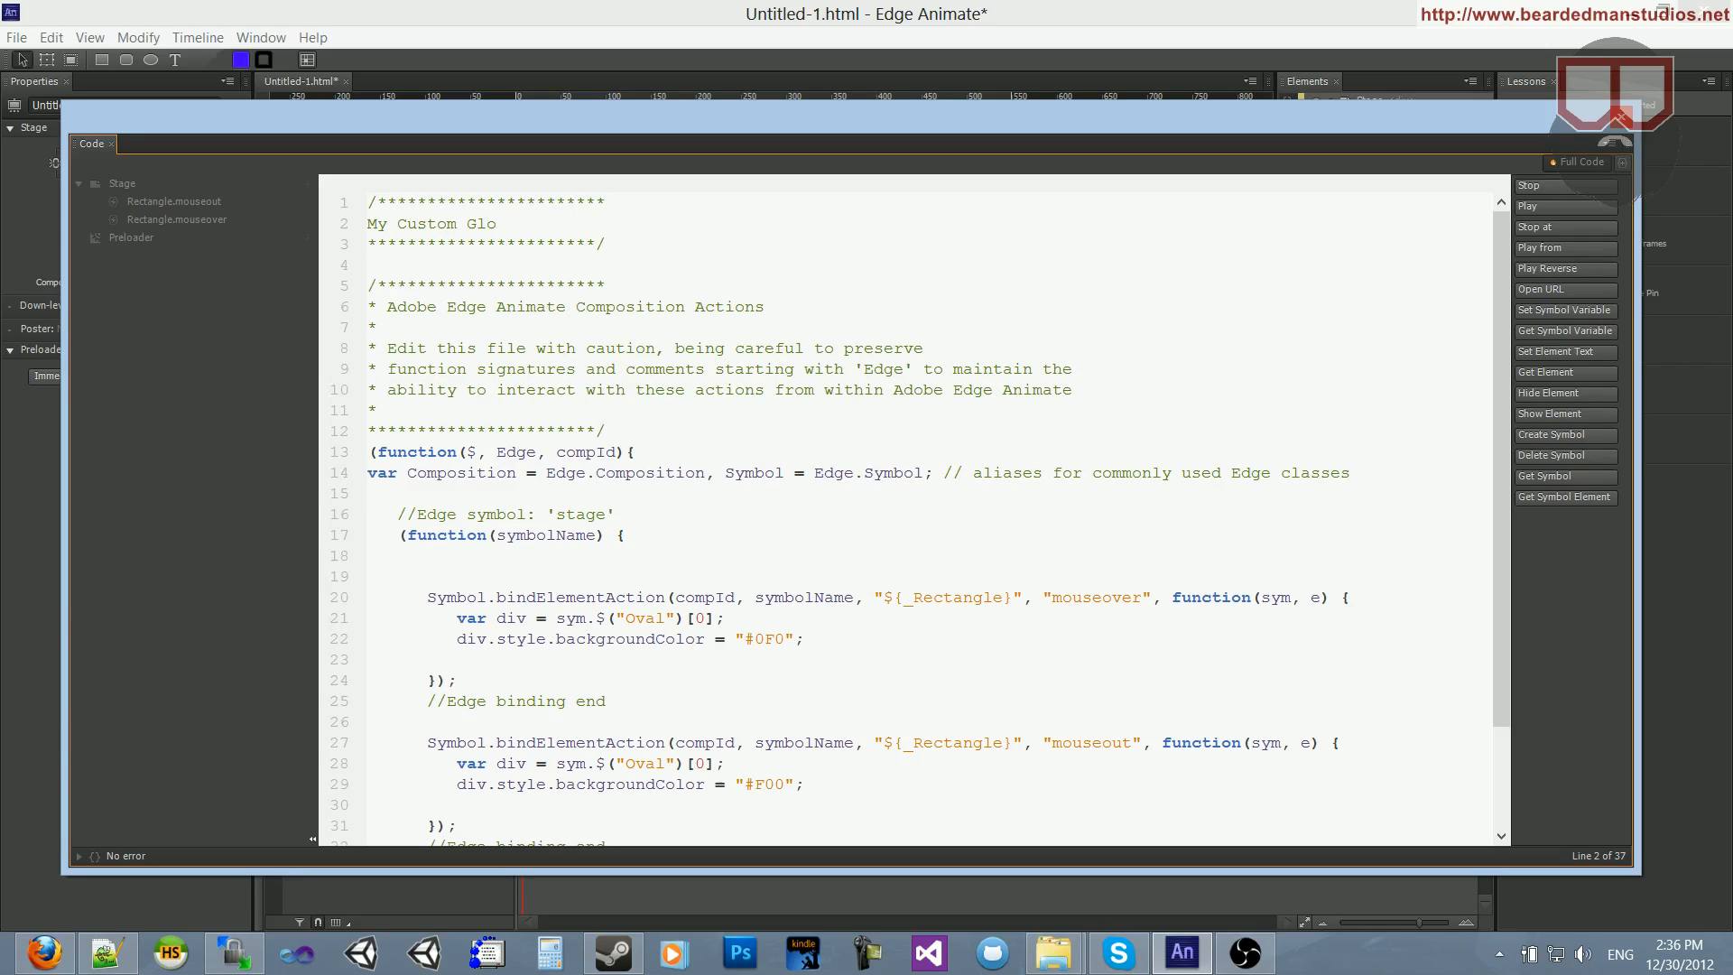
- Finish the 'My Custom Global code here' header and declare function ChangeColor(name, color)
text(bal code here)
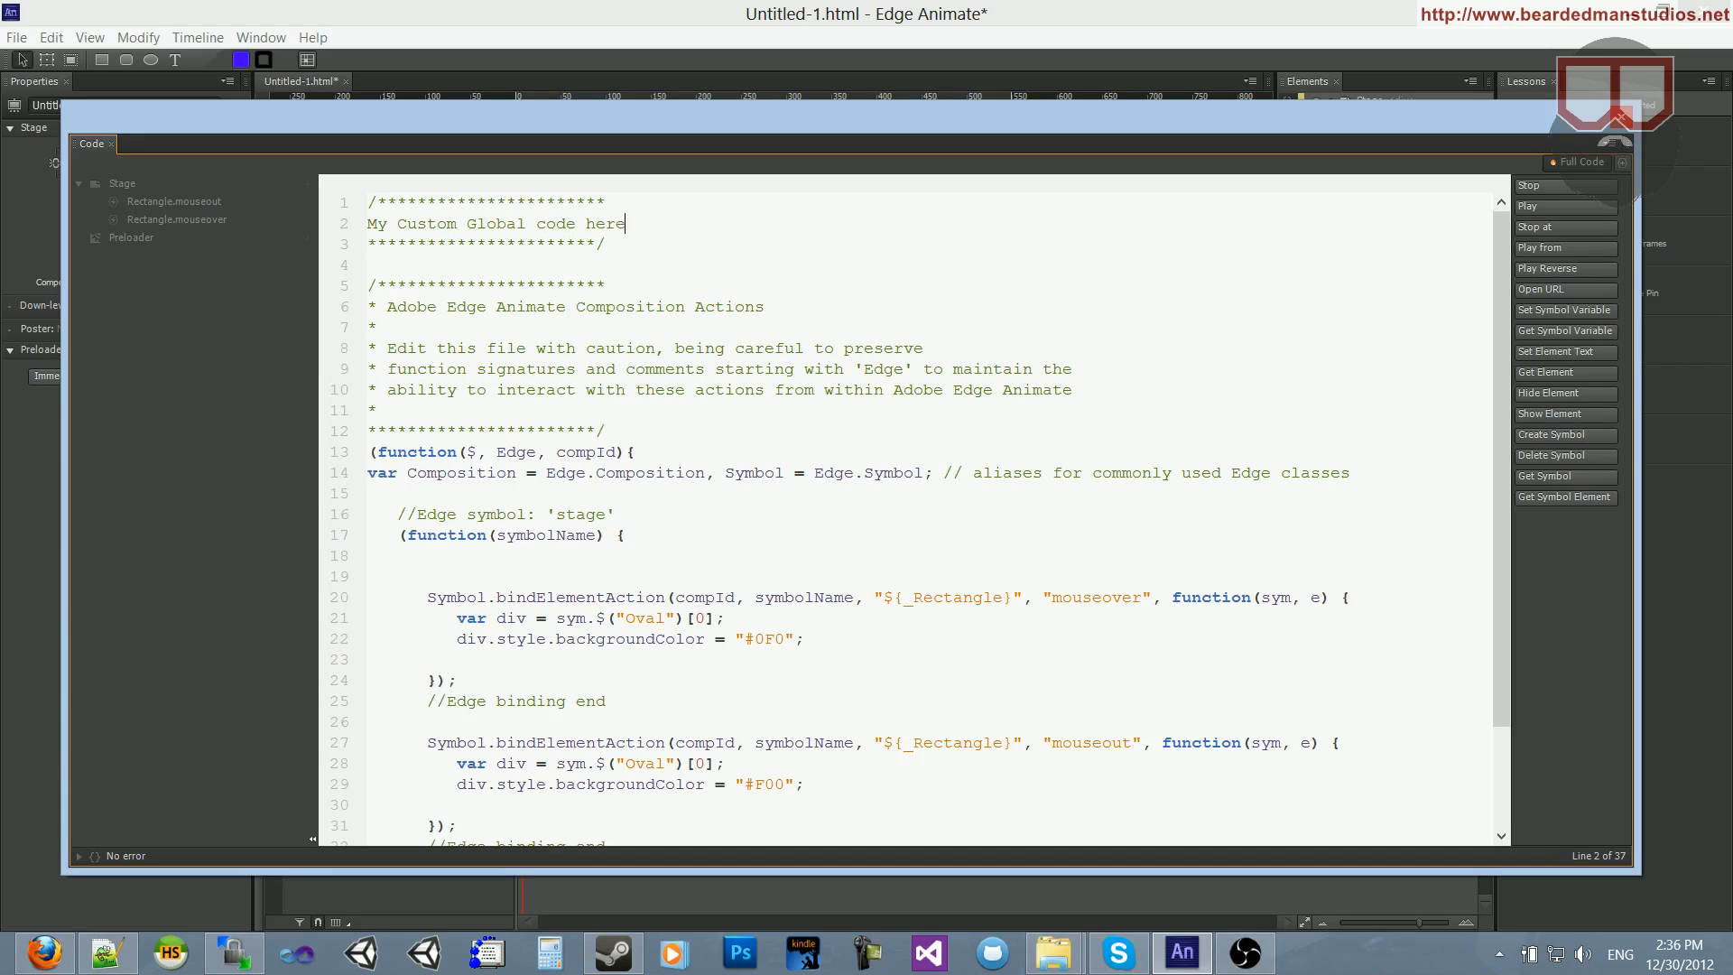
key(enter)
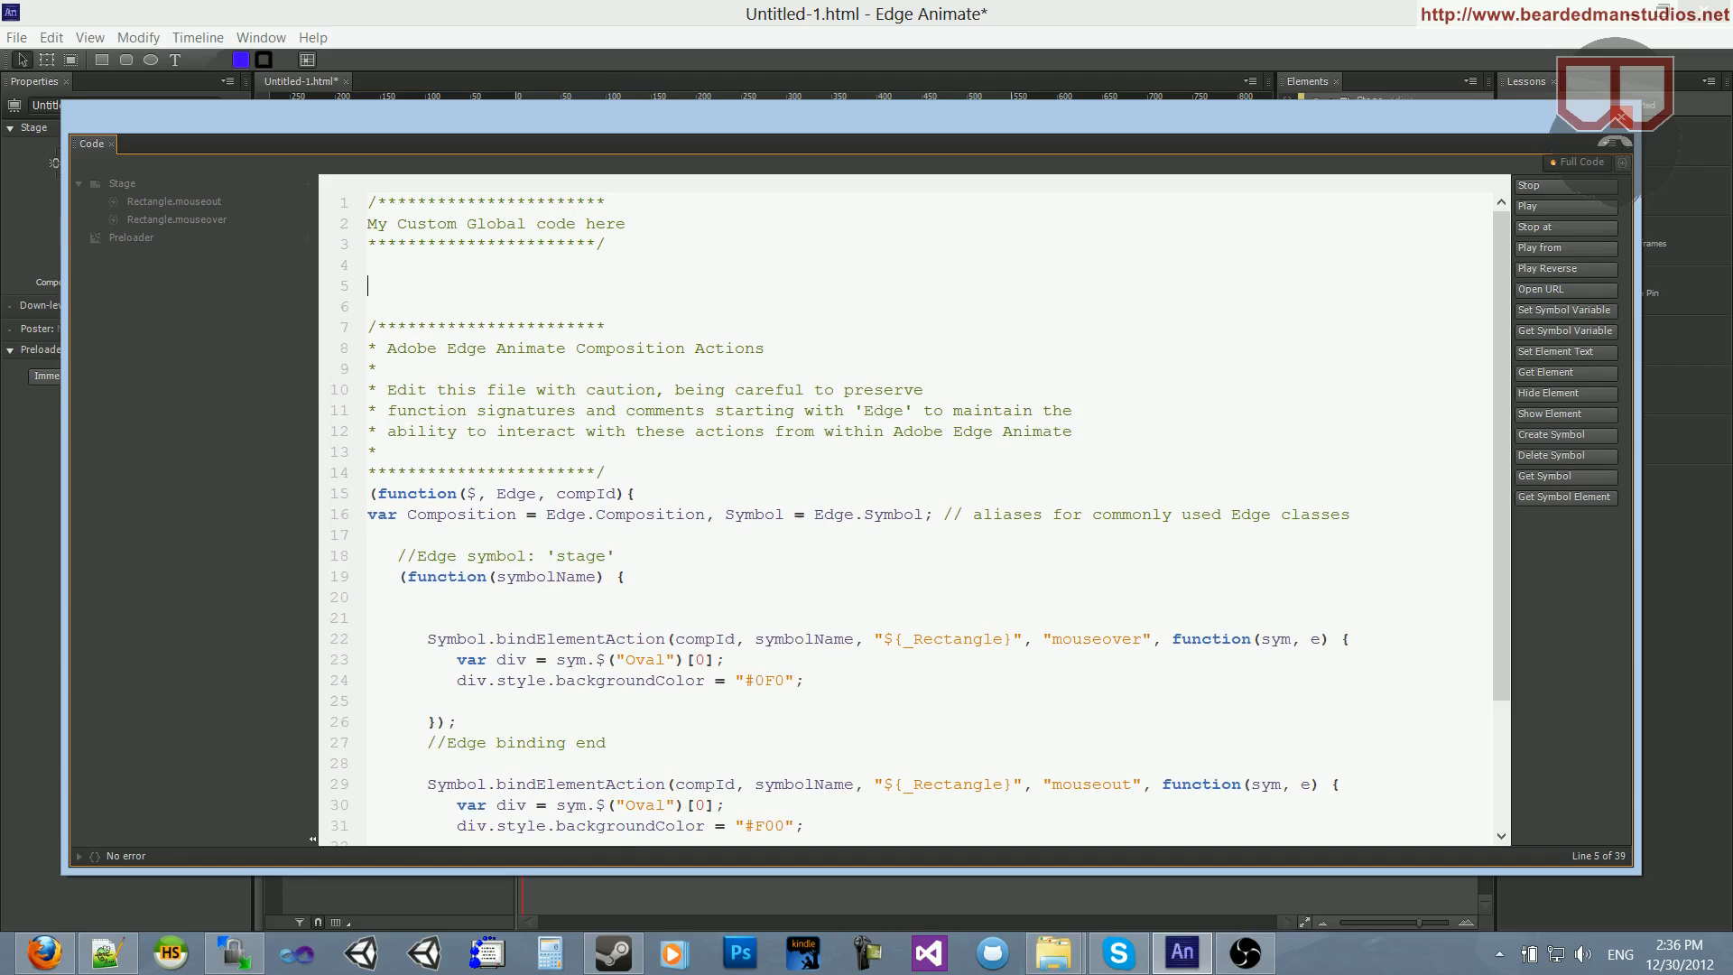
text(function)
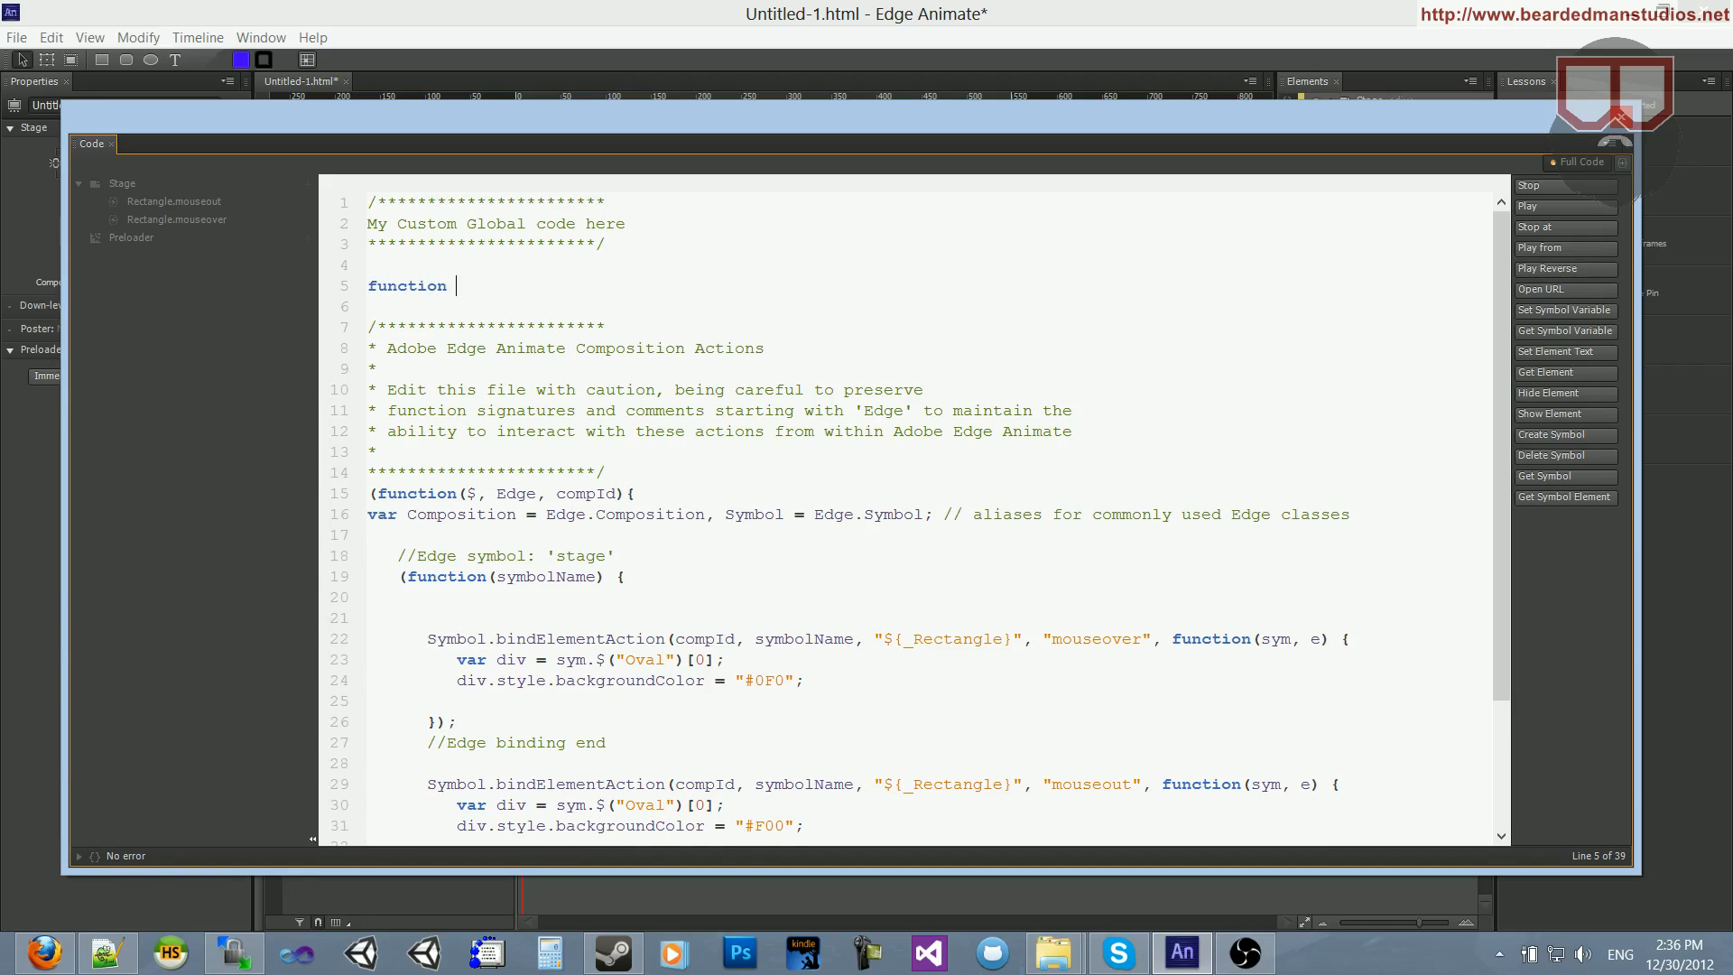
text(ChangeCol)
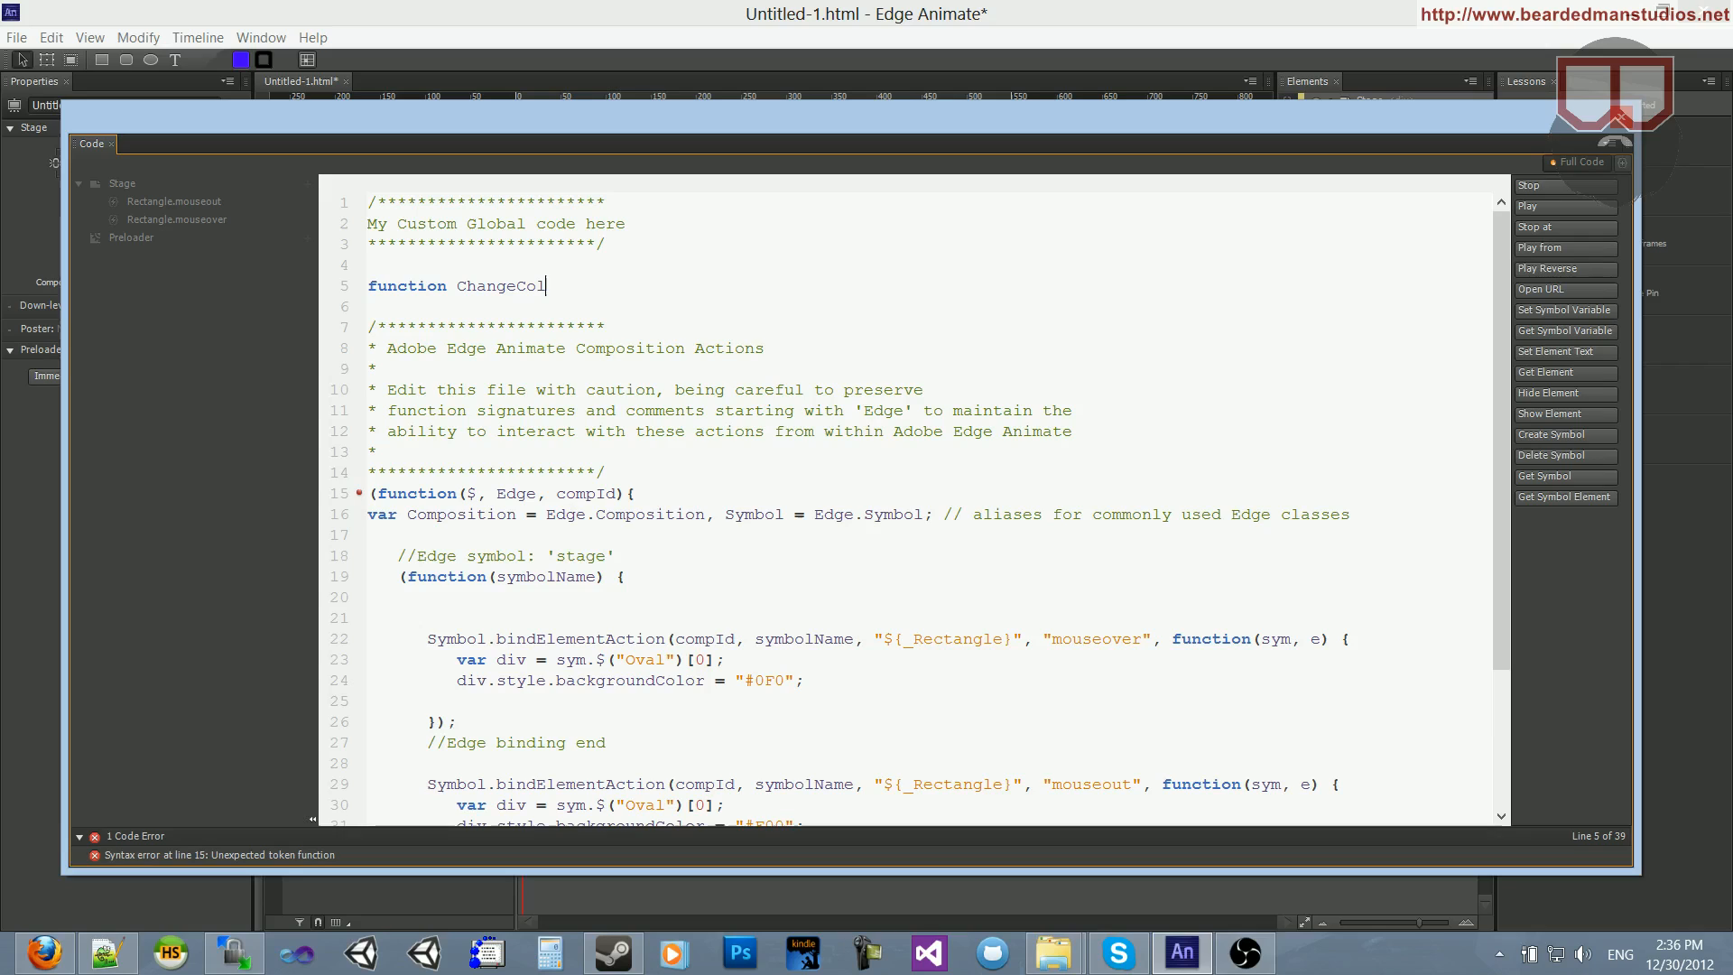
text(or()
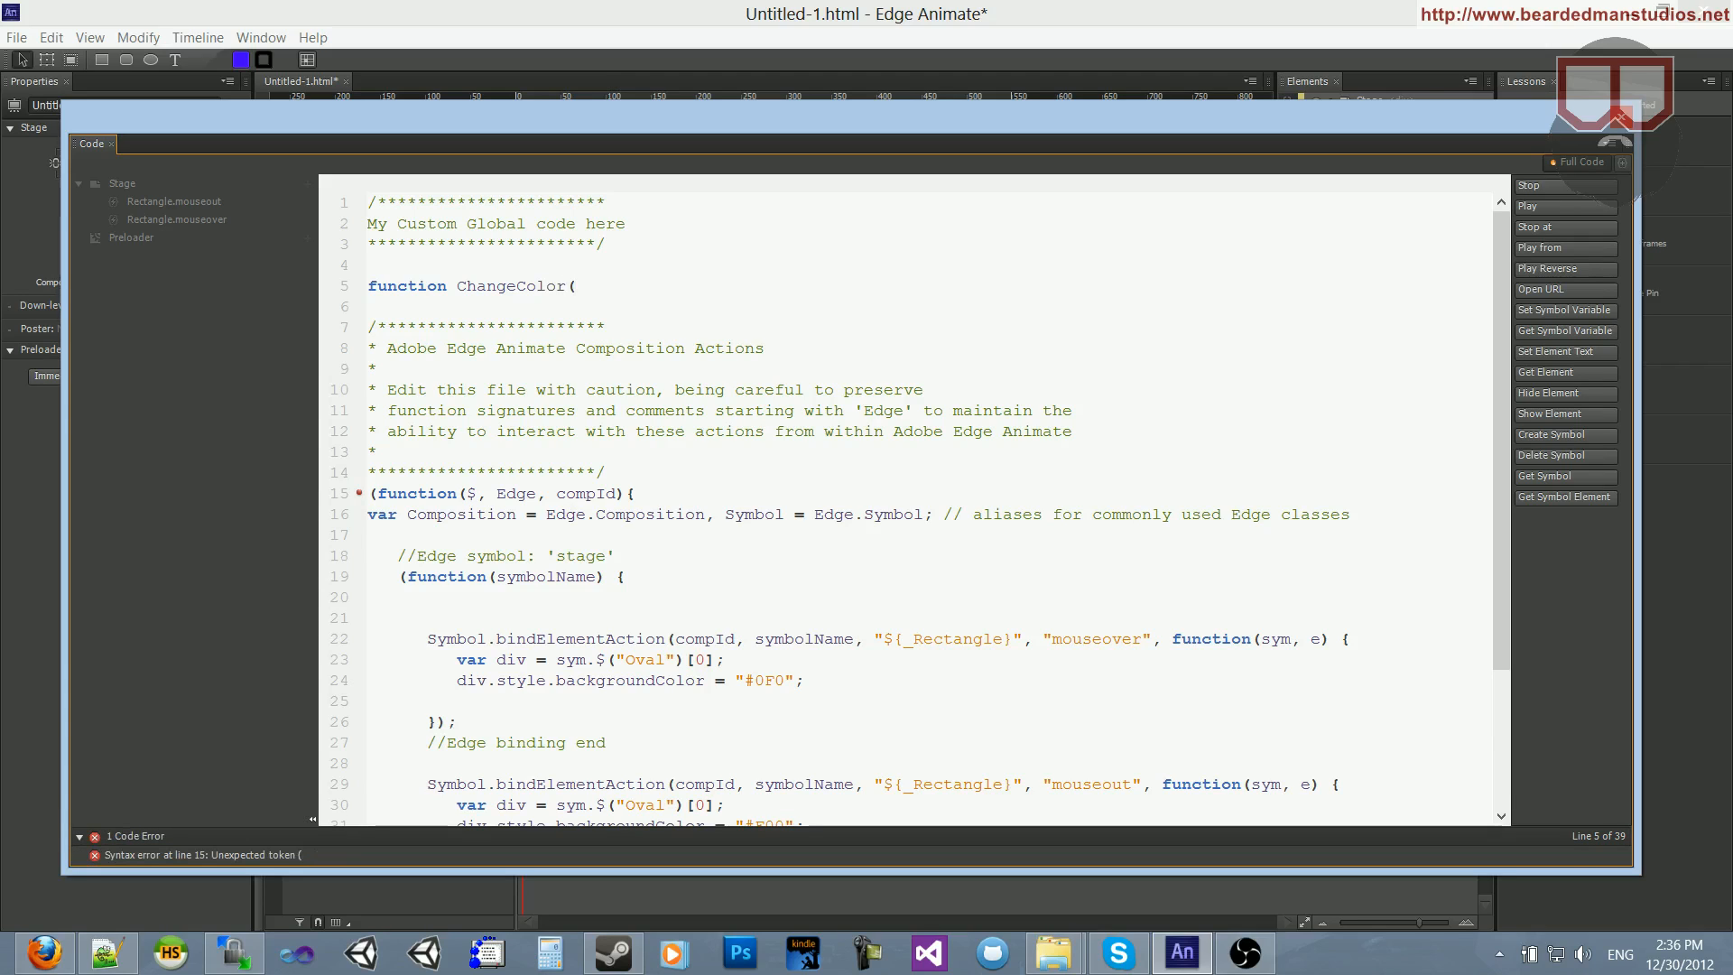
text(name,)
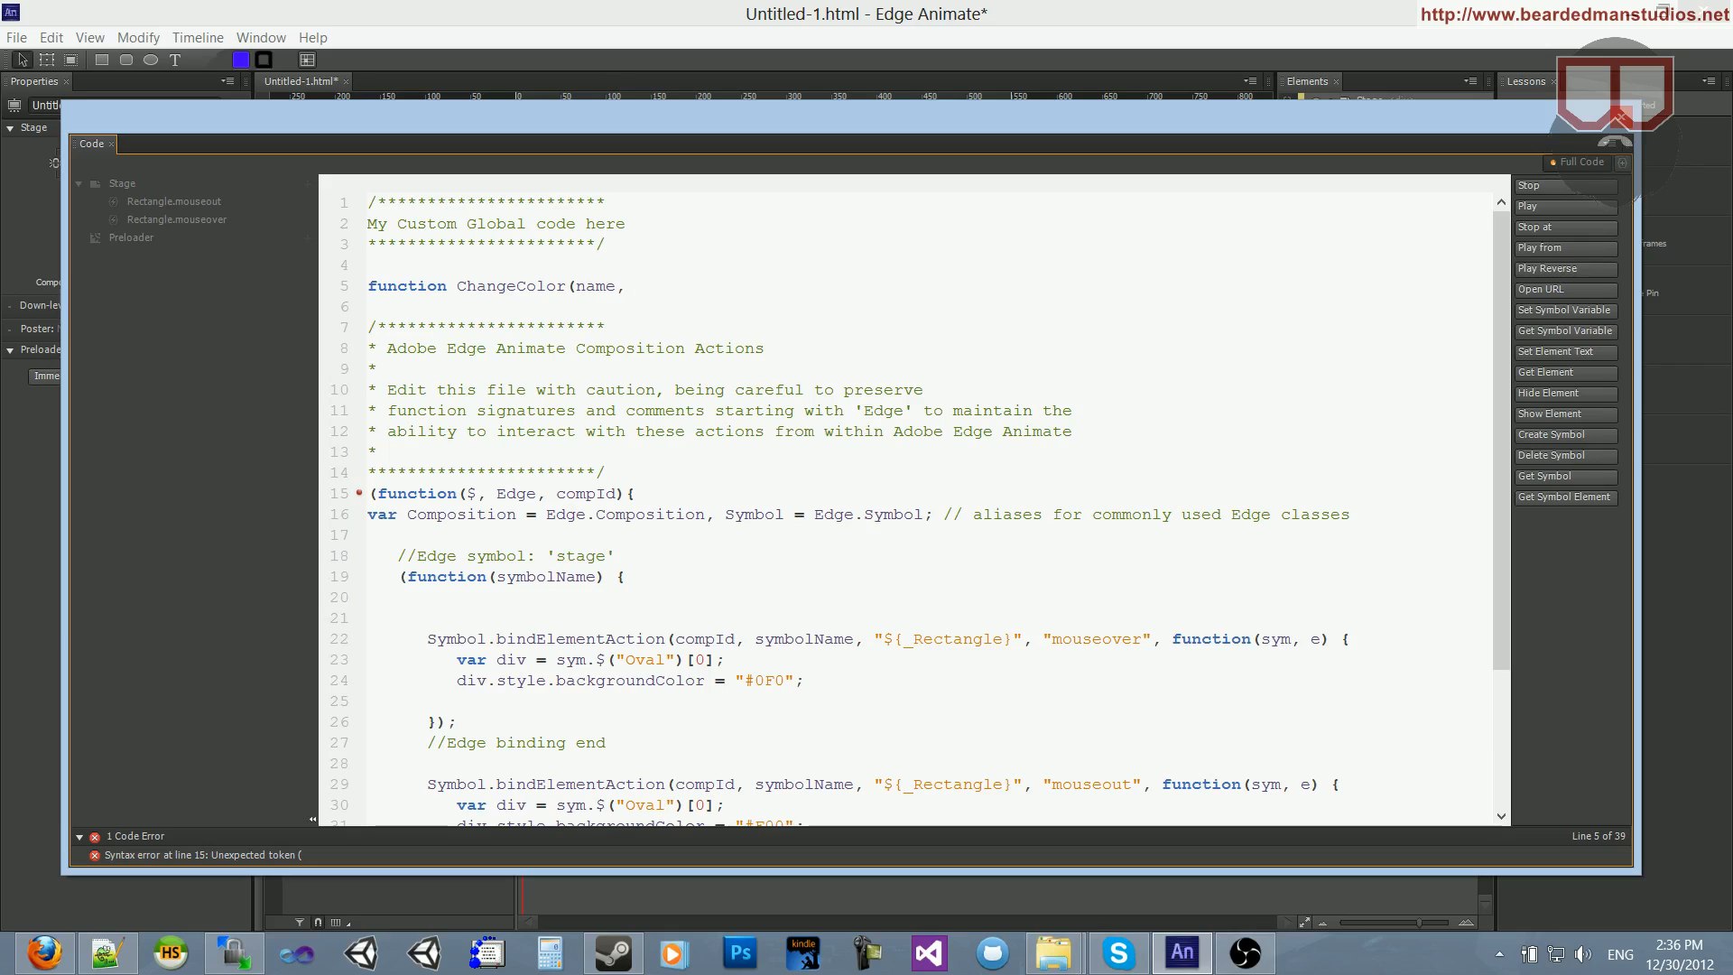
text(color)
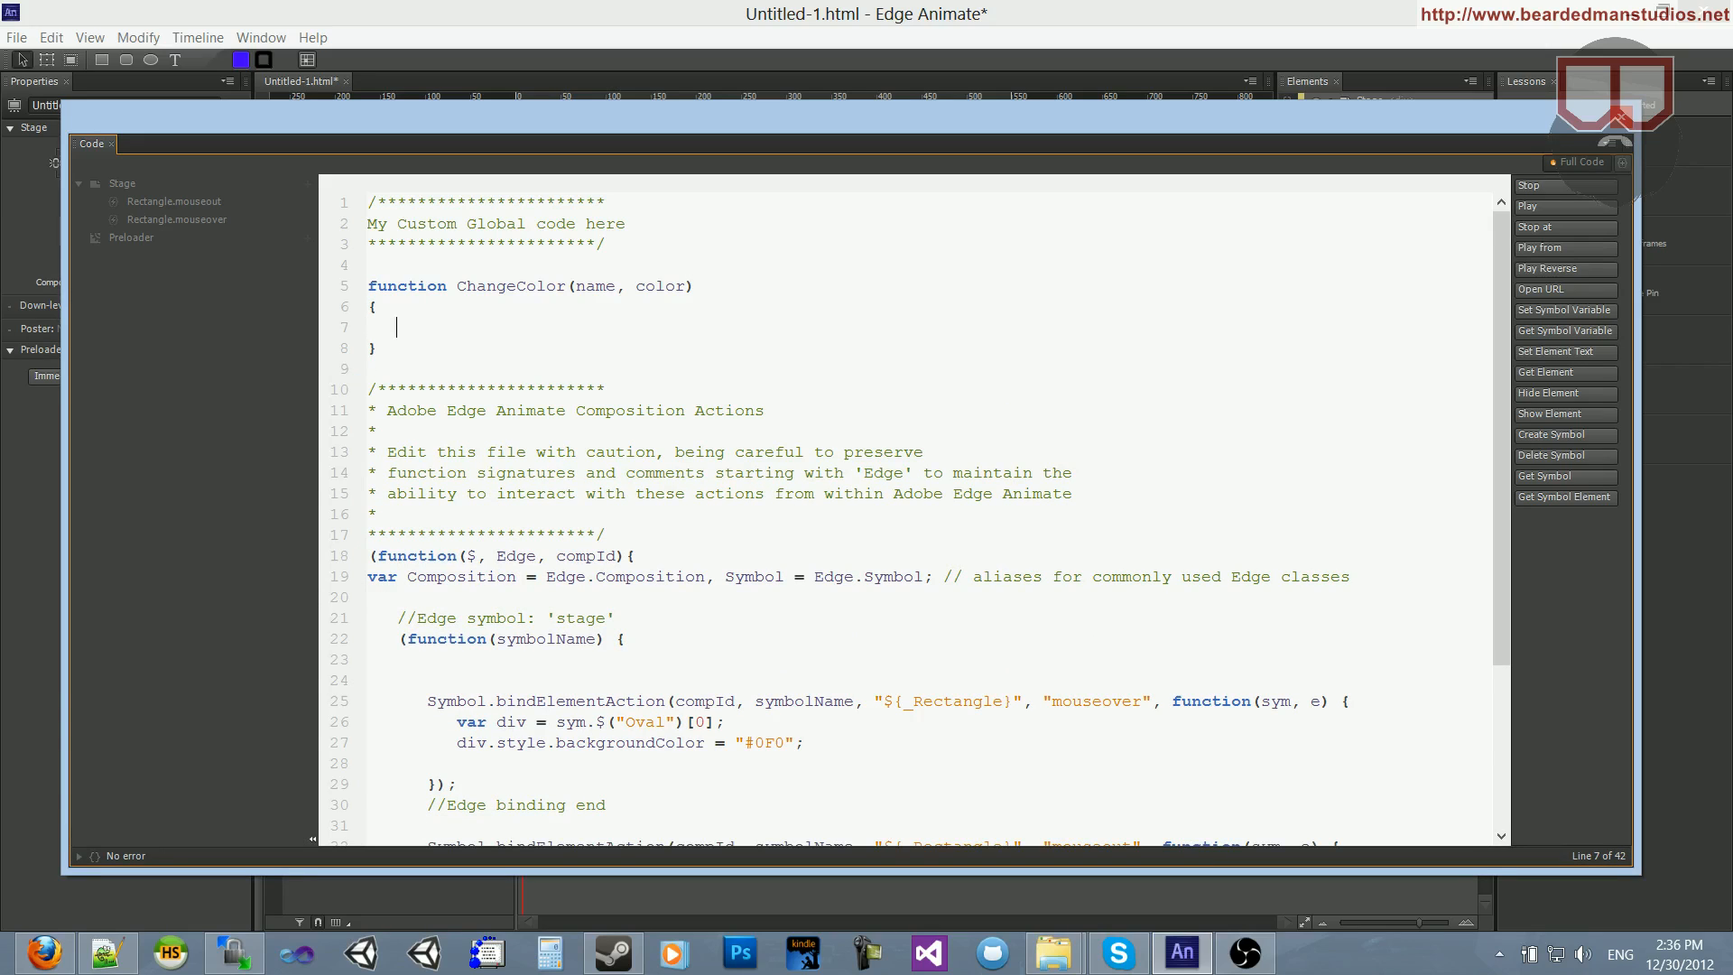
- Write document.getElementById(name).style.backgroundColor in the function body, fixing a typo
text(document)
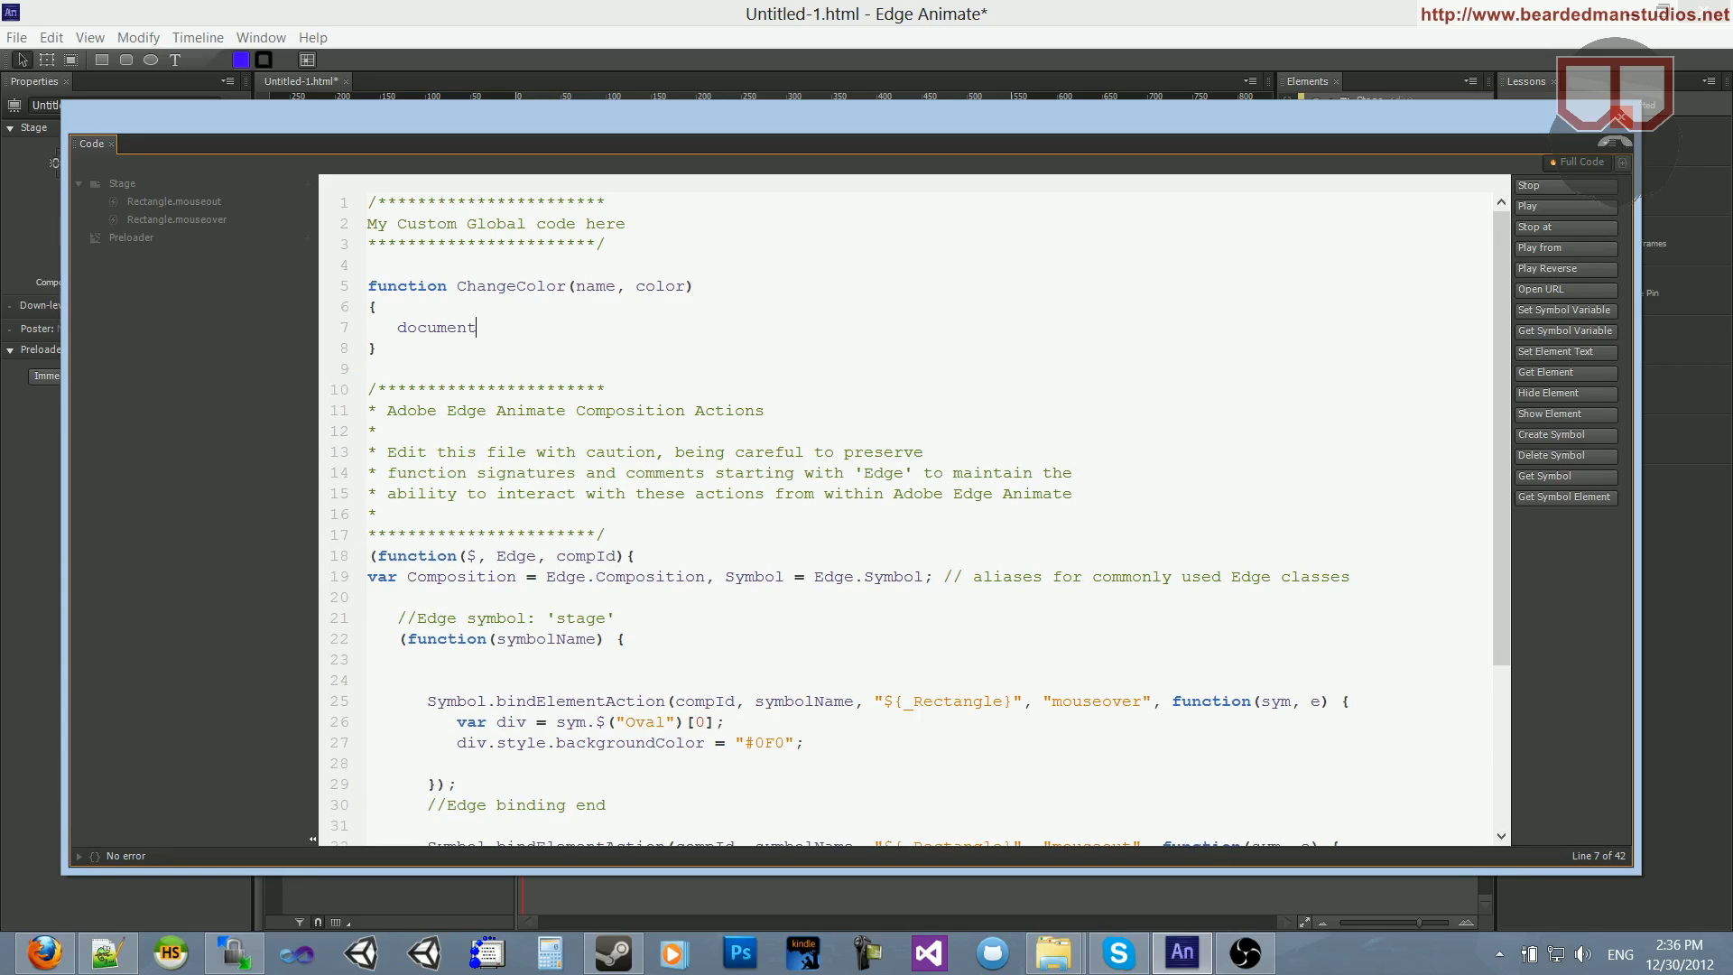
text(.)
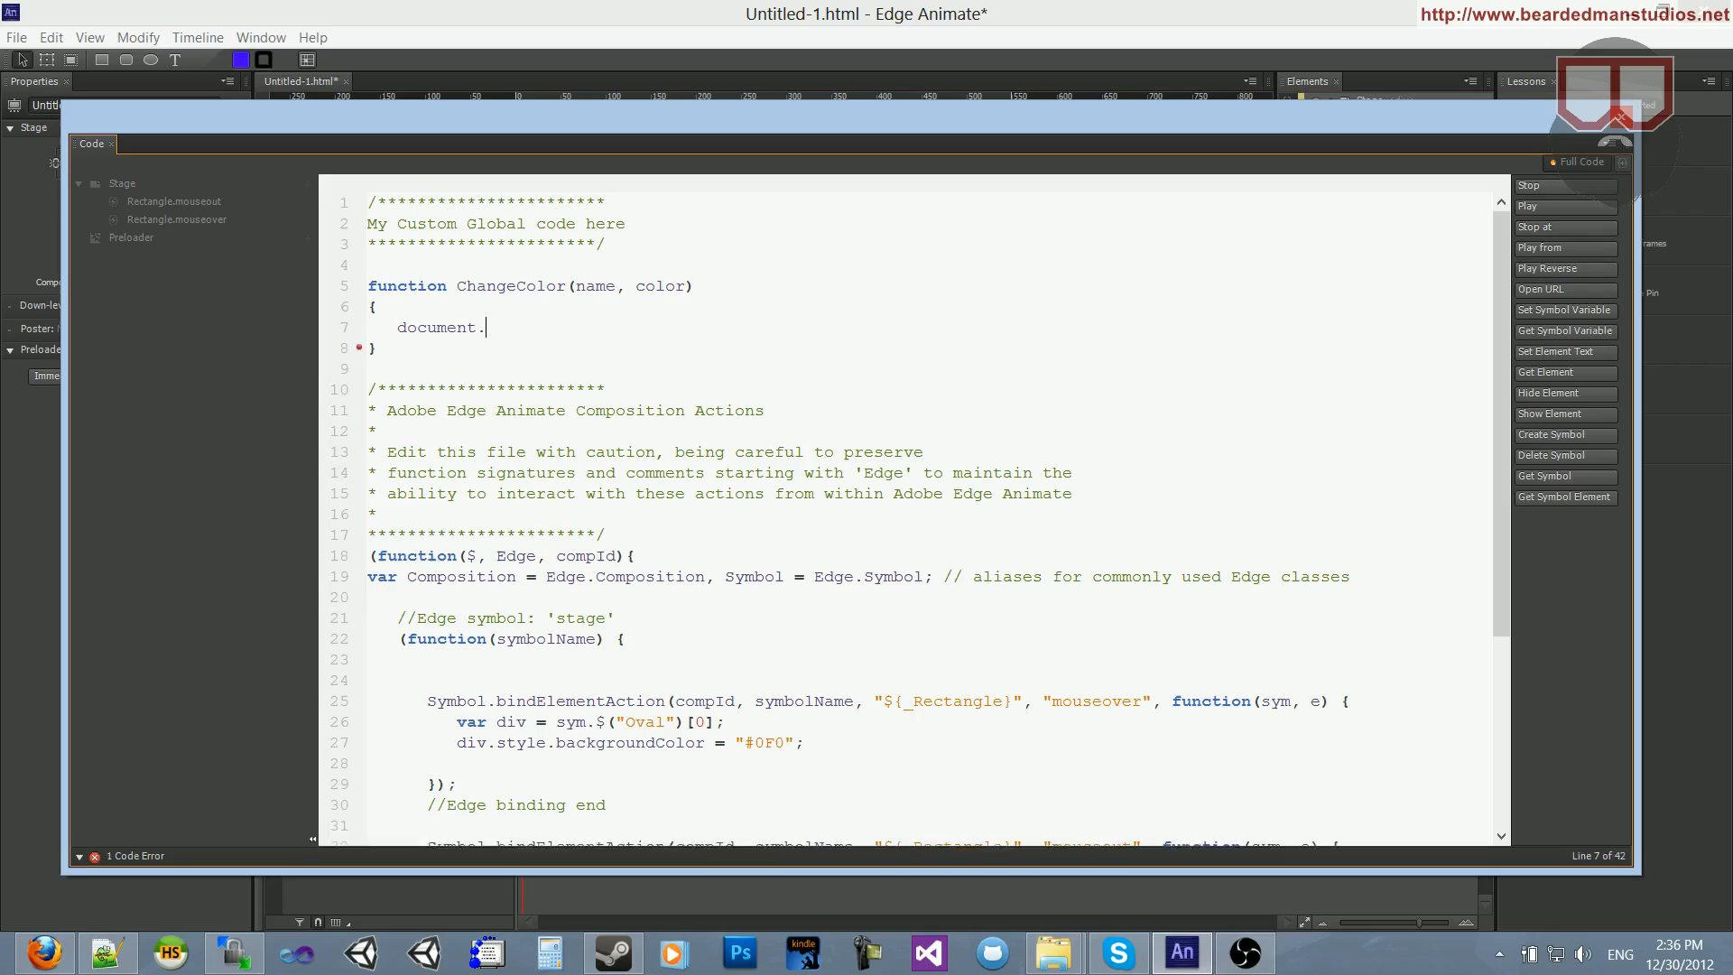
text(getElell)
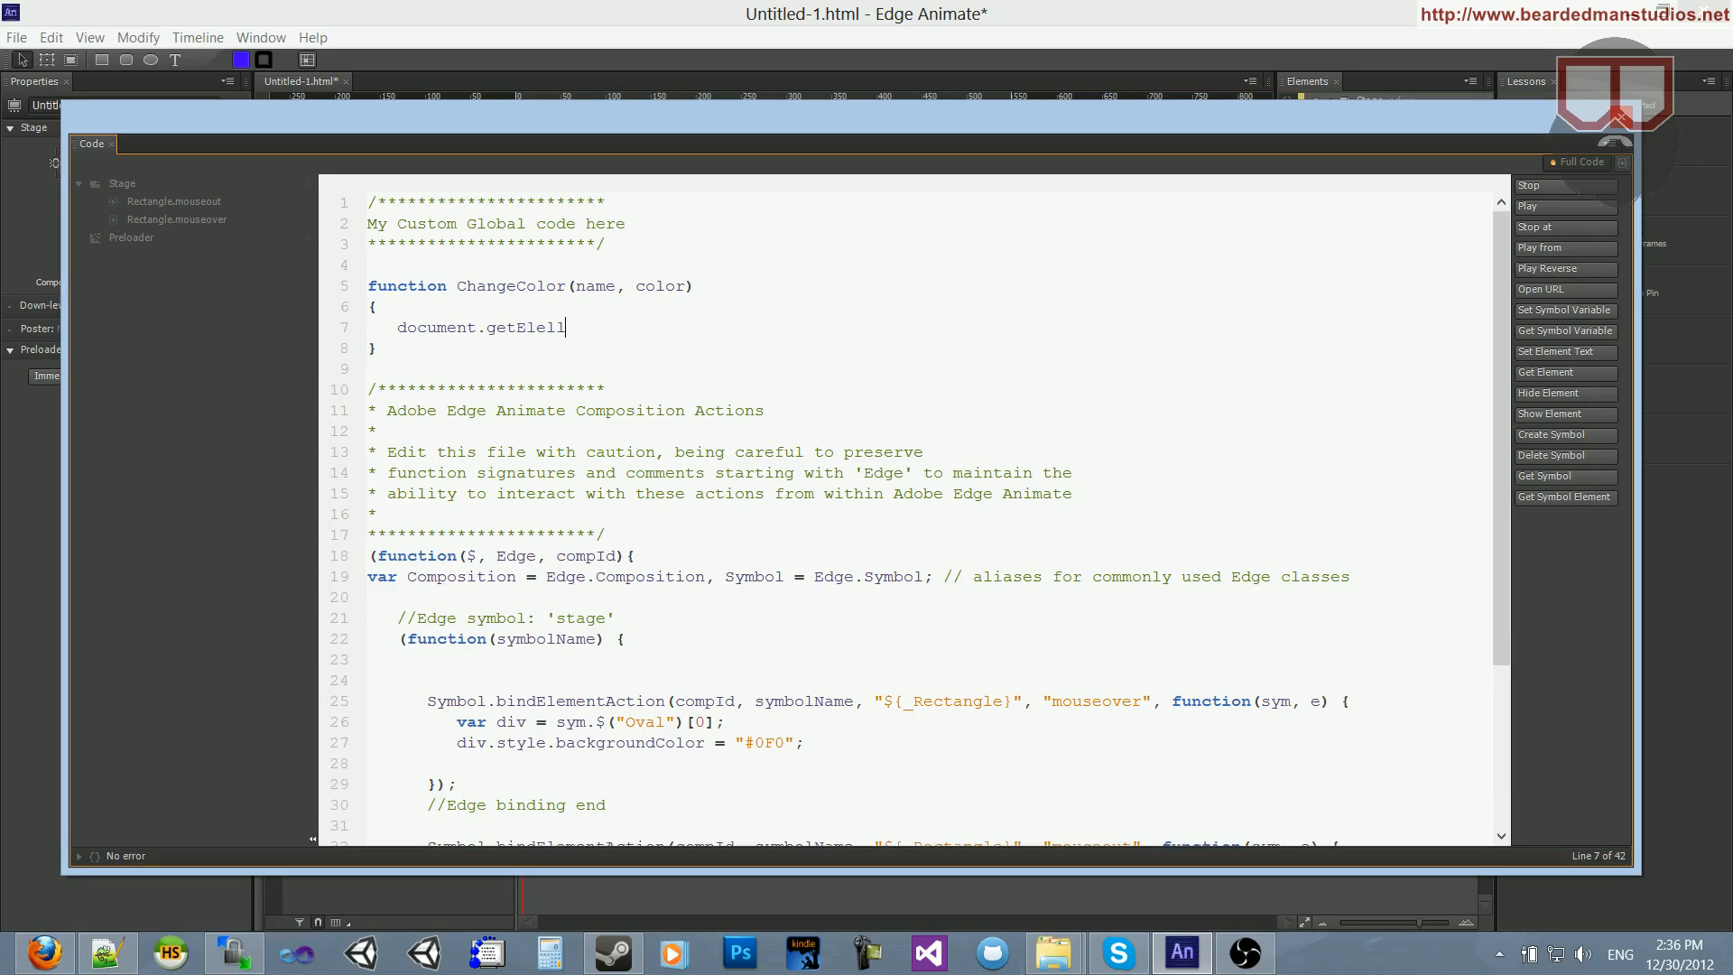
text(ement)
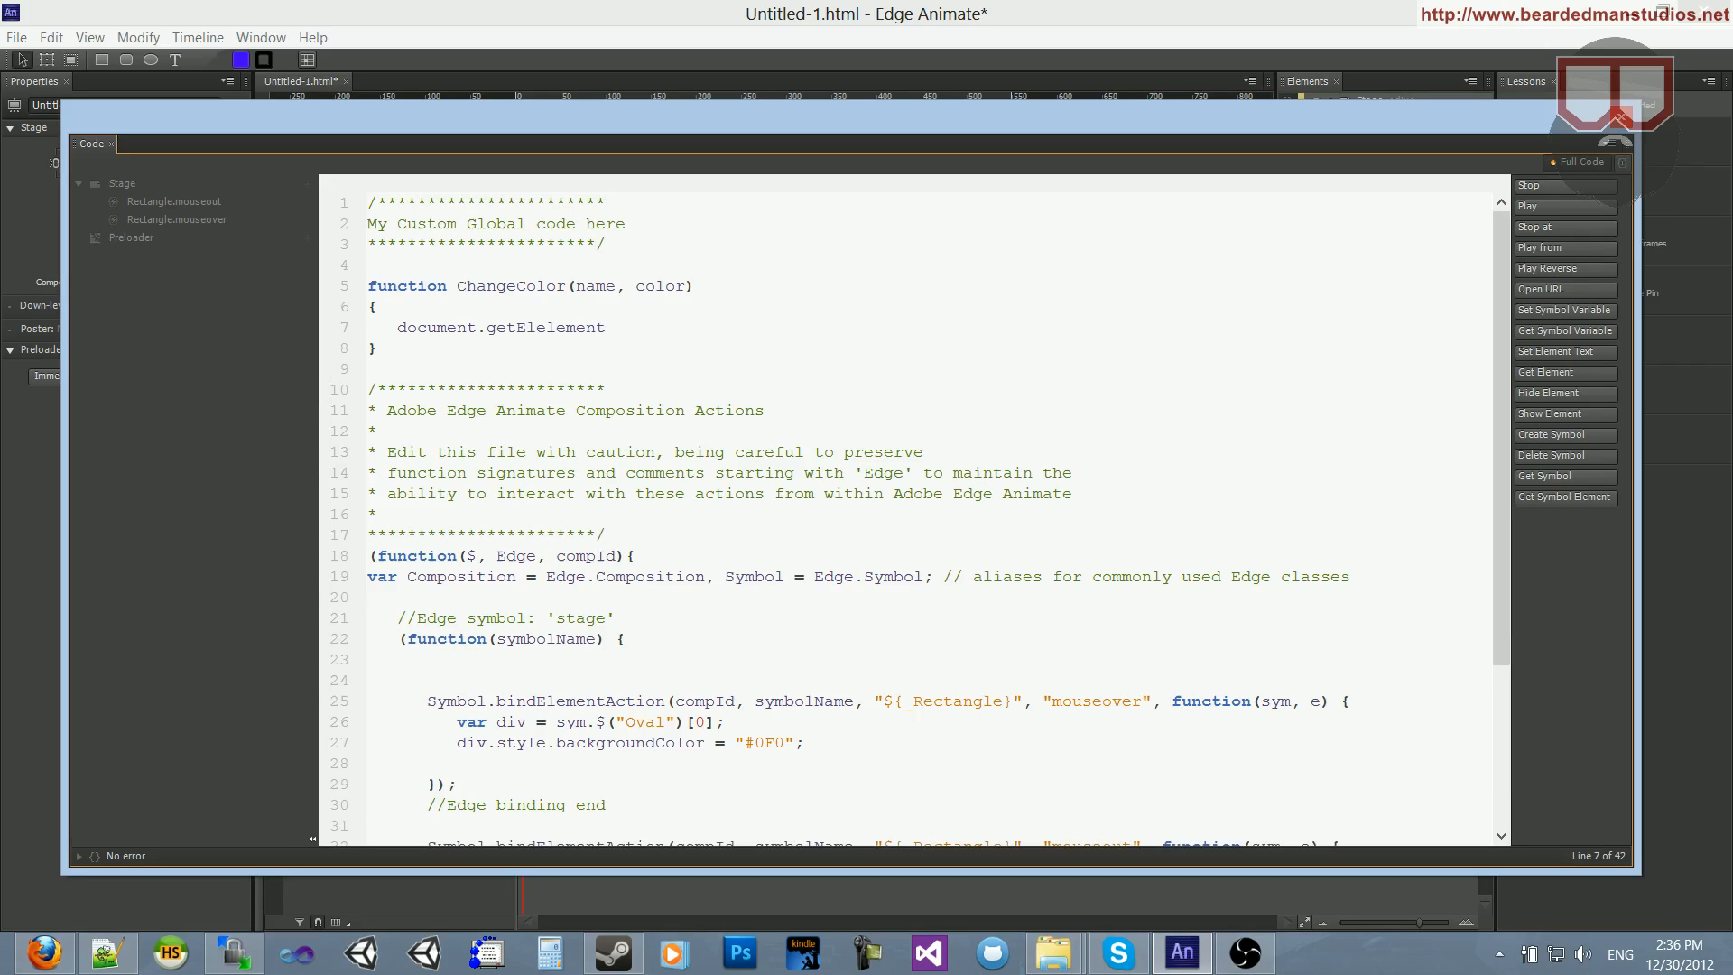
key(Backspace)
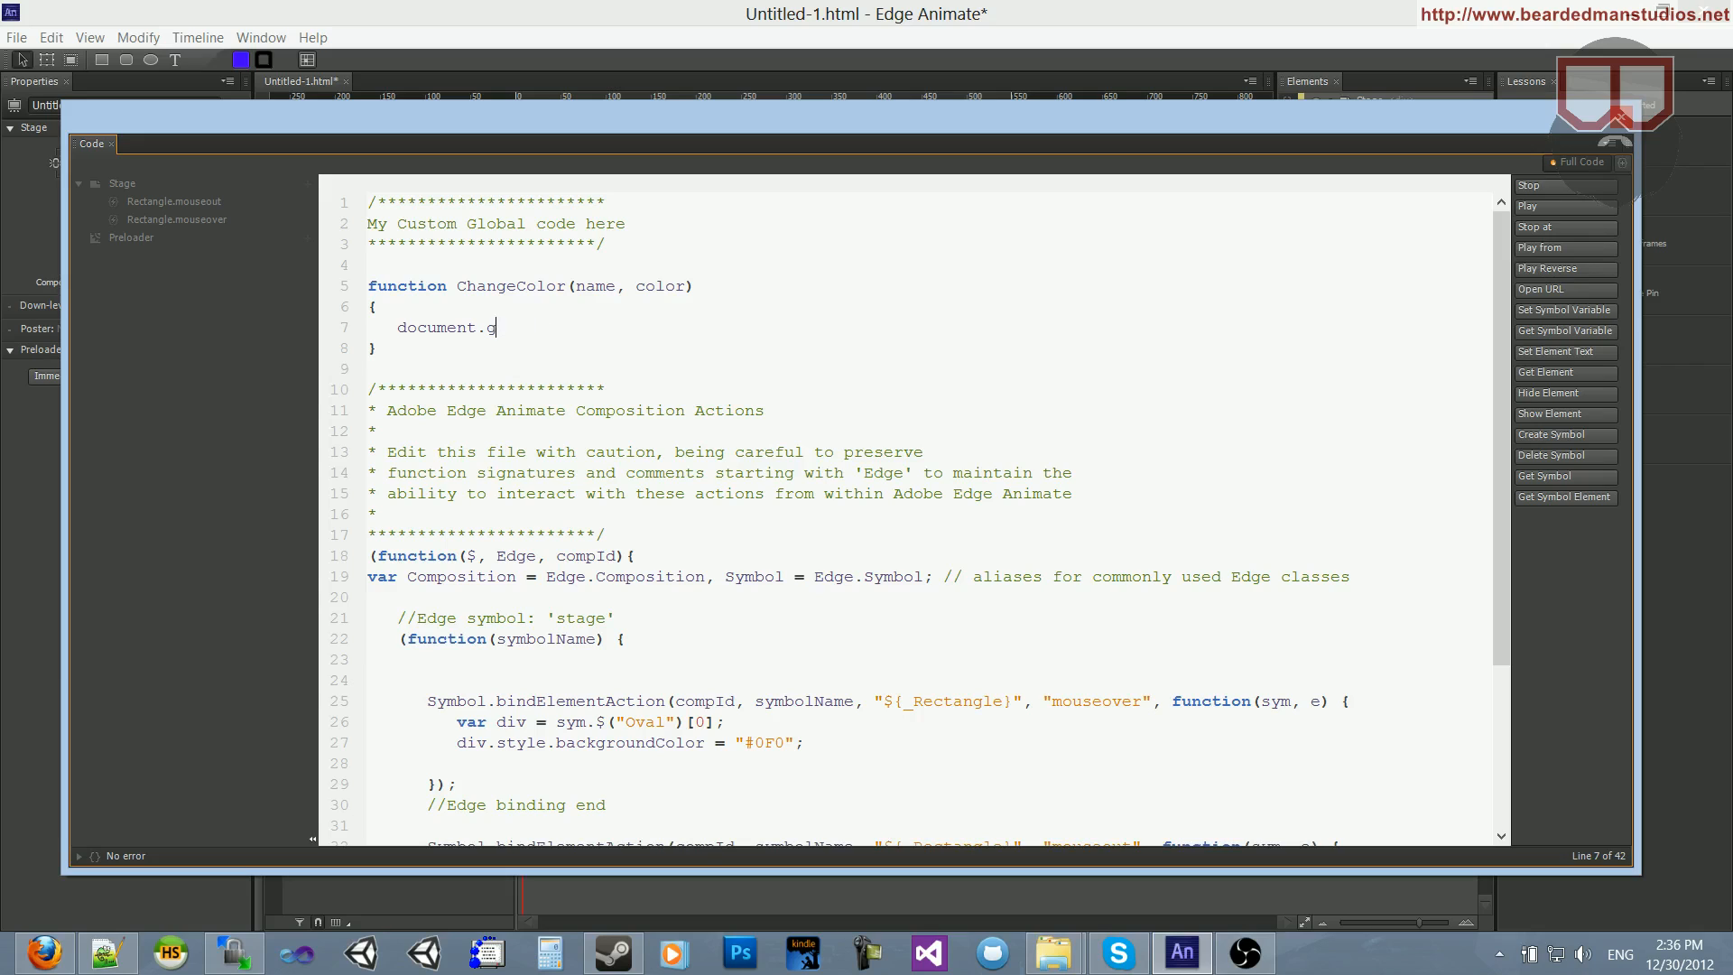
text(et)
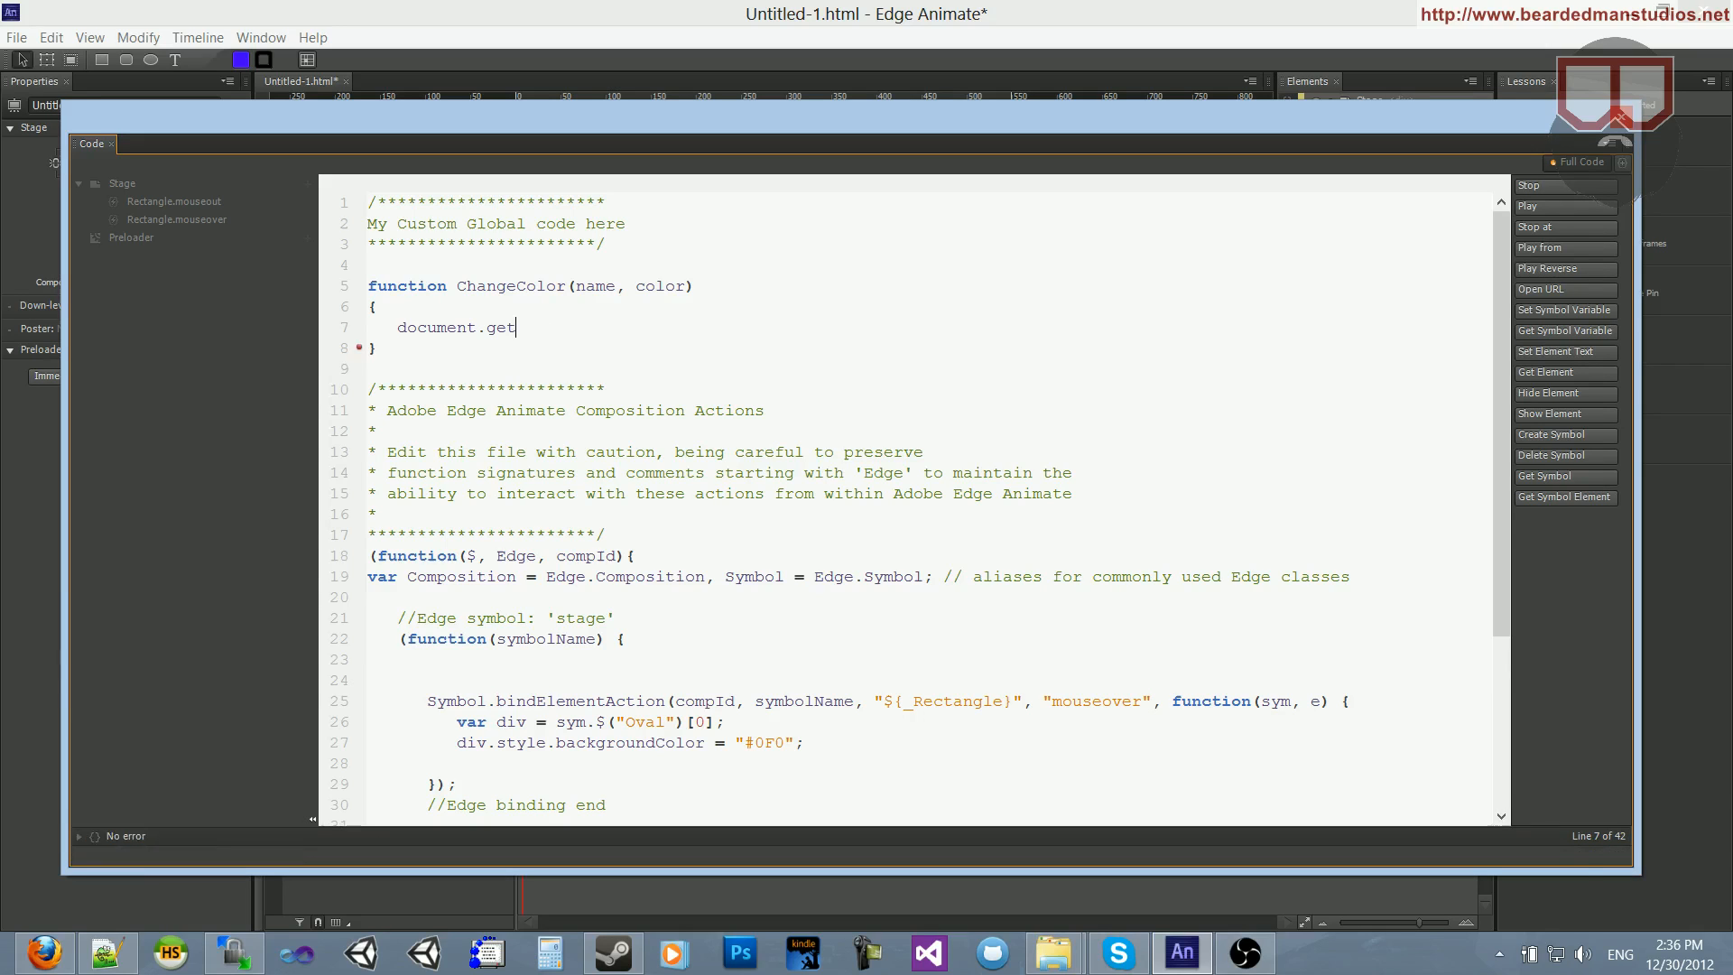
text(ElementById("");)
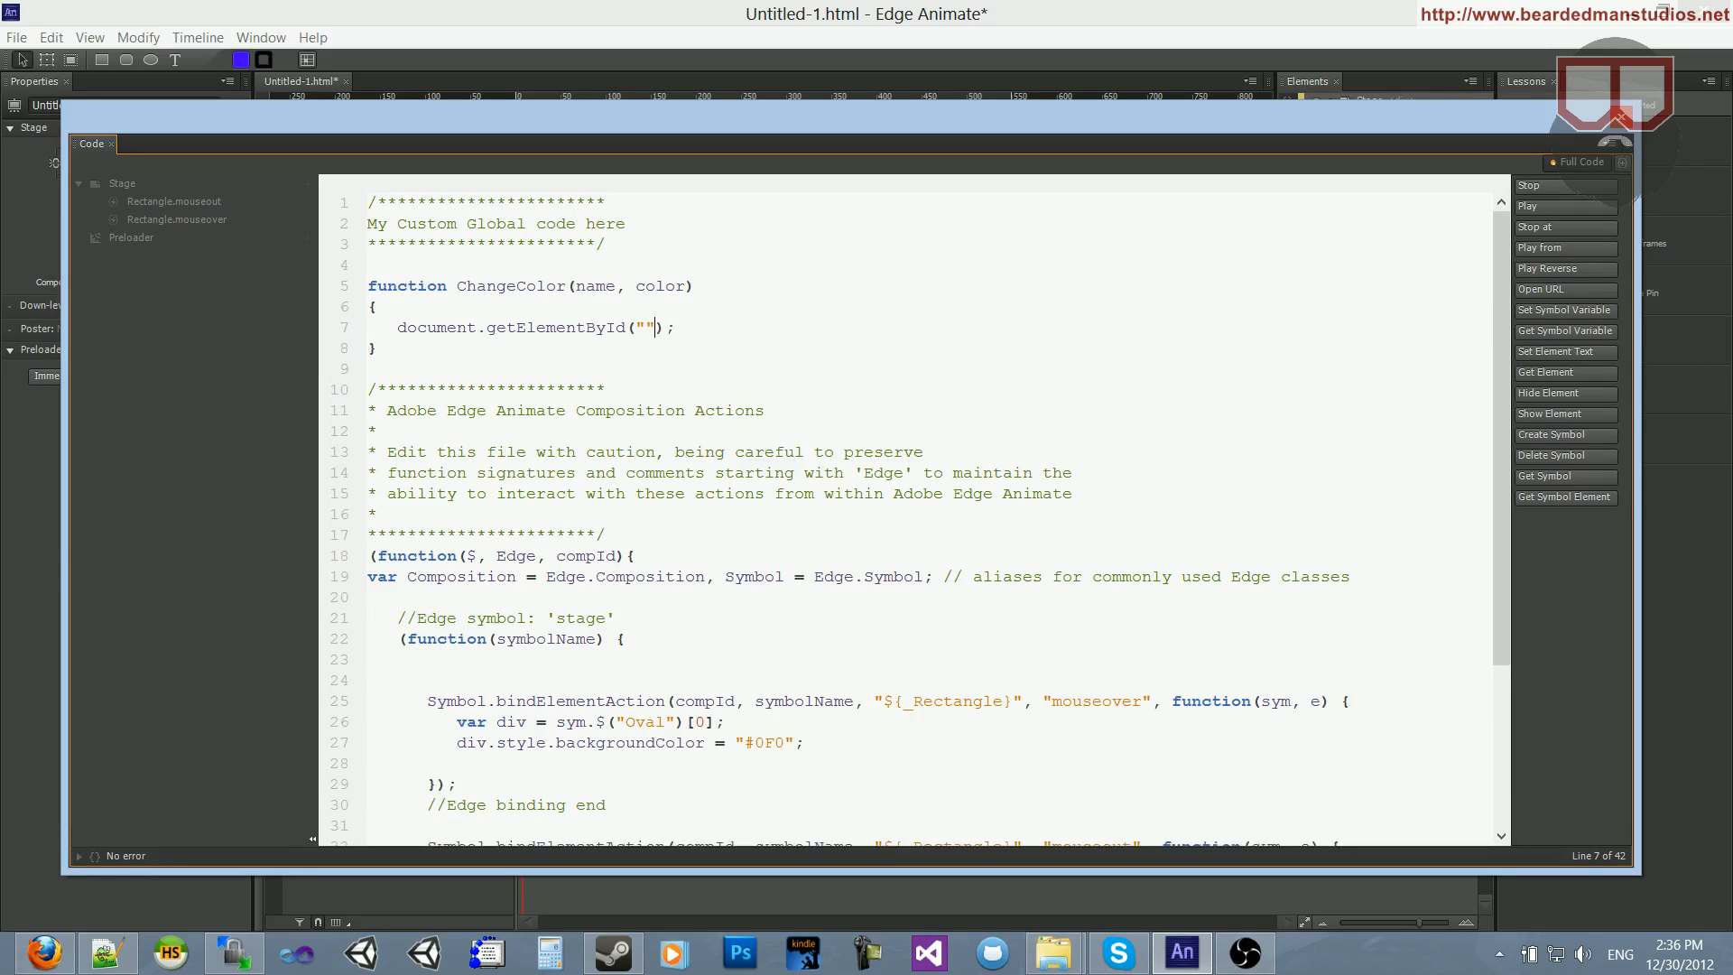
text(name)
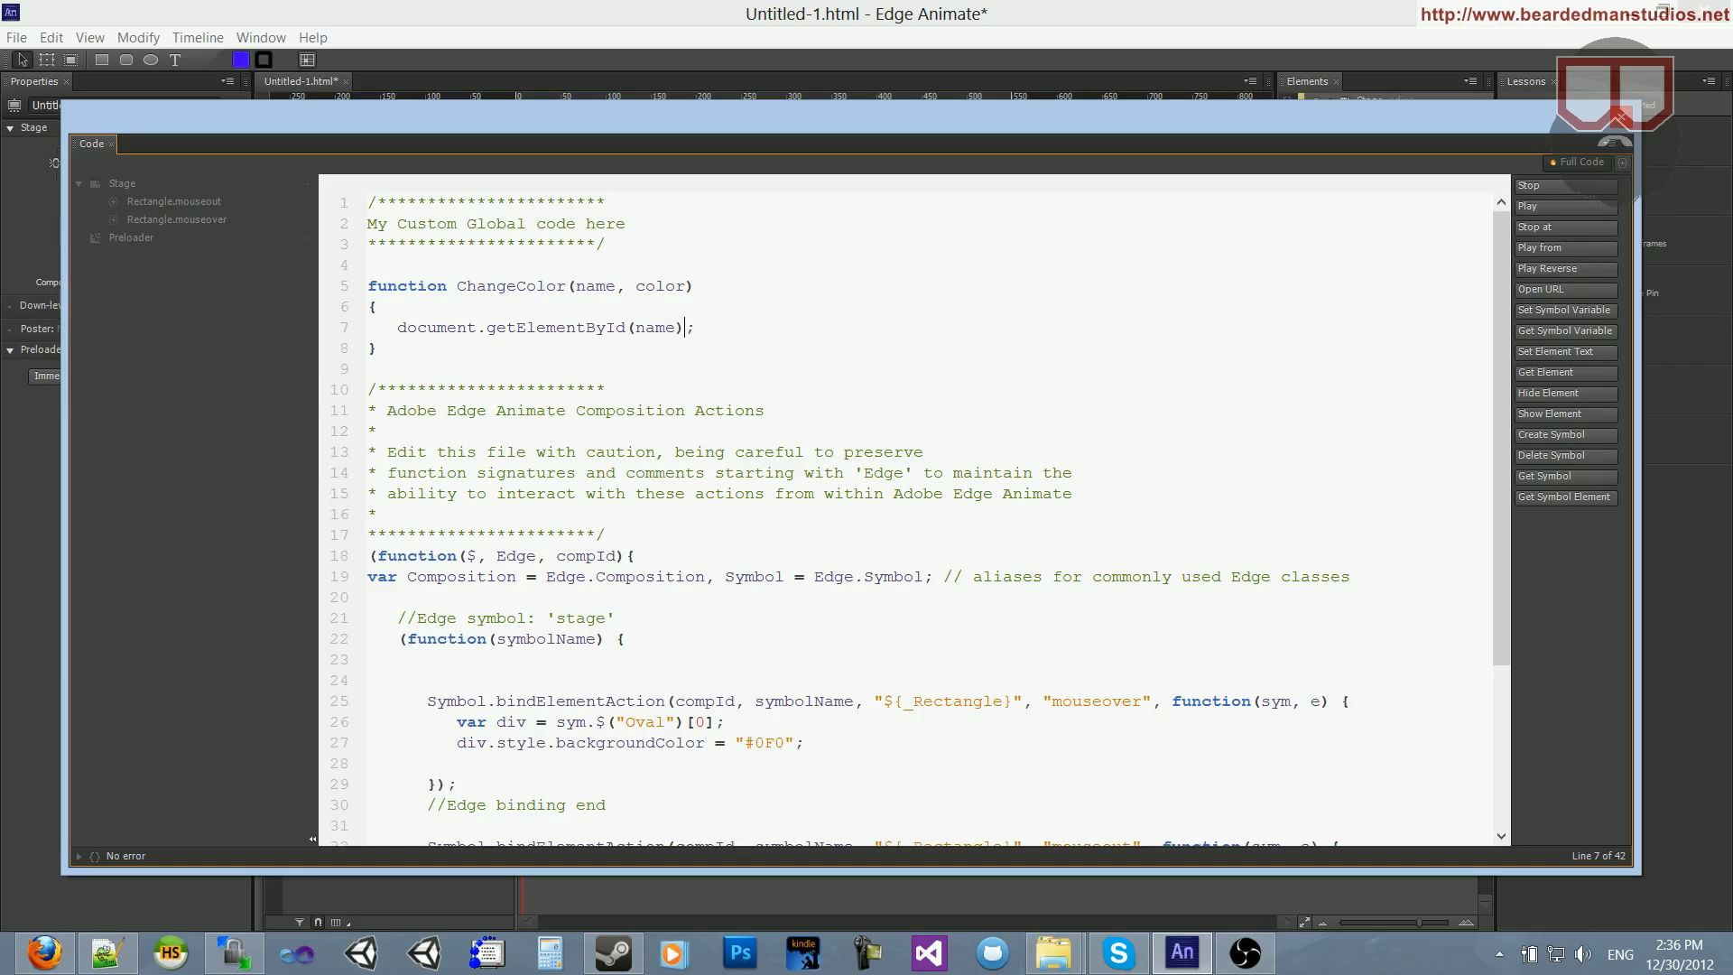
text(.style.b)
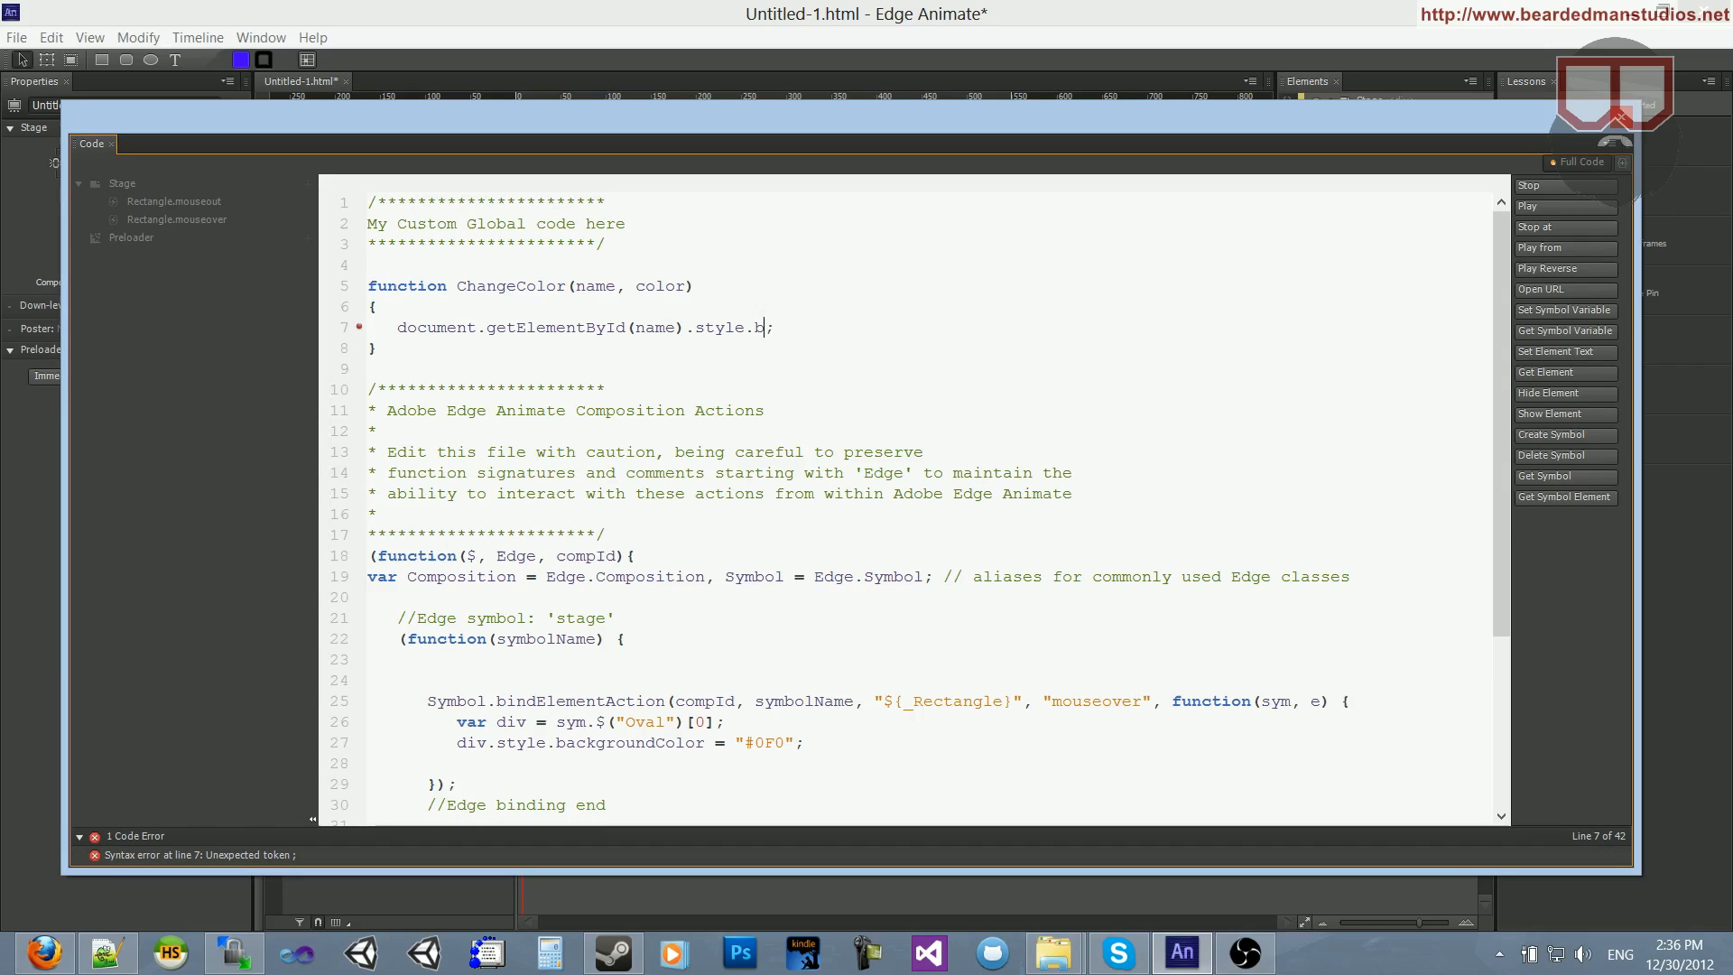
text(ackgroundColo)
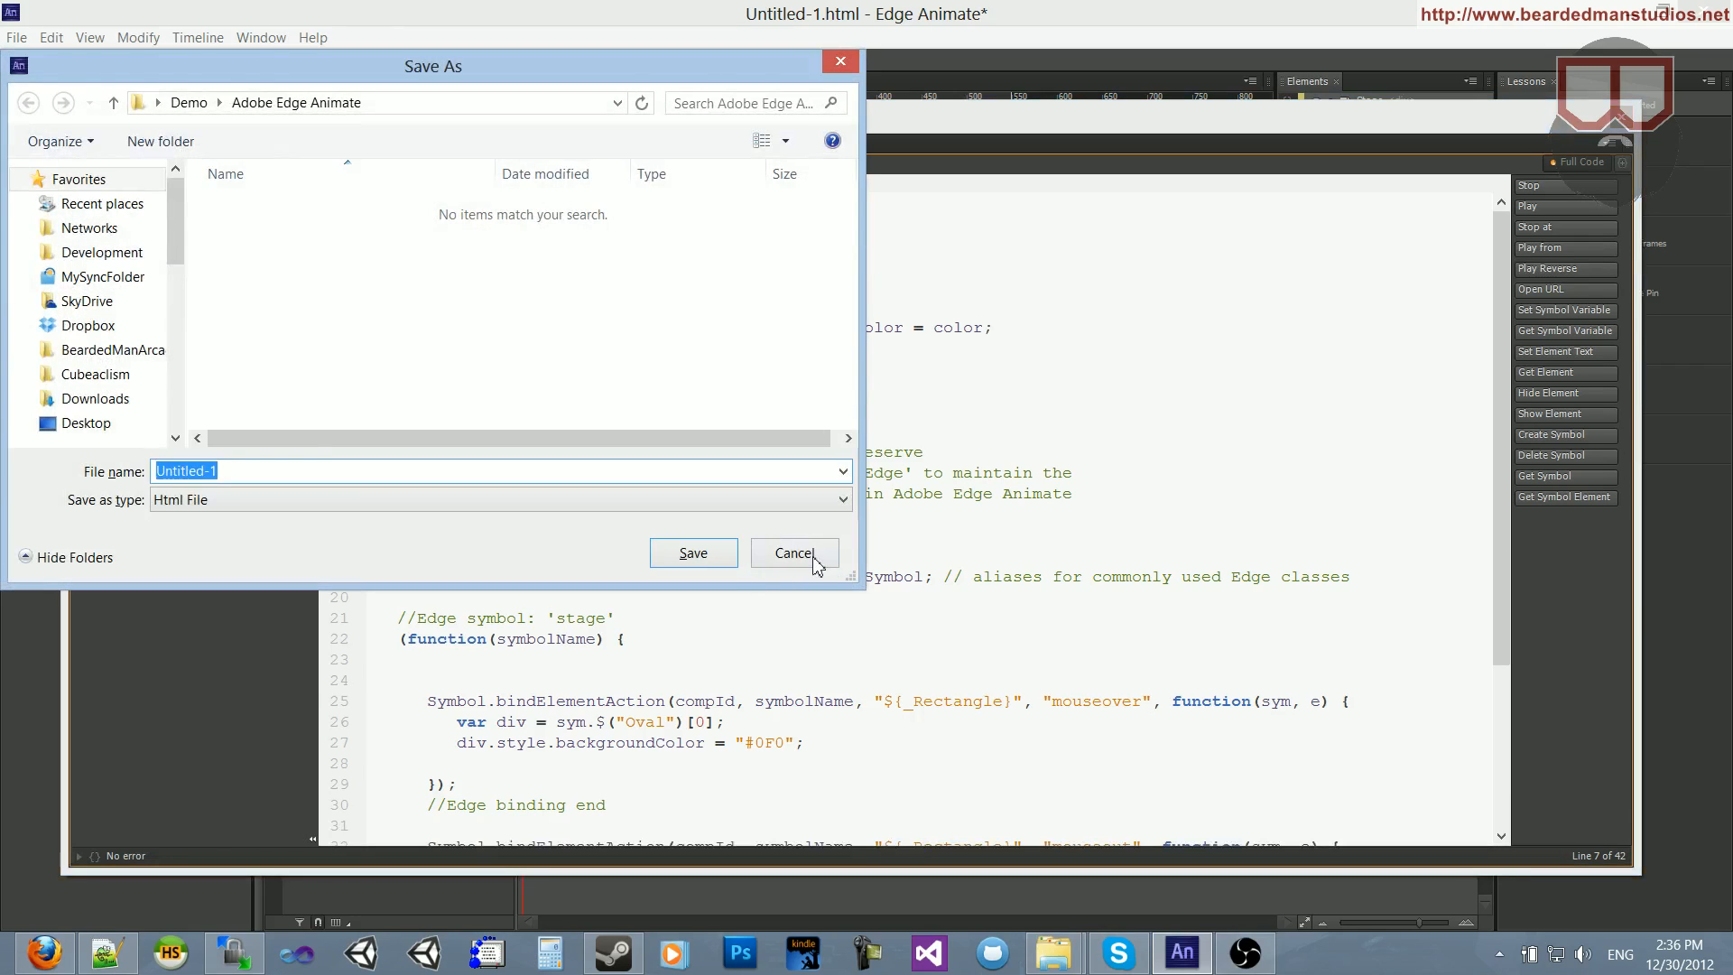
- Cancel the Save As dialog and rename ChangeColor to ChangeSymbolColor
click(793, 552)
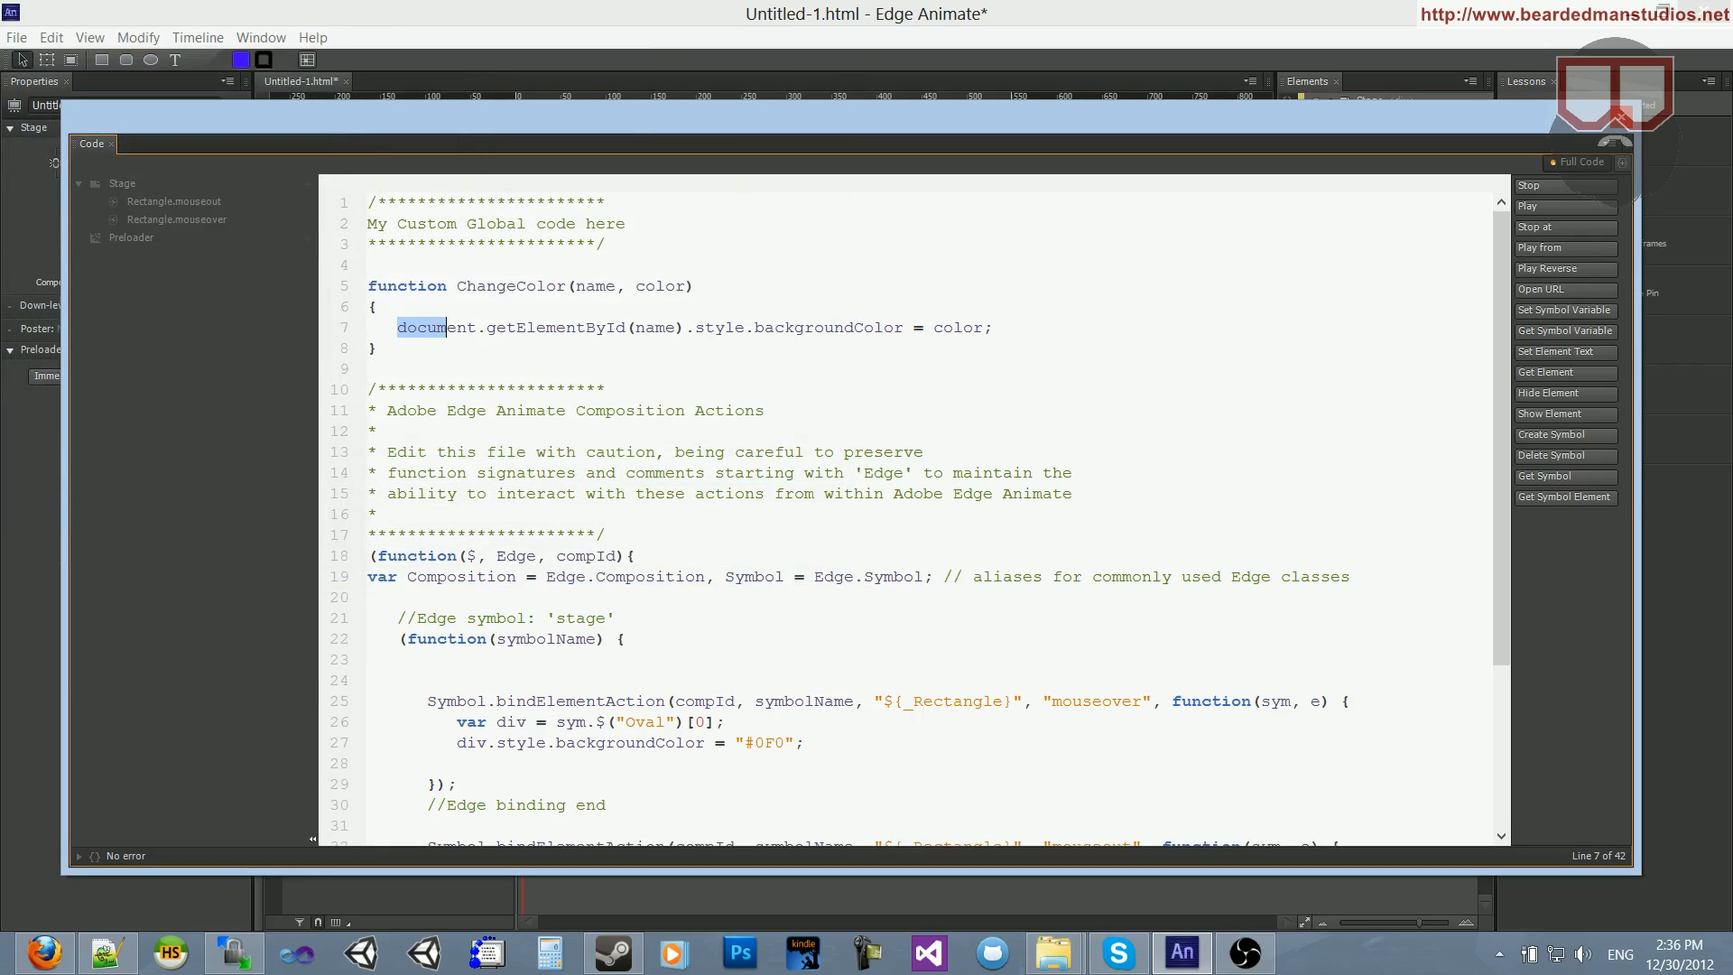
double_click(552, 327)
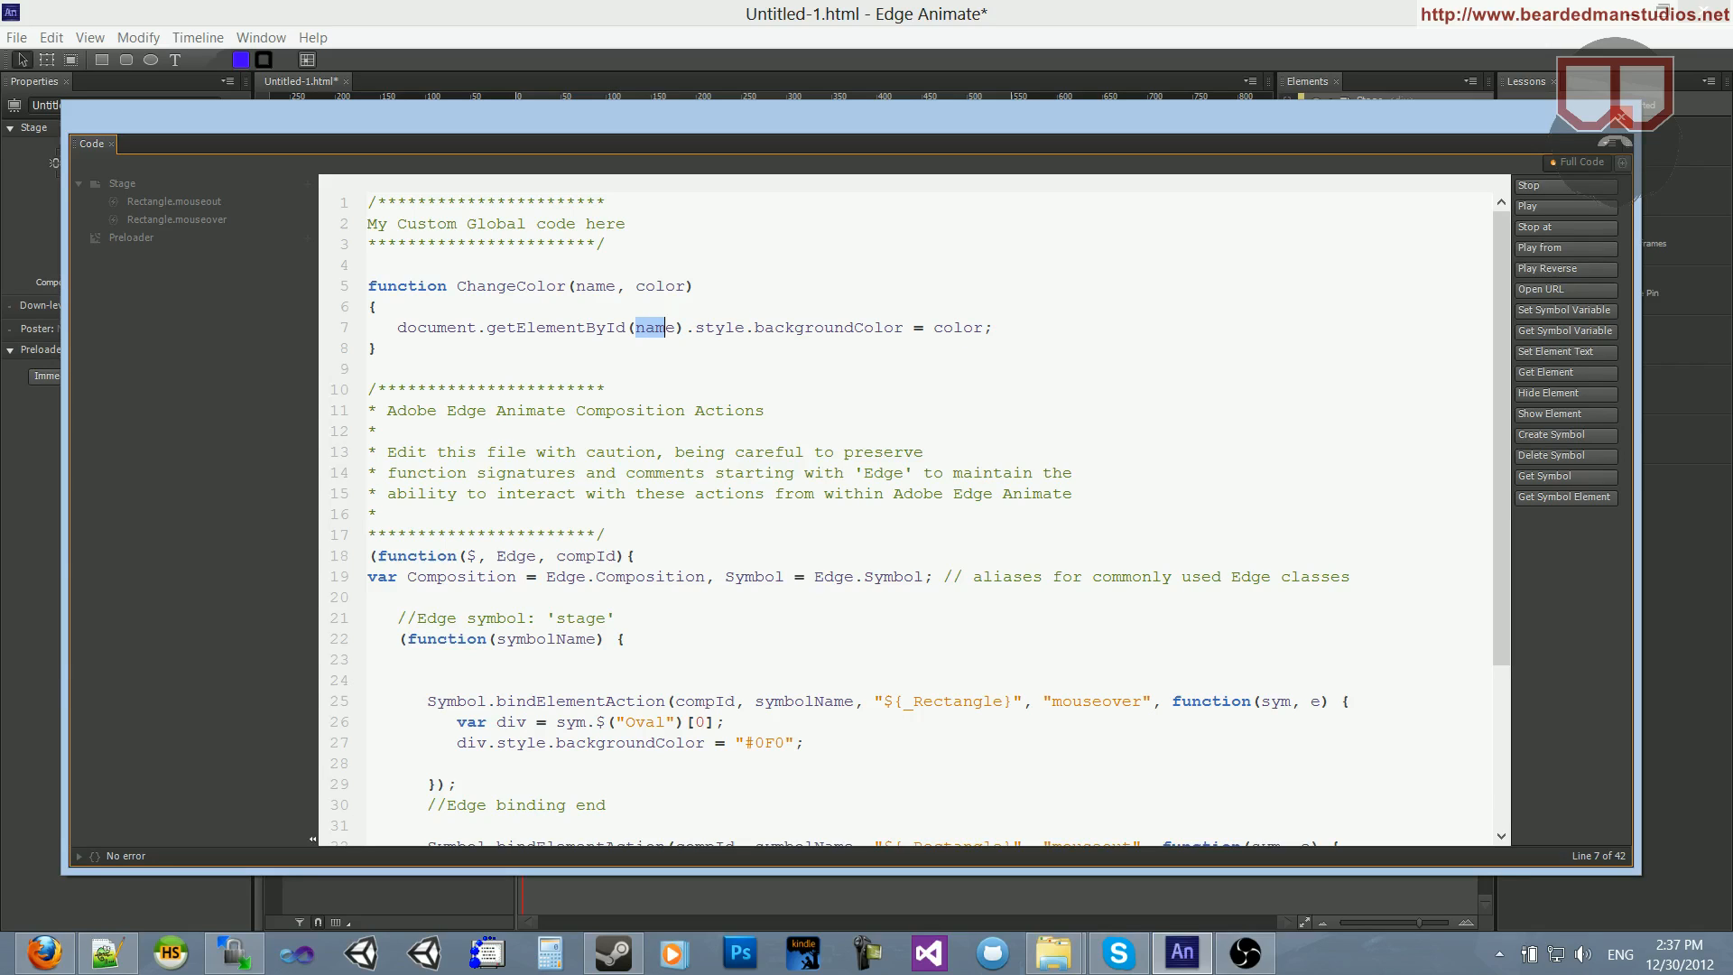
click(634, 327)
text(')
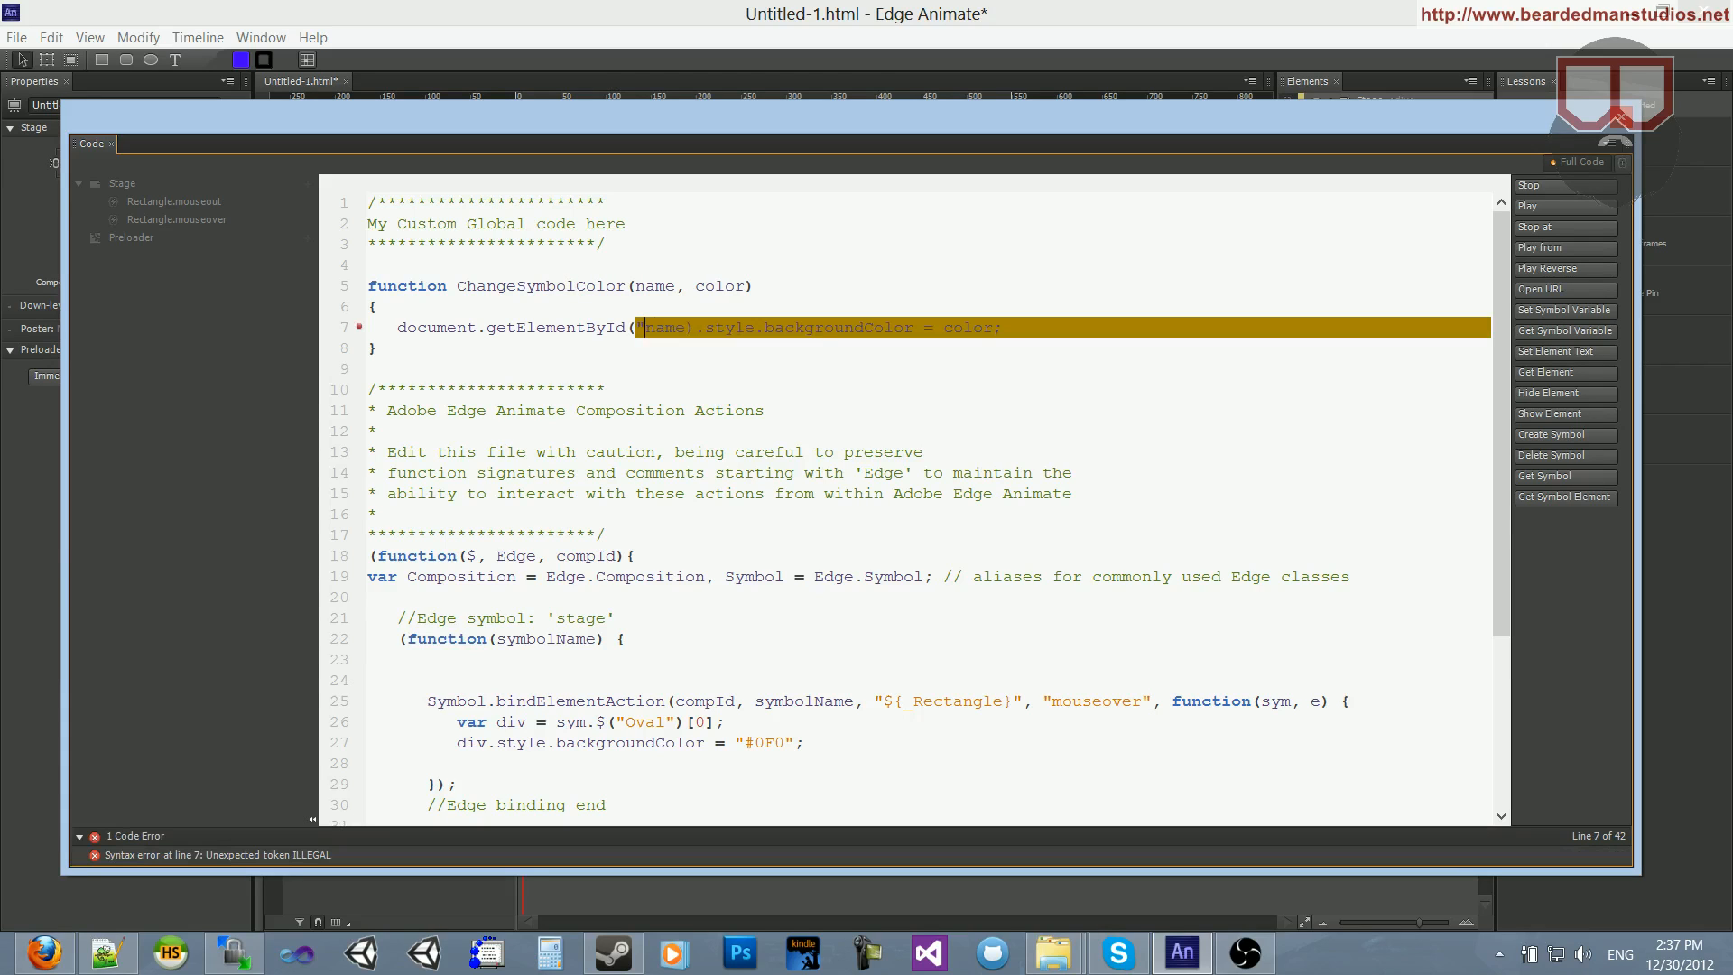
- Prefix the looked-up ID with "Stage_" and select the Rectangle layer
text(Stage)
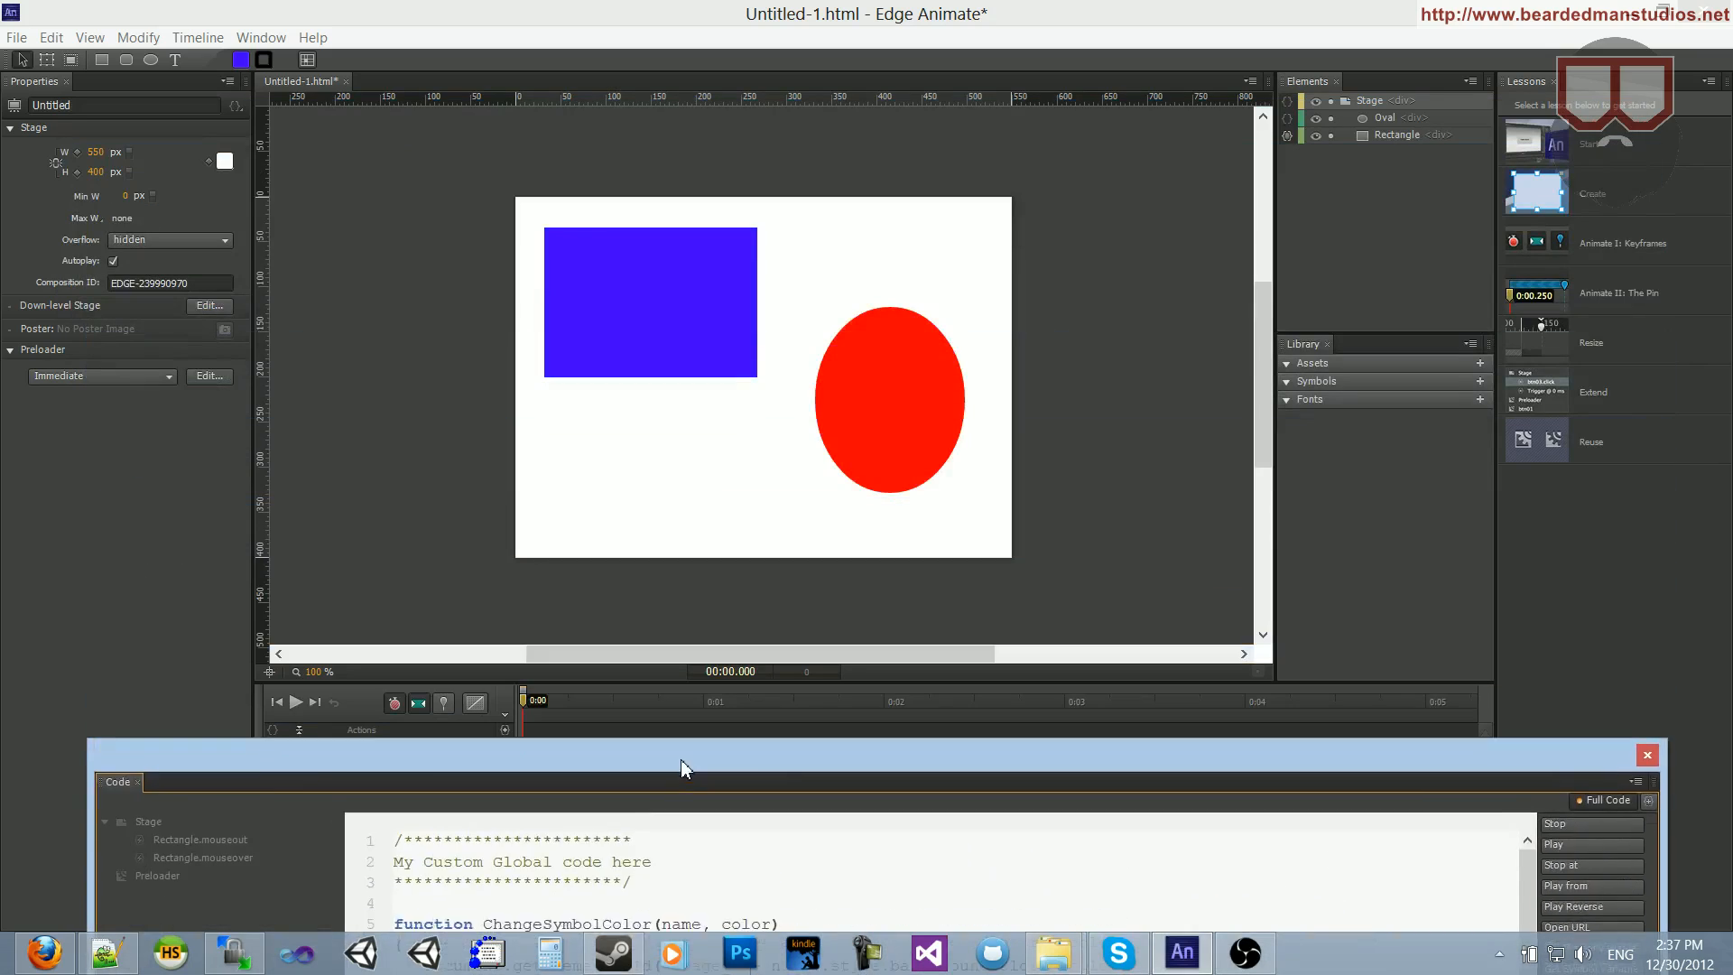
click(649, 301)
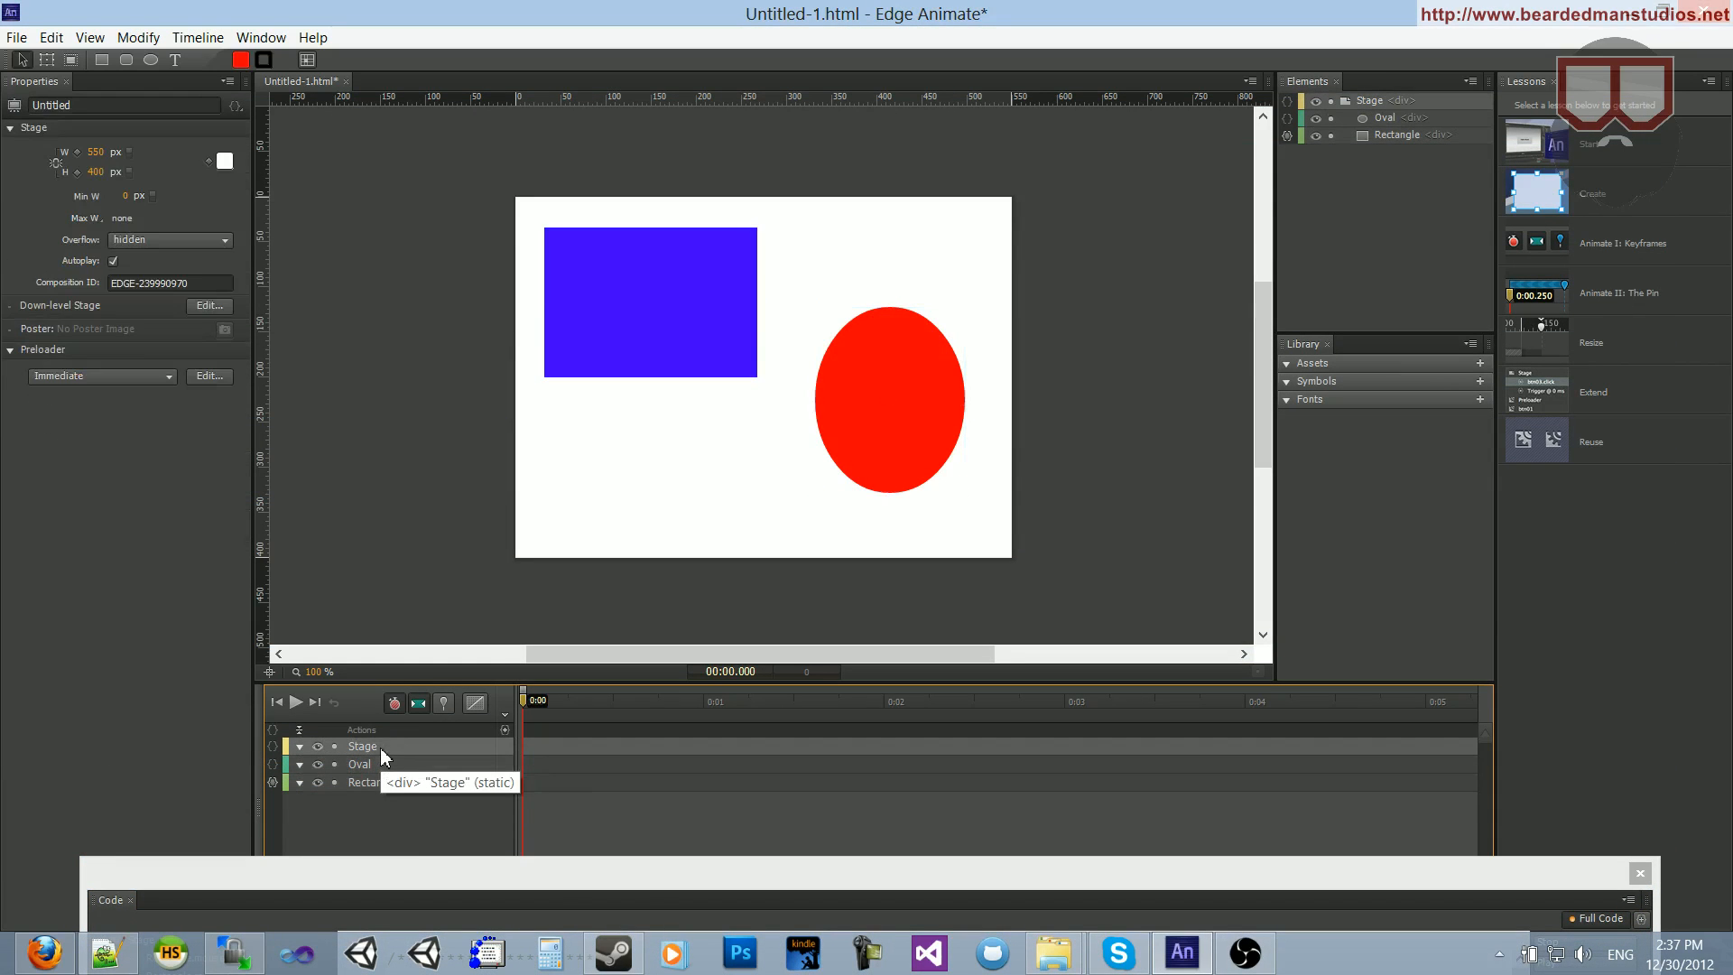
click(363, 781)
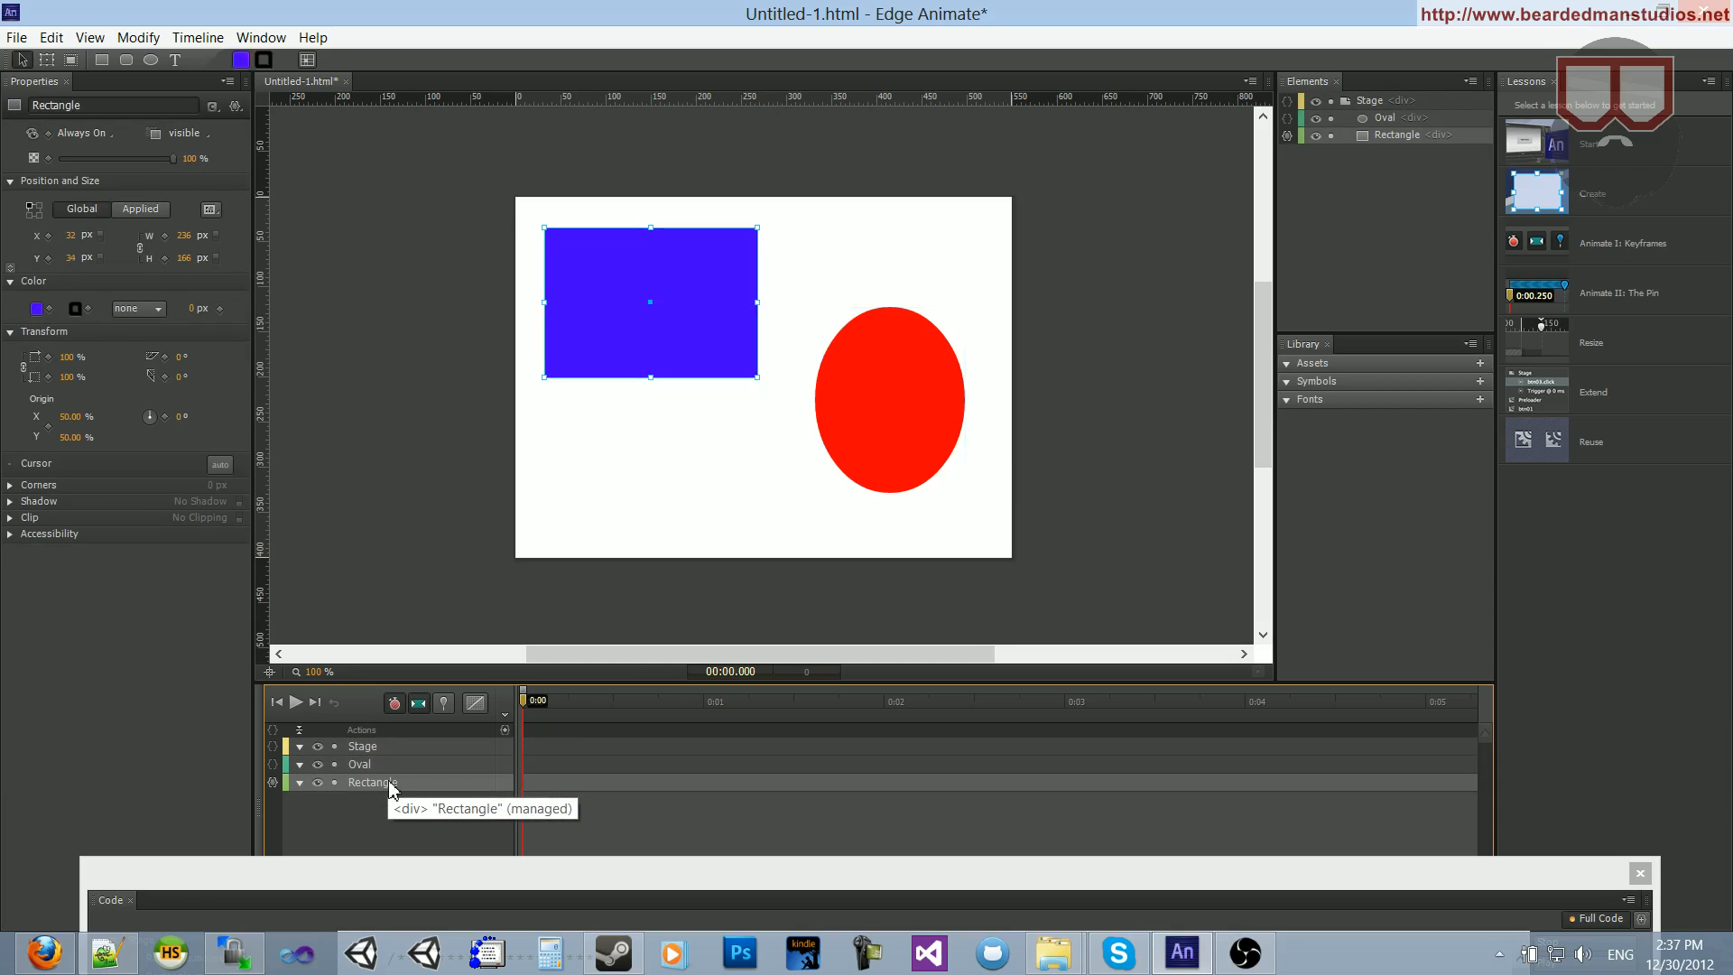
- Select the Oval layer in the timeline to check its ID
click(360, 764)
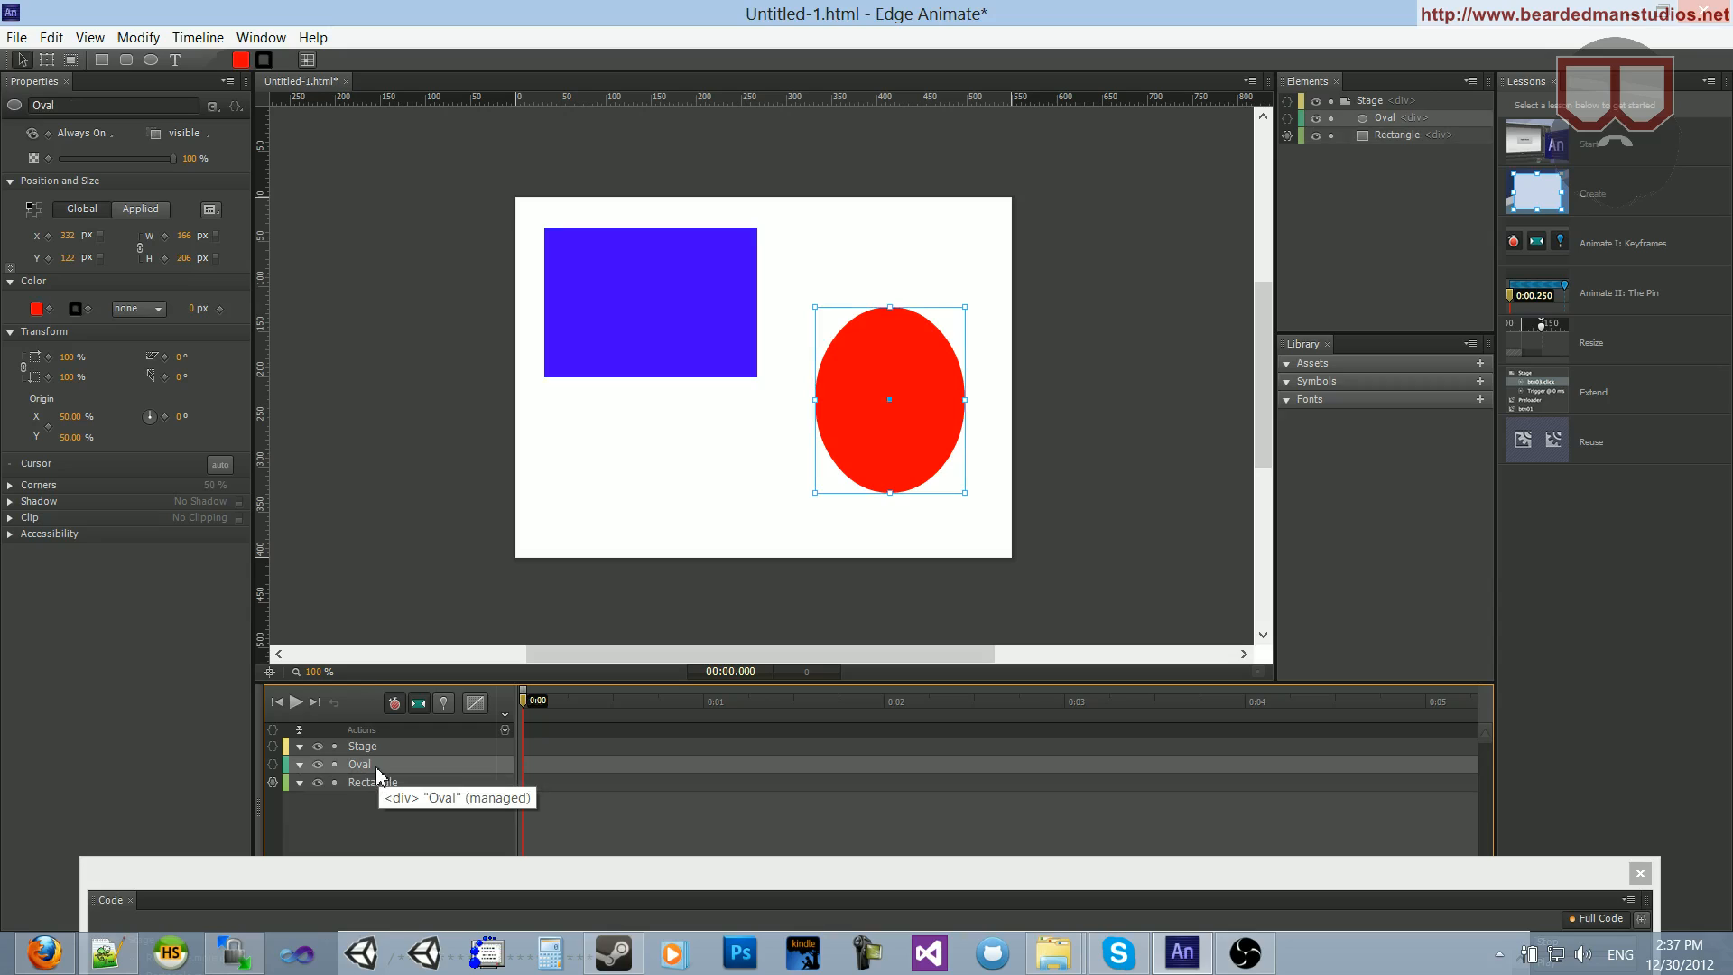
mouse_move(335, 764)
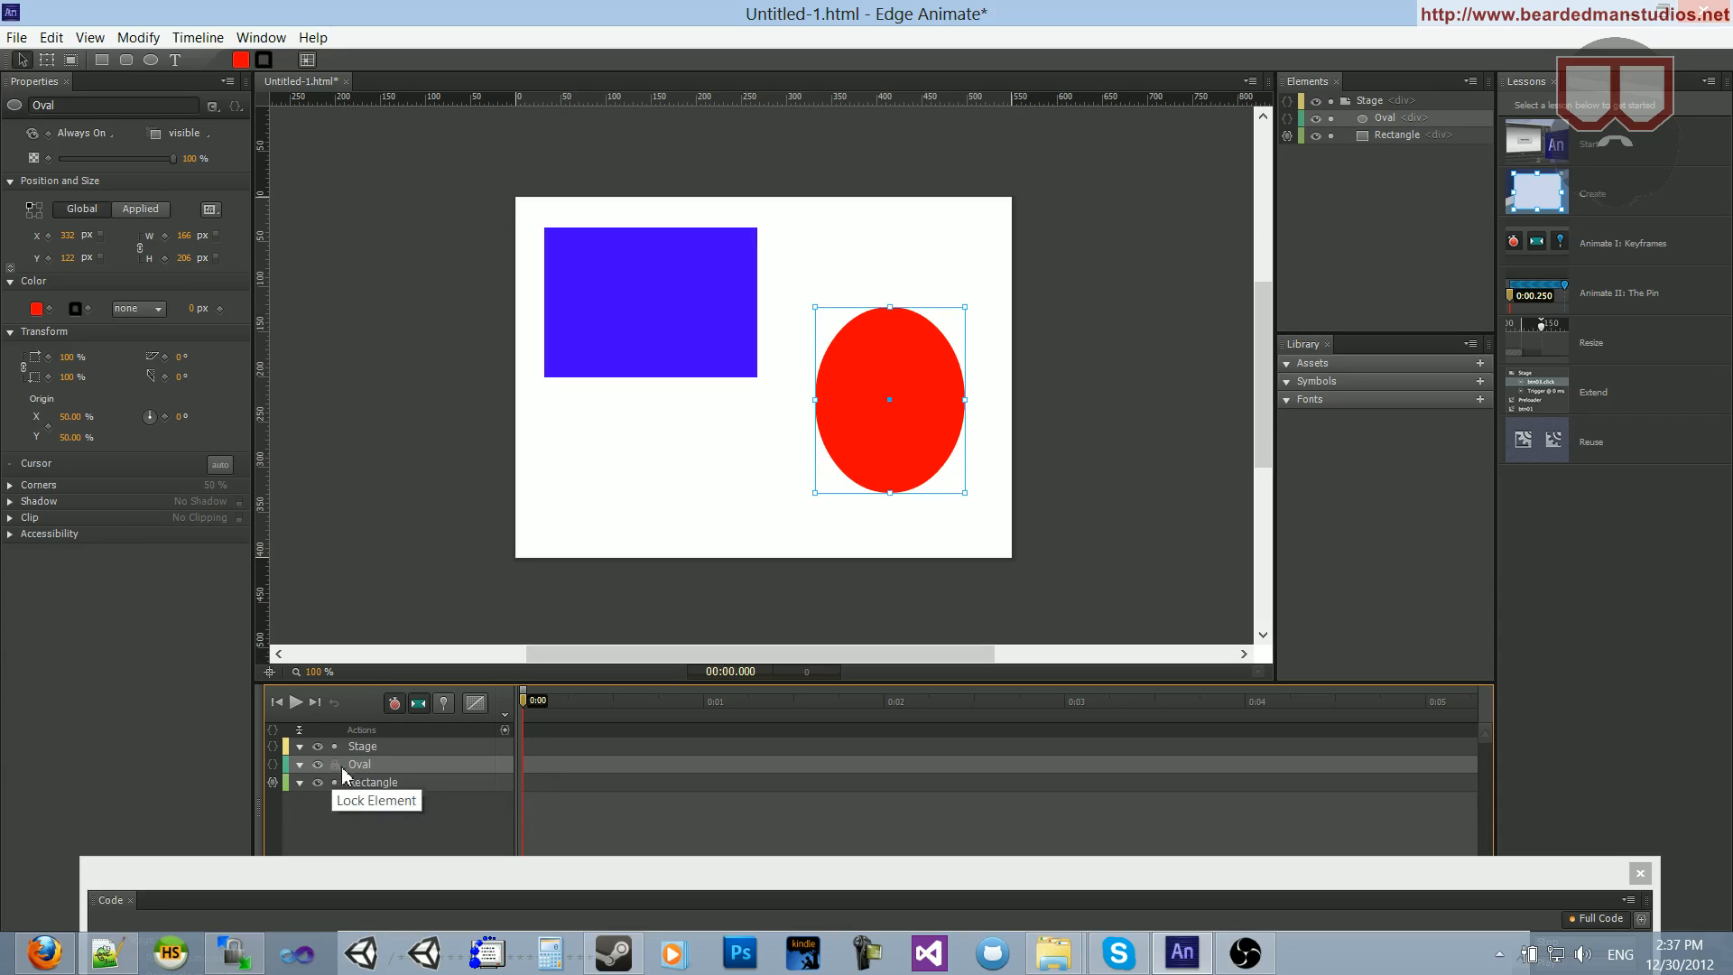
mouse_move(345, 818)
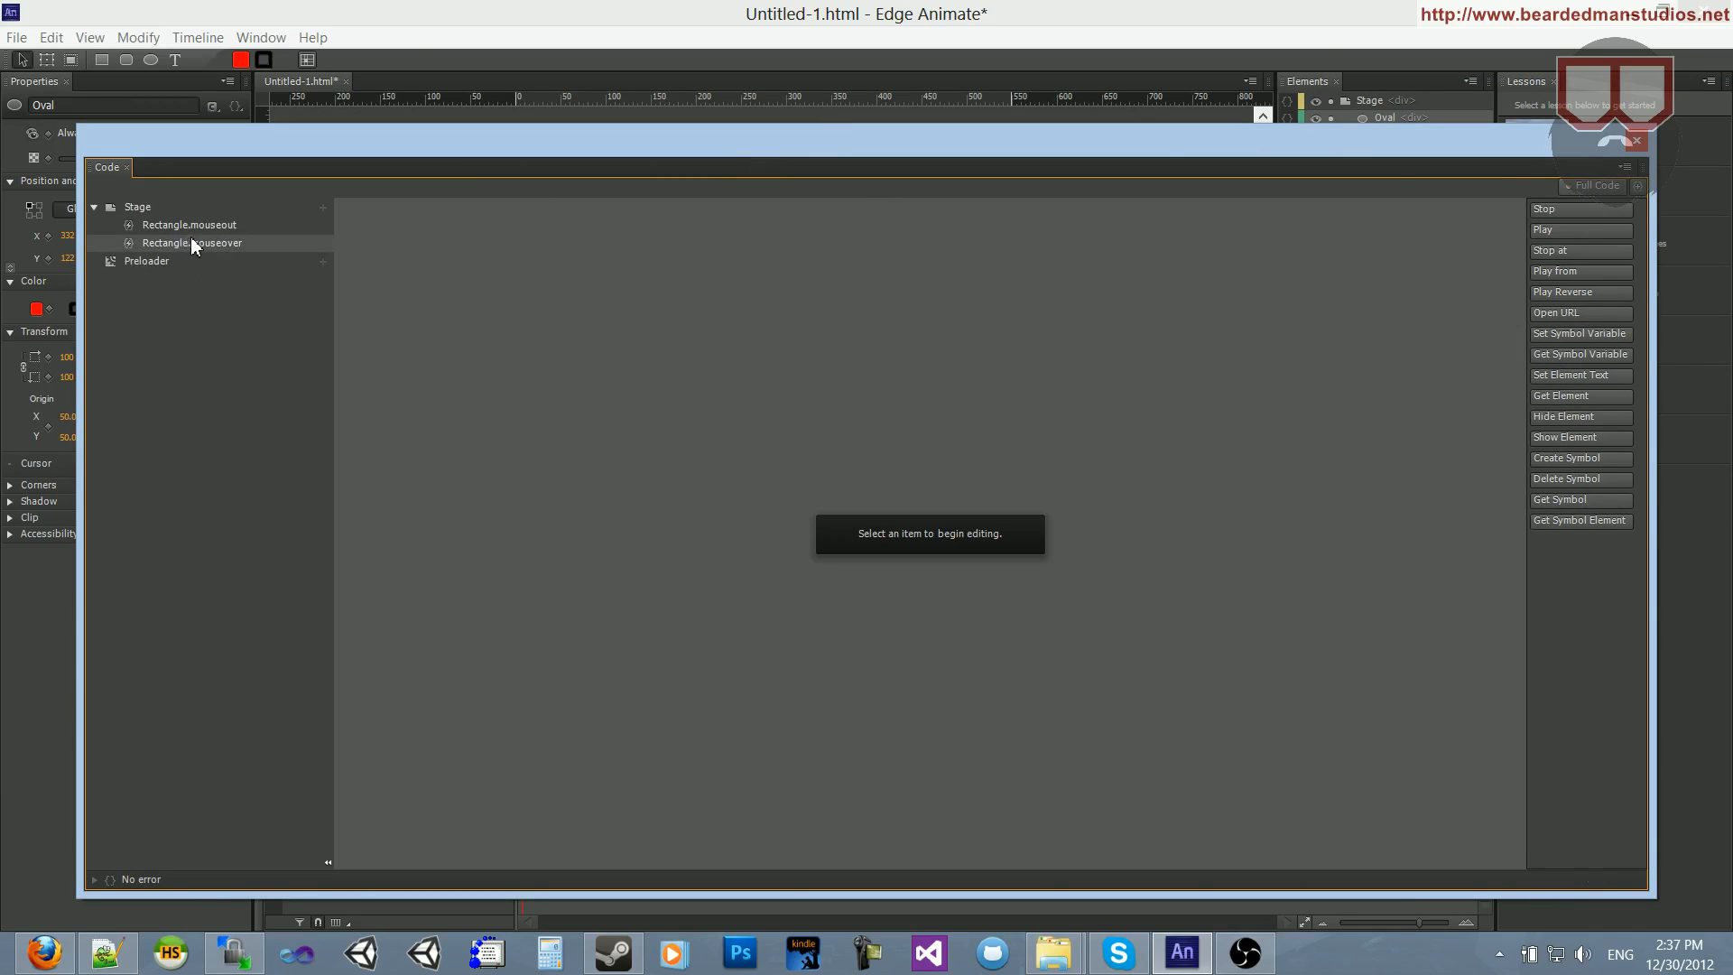
- Open Rectangle.mouseover, confirm the ChangeSymbolColor name in Full Code, and return
click(193, 241)
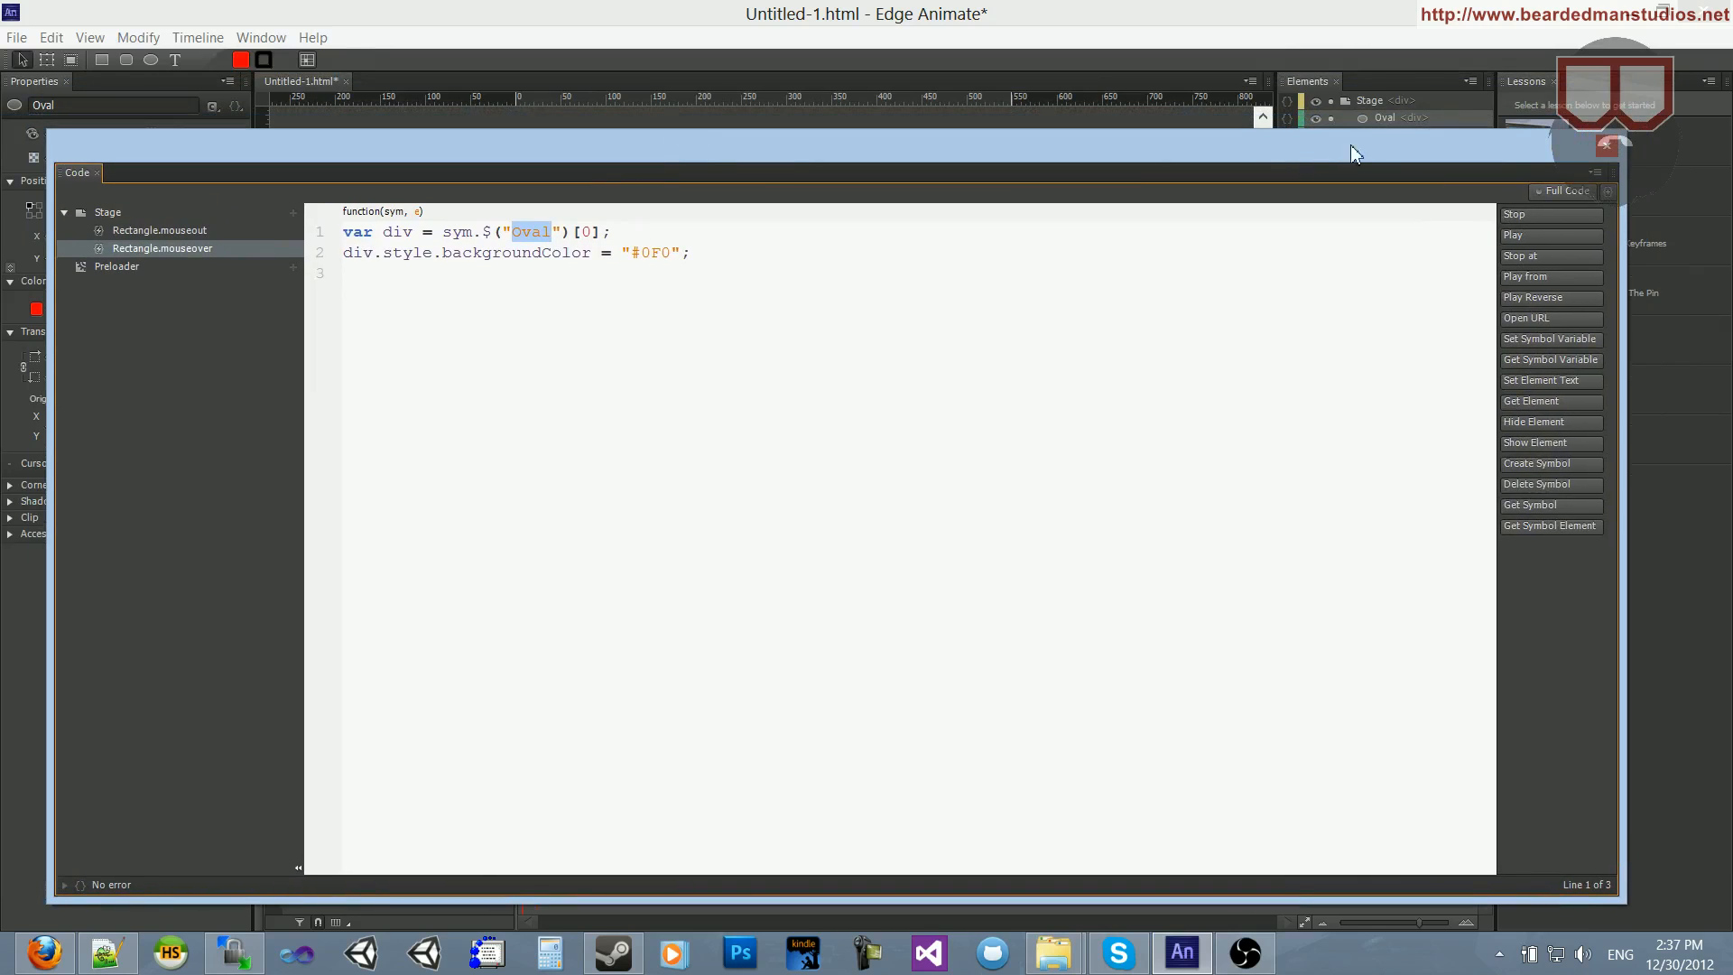
click(1566, 192)
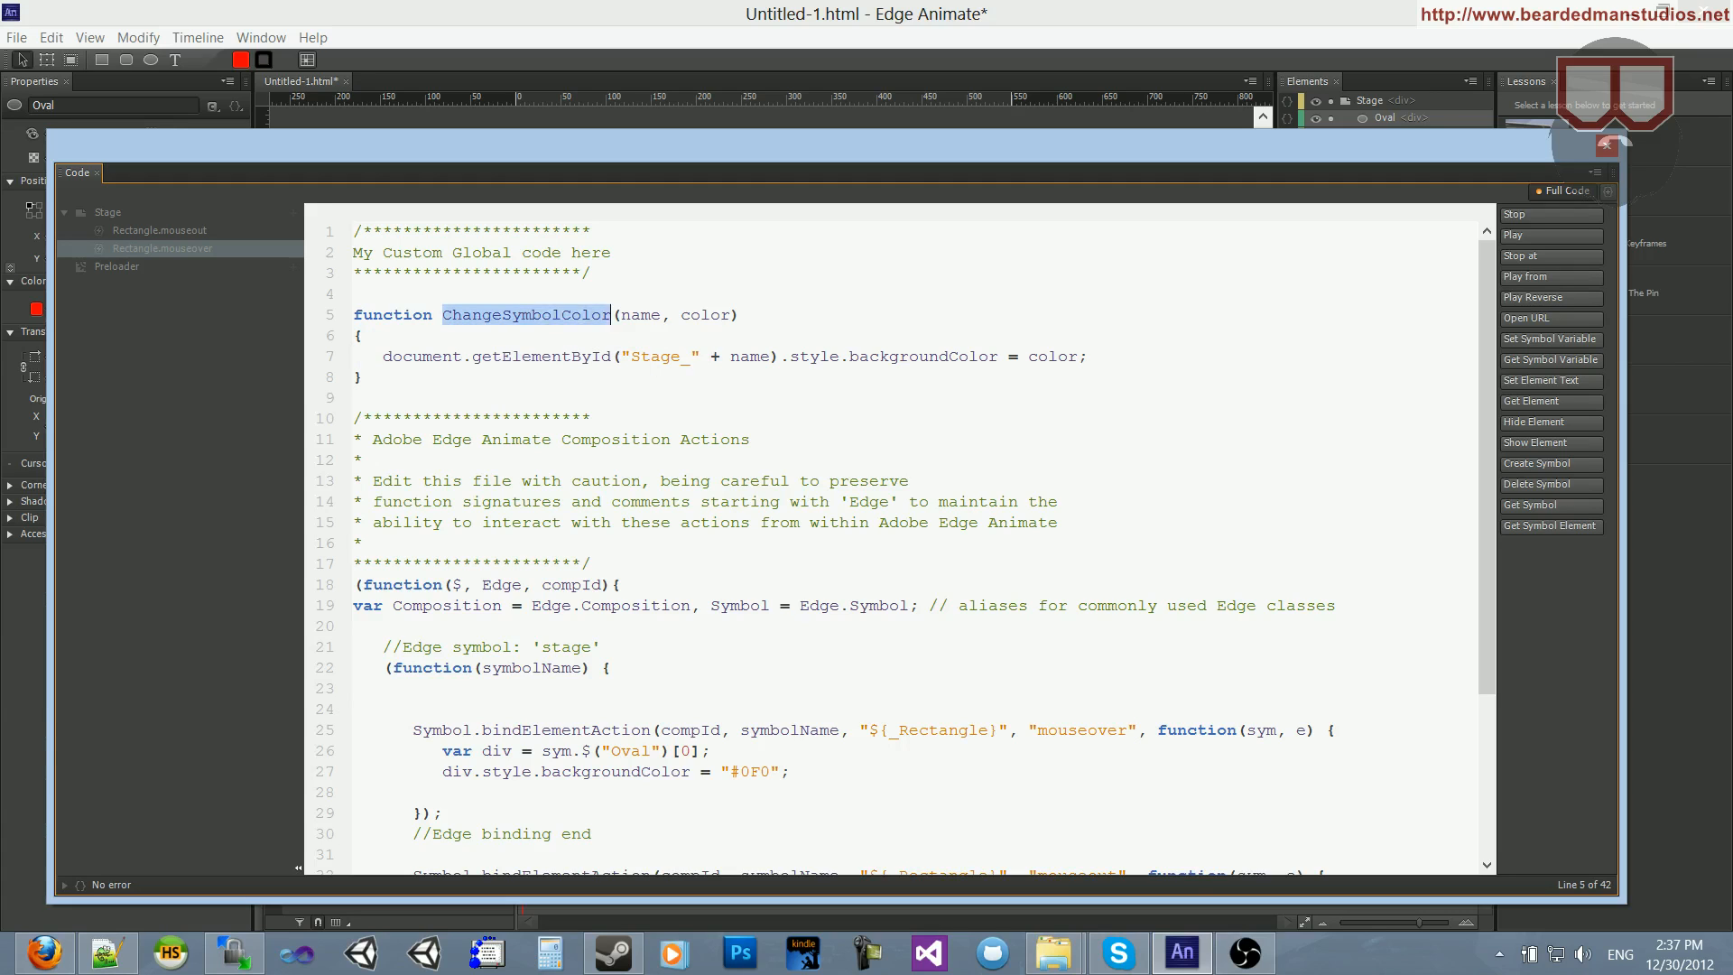
click(163, 247)
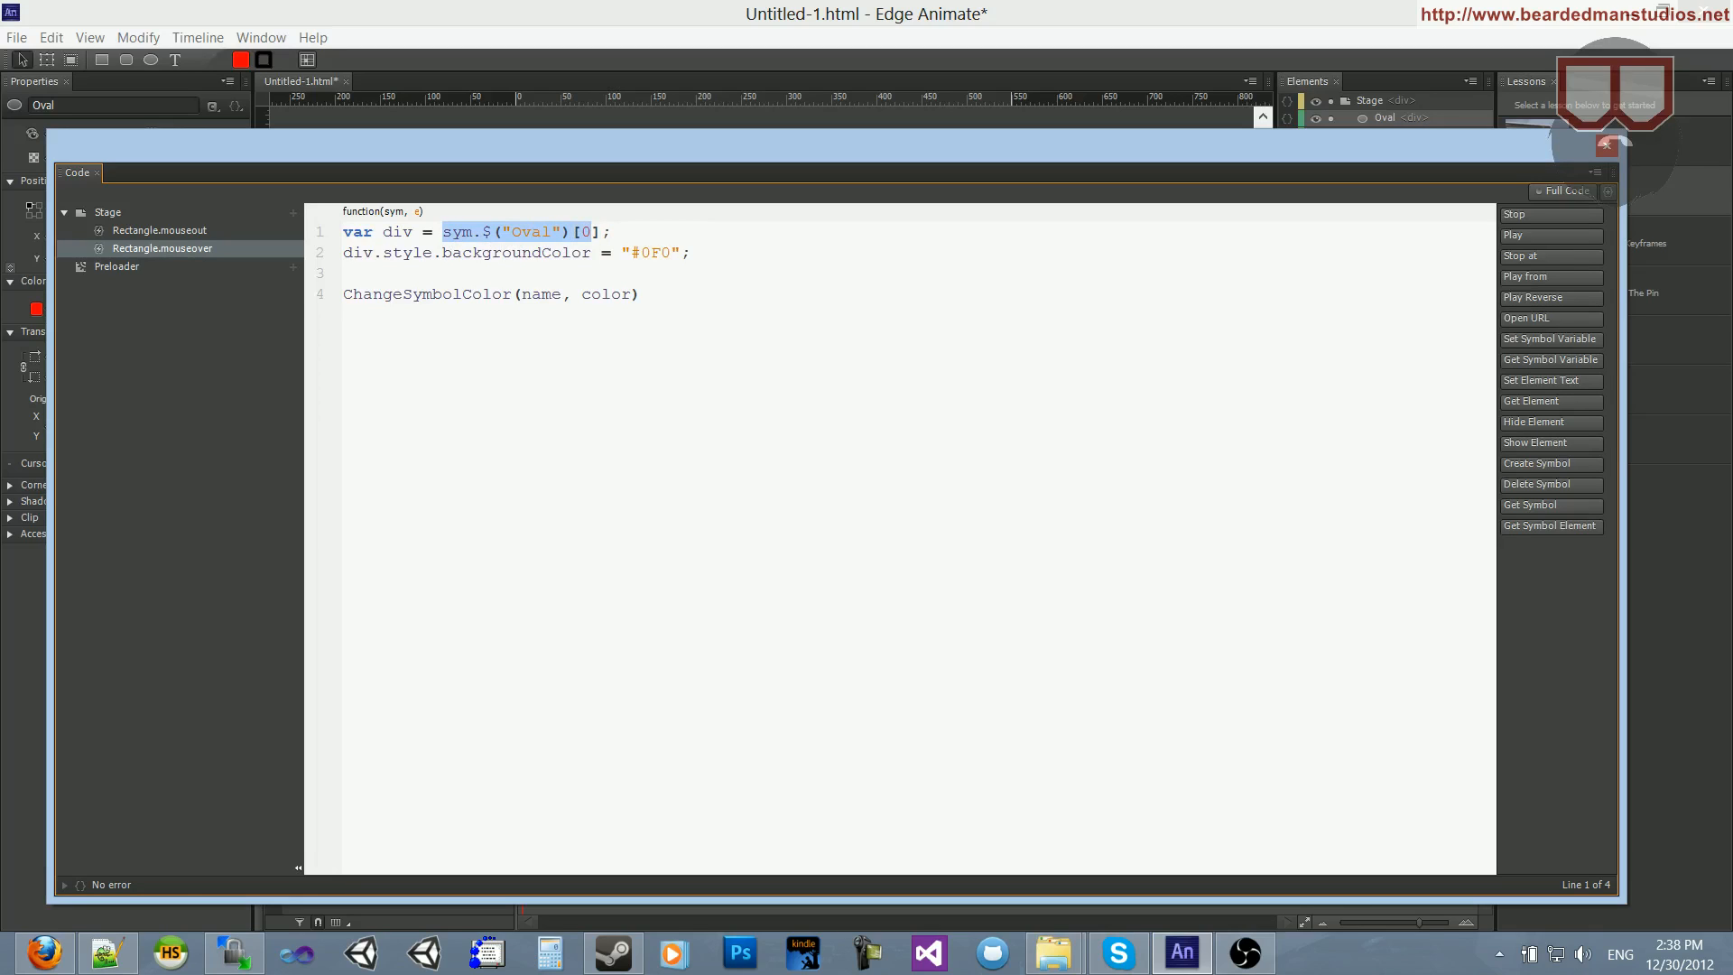
- Change the mouseover call's arguments so it turns the Oval "#0F0"
click(538, 294)
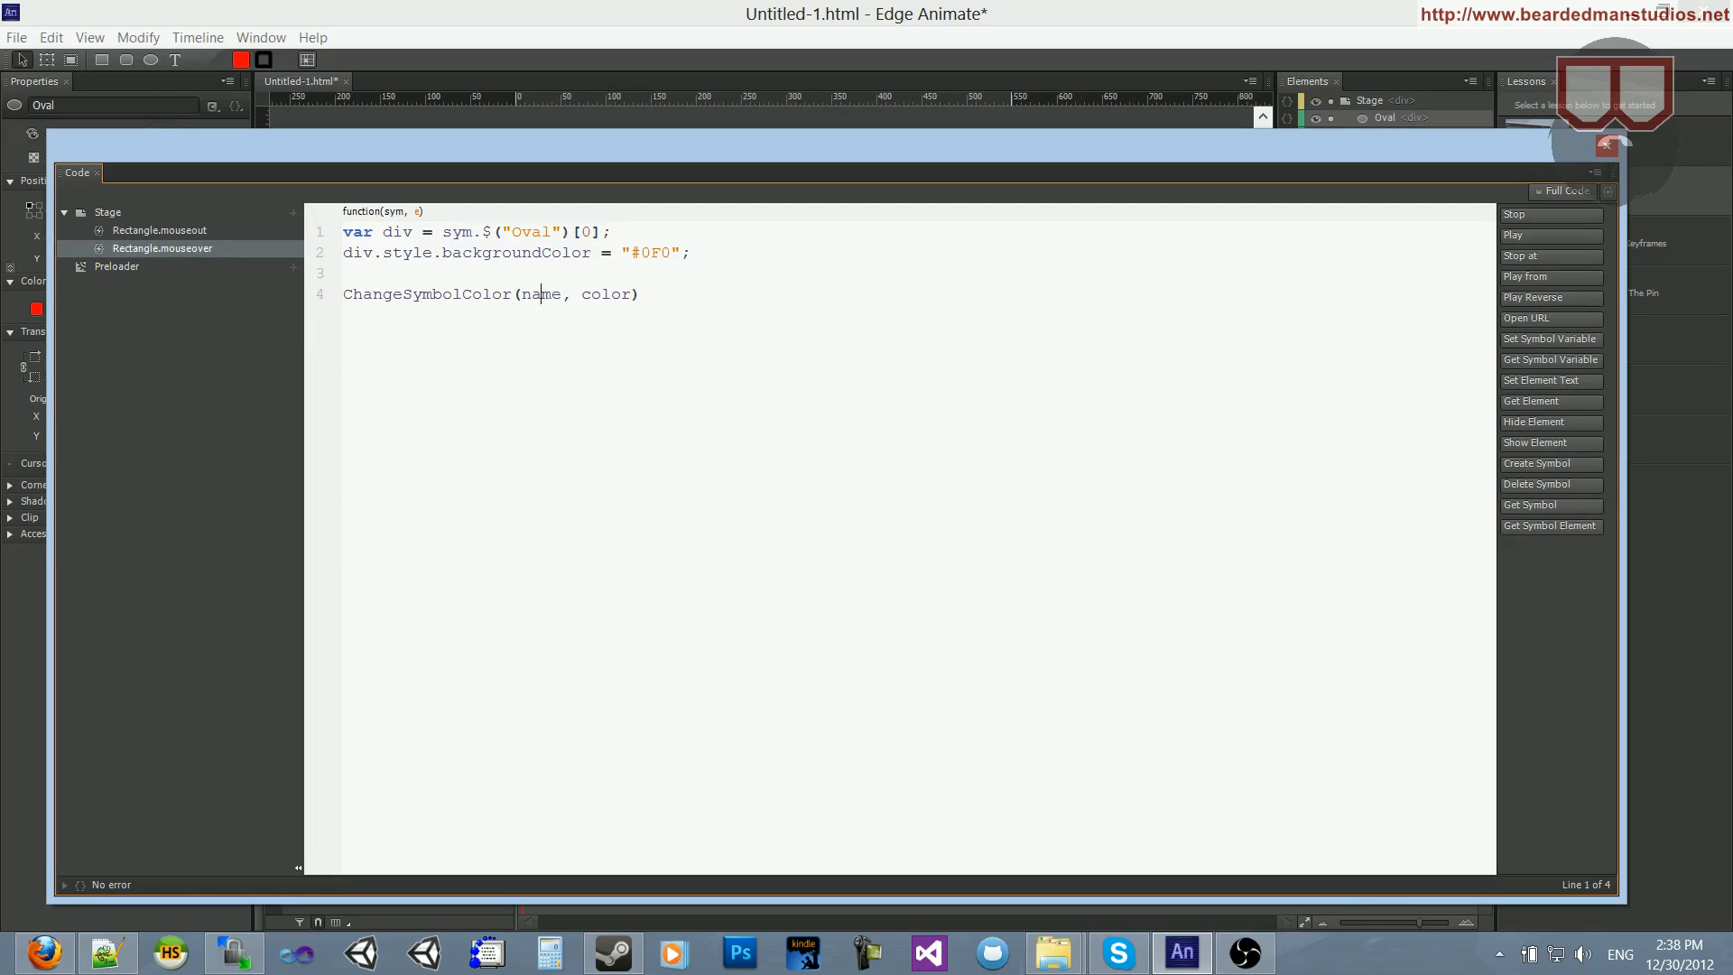
double_click(540, 294)
text("Oval)
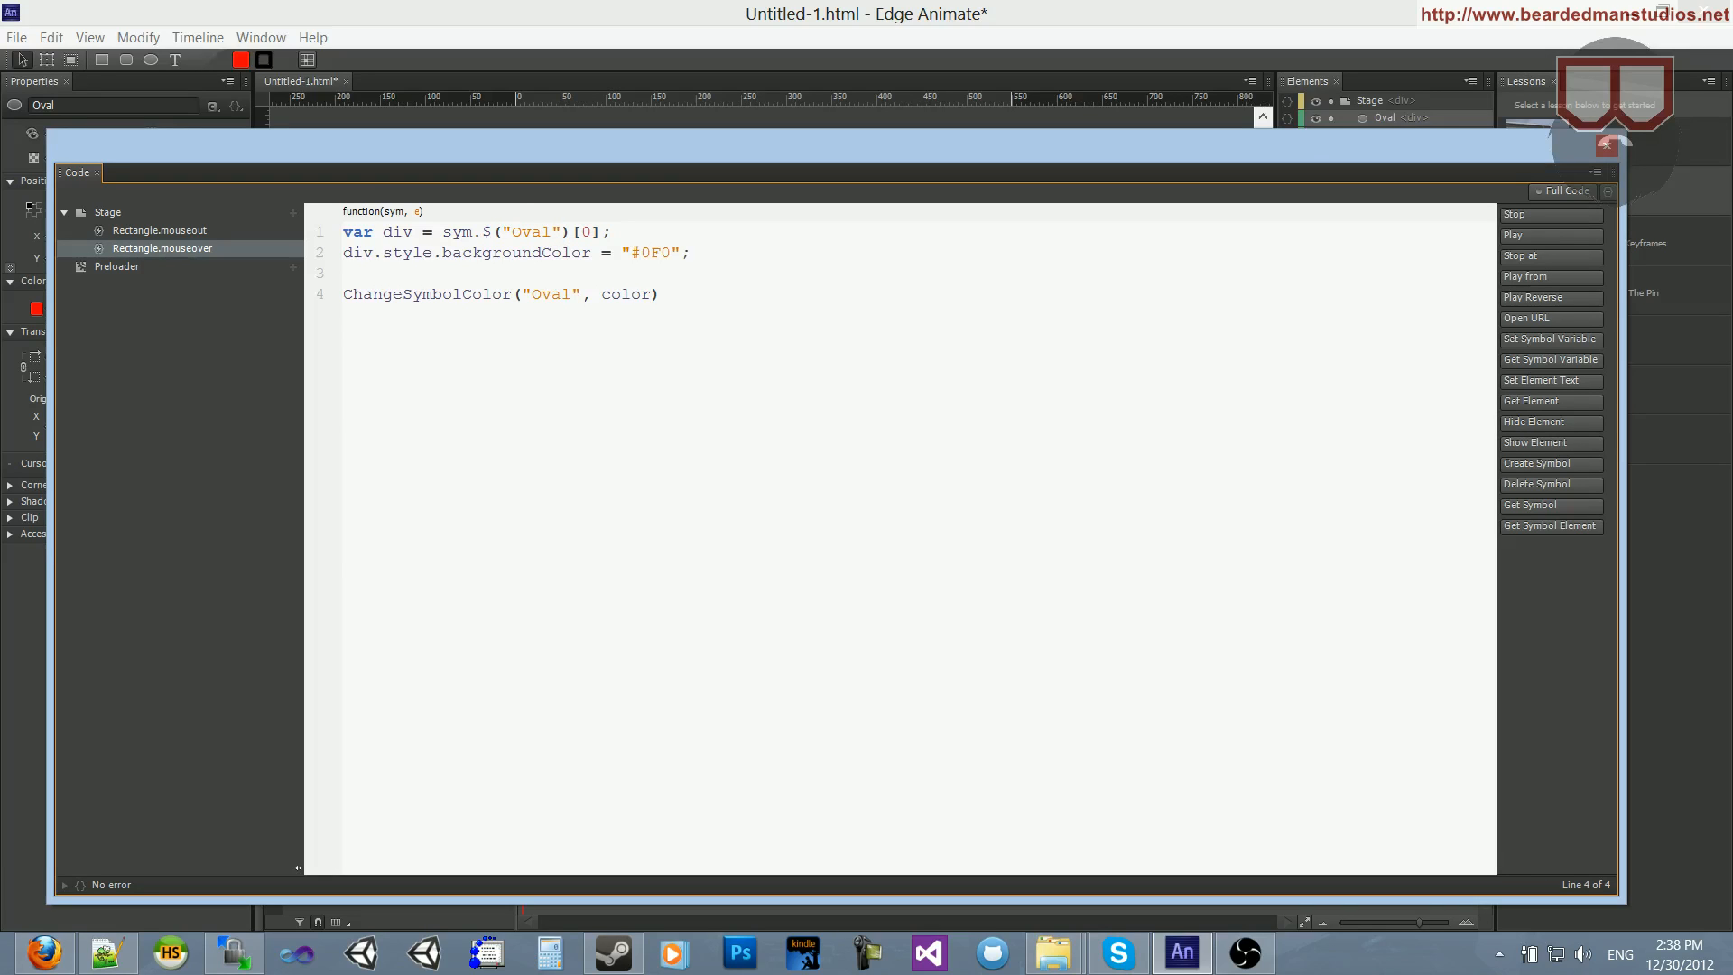
text("#0F0")
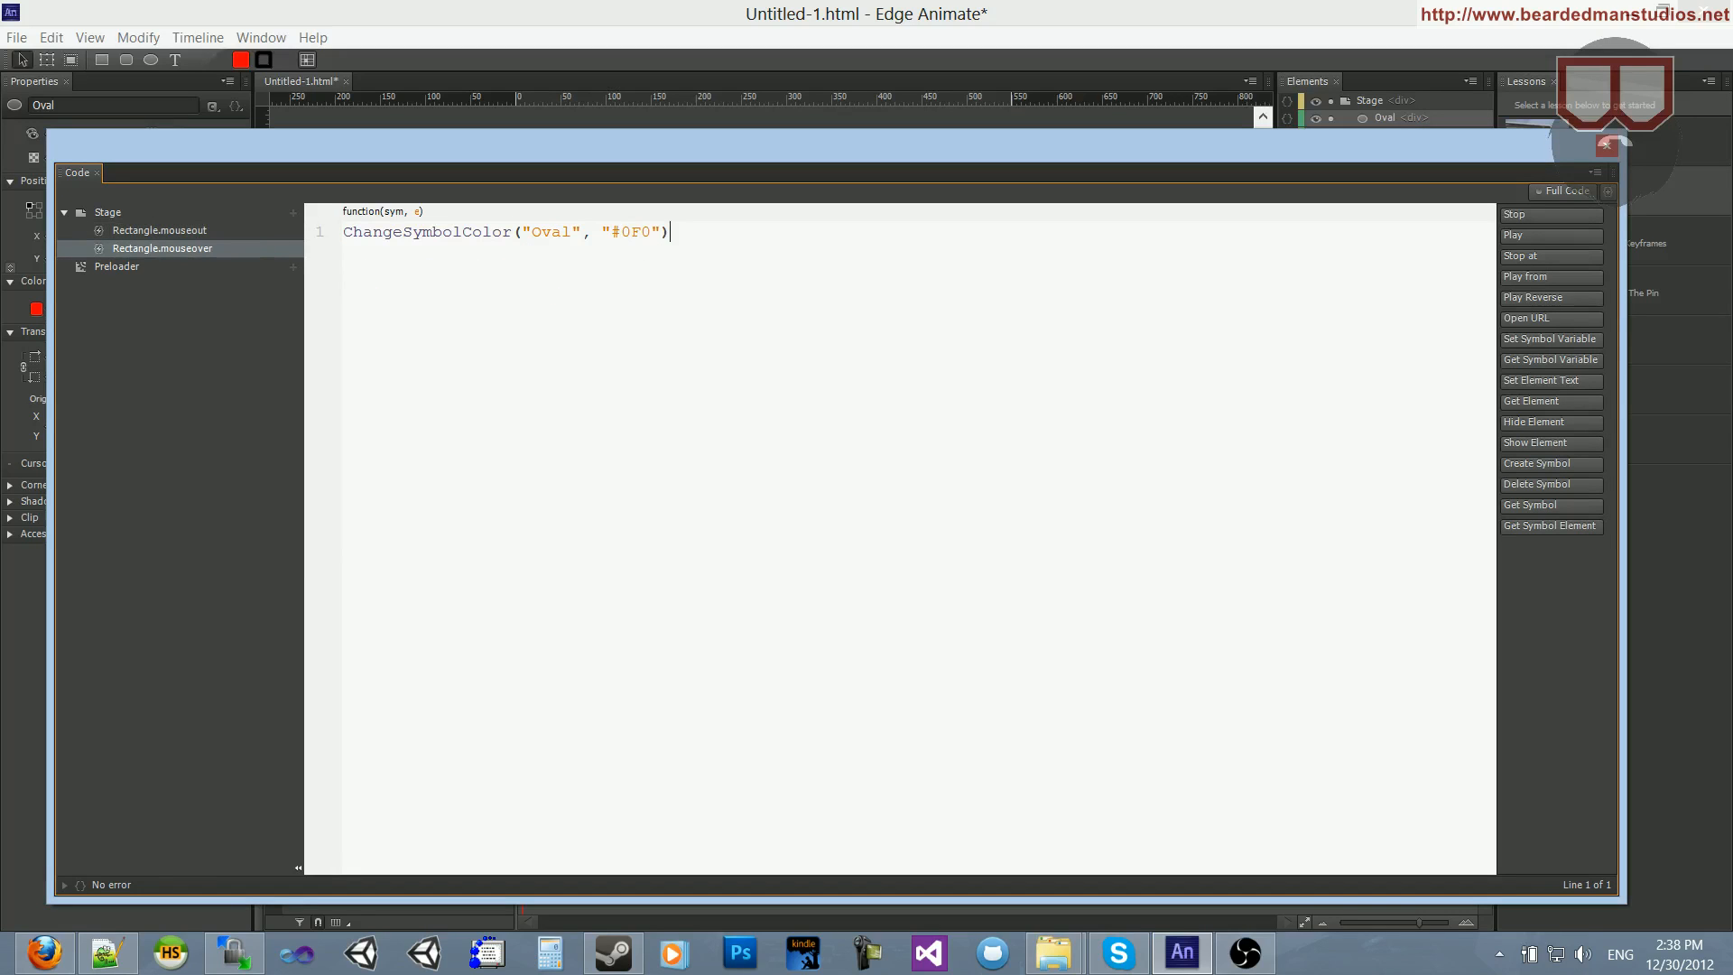
- Replace Rectangle.mouseout's old lines with ChangeSymbolColor("Oval", "#F00") and close the Code panel
click(158, 230)
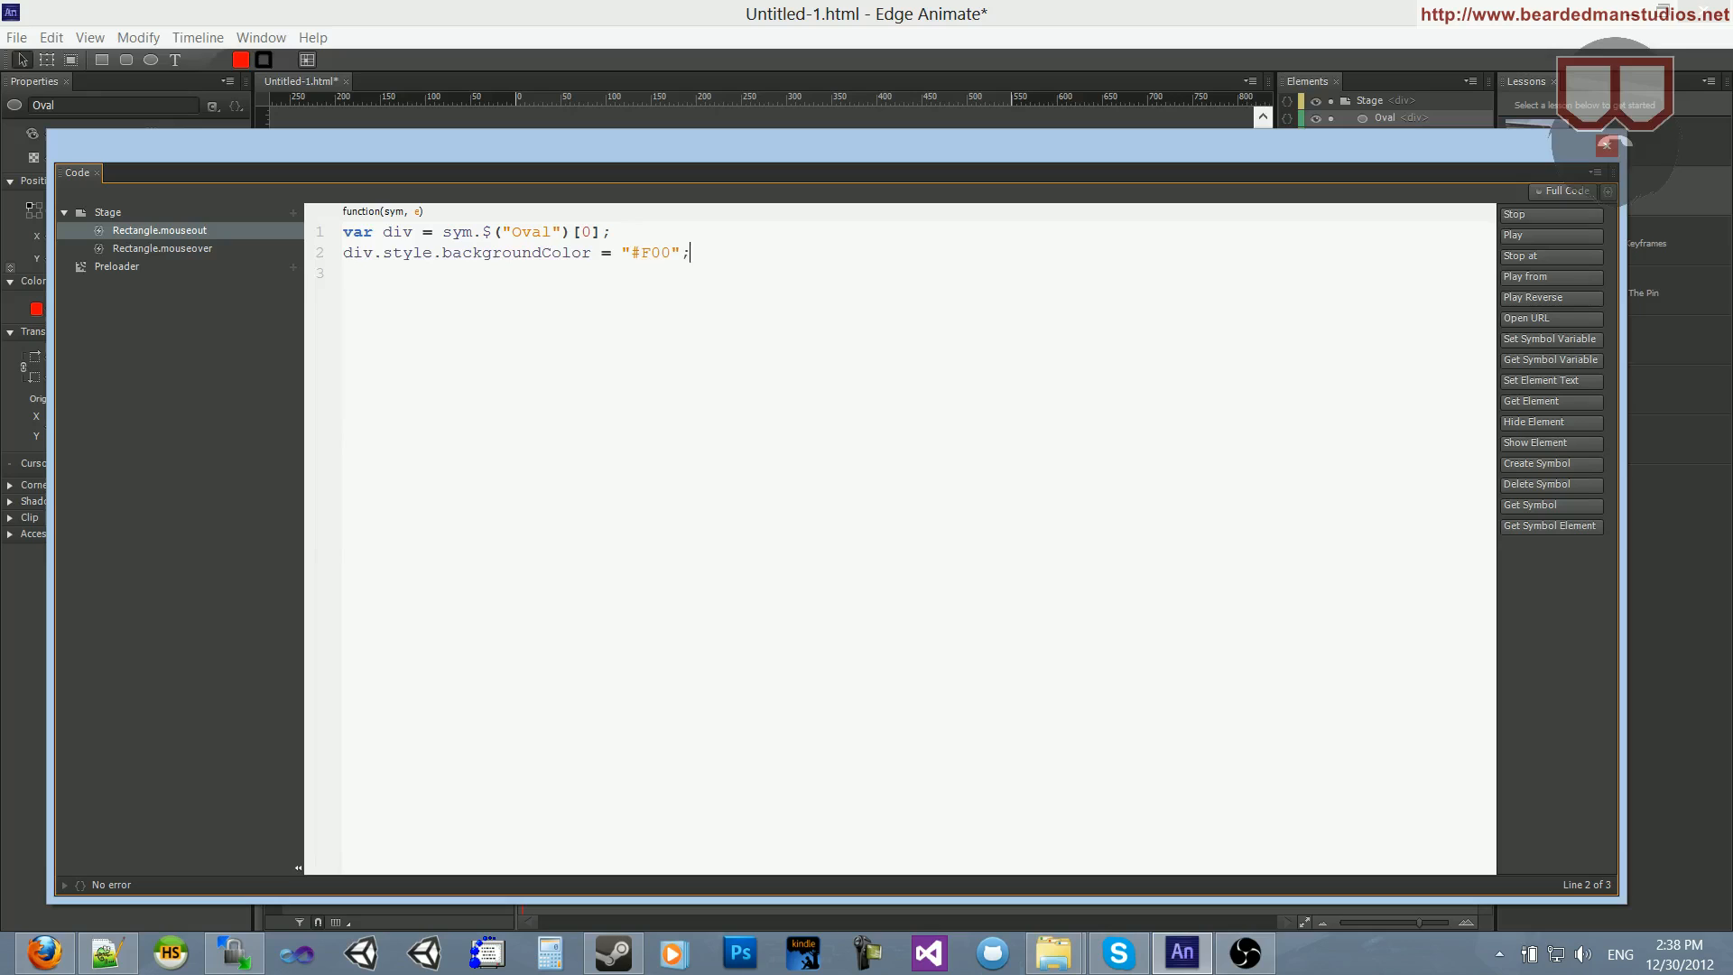
text(ChangeSymbolColor("Oval", "#0F0"))
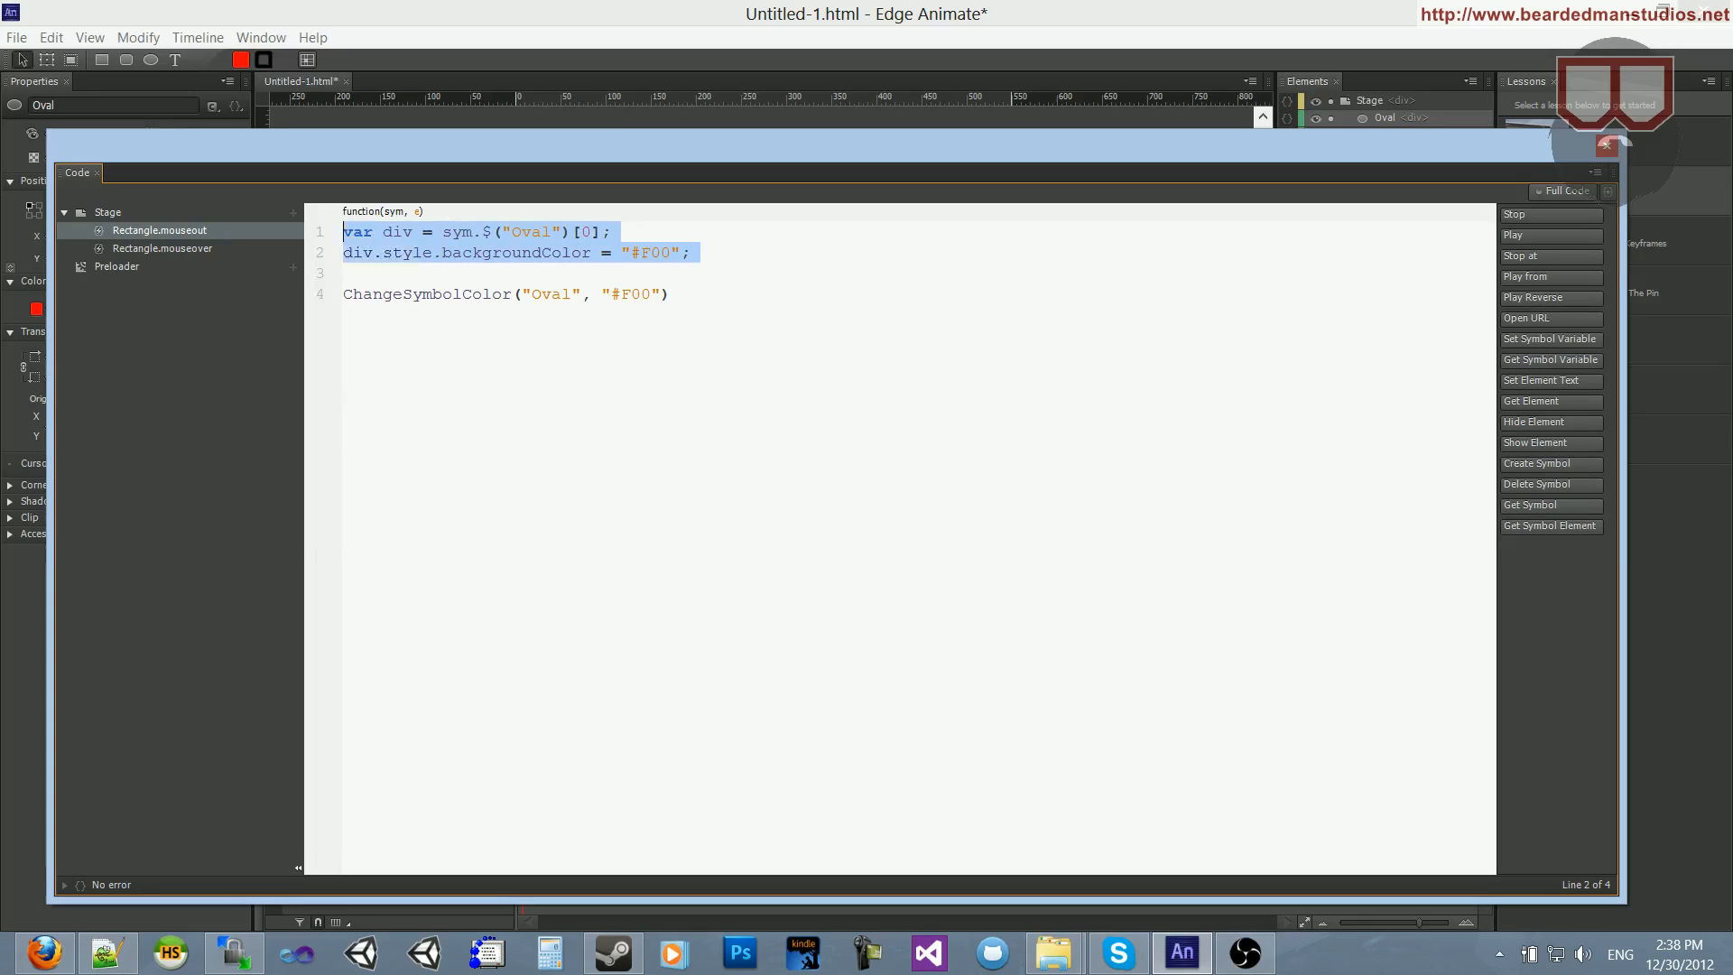
key(Delete)
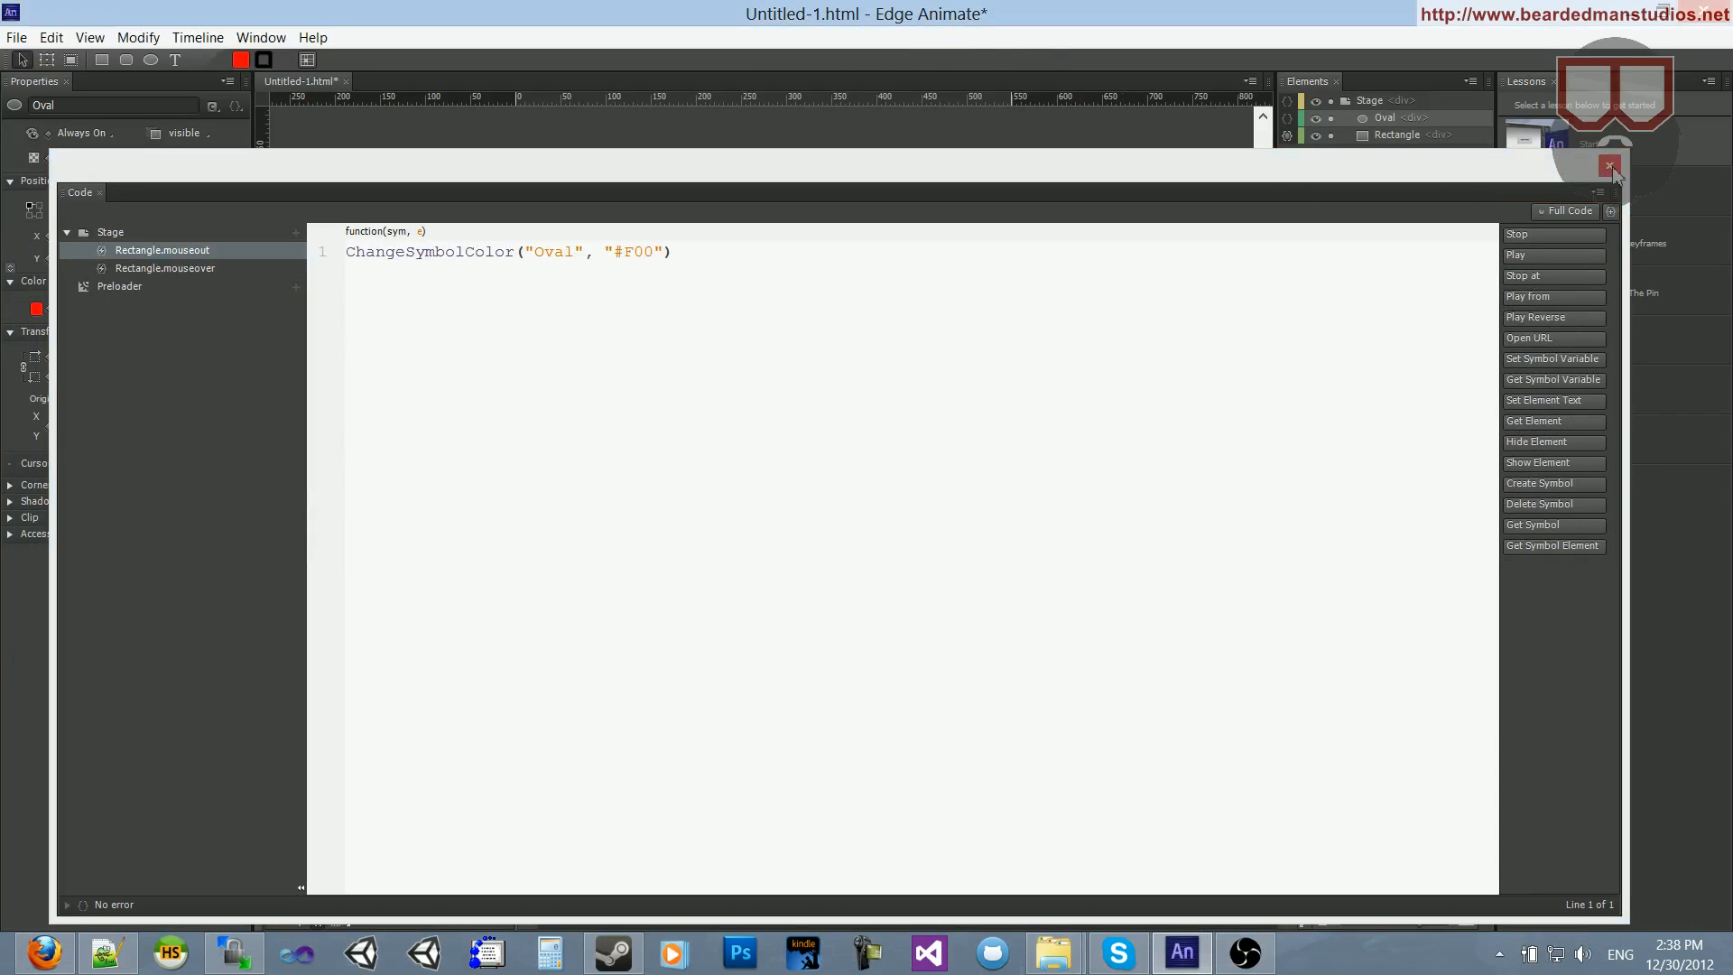
click(1610, 167)
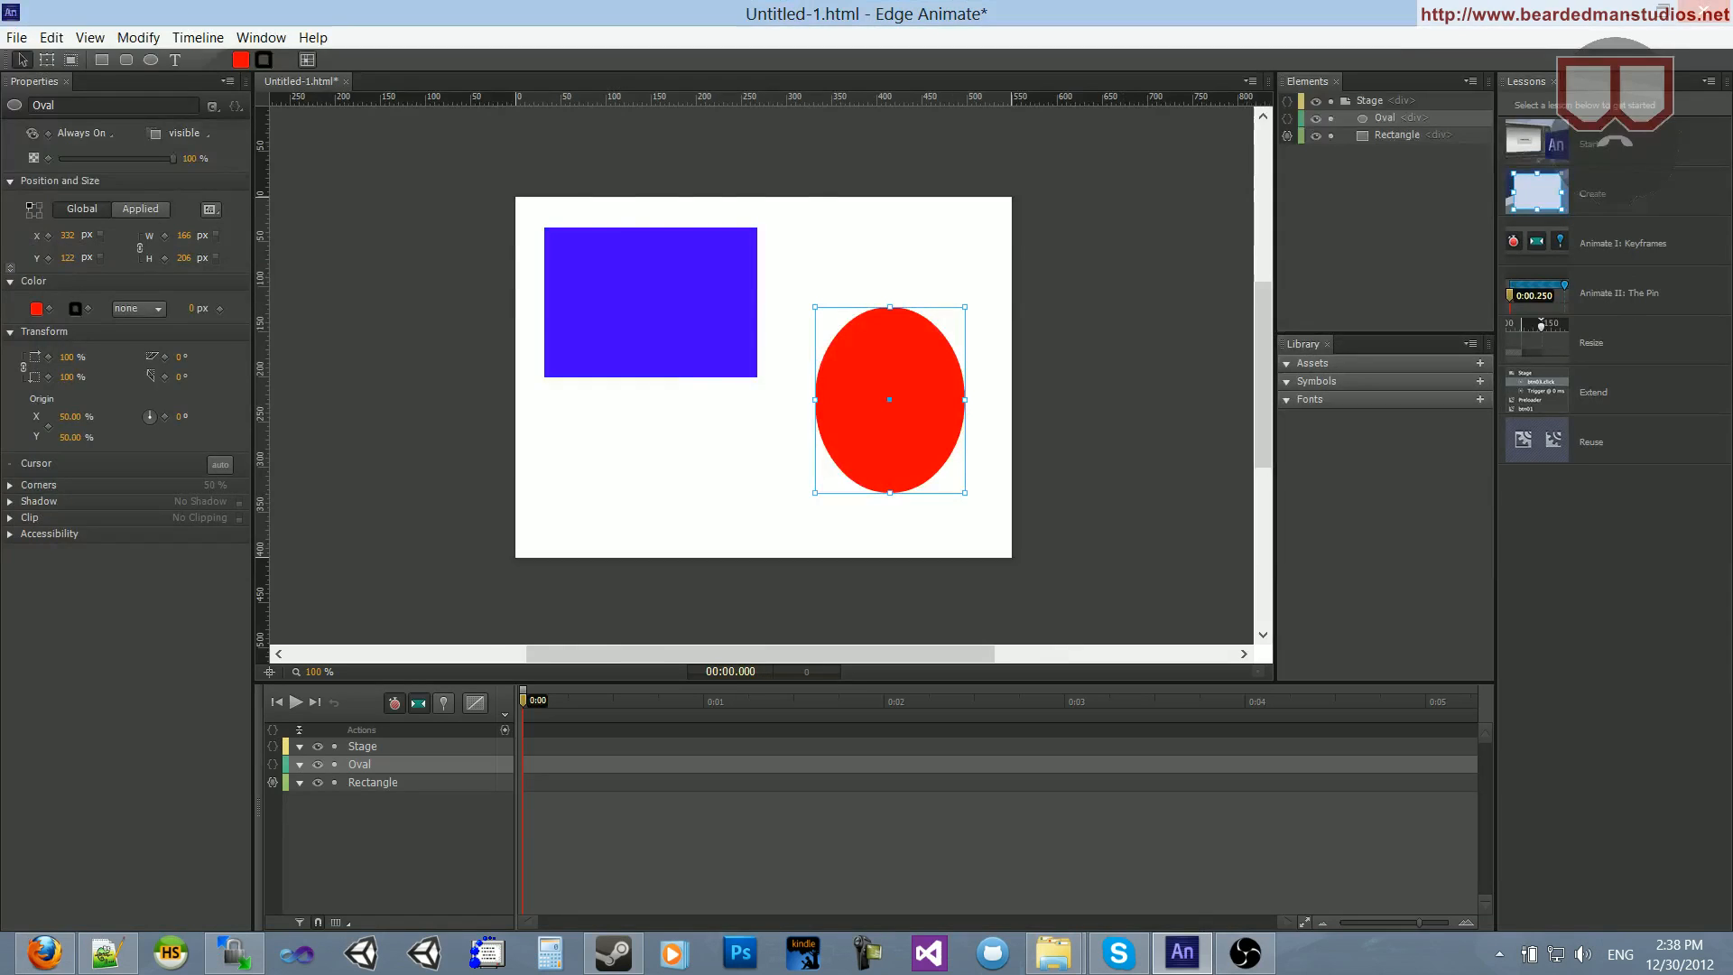
- Preview the composition in Firefox and hover the rectangle to turn the oval green
click(474, 704)
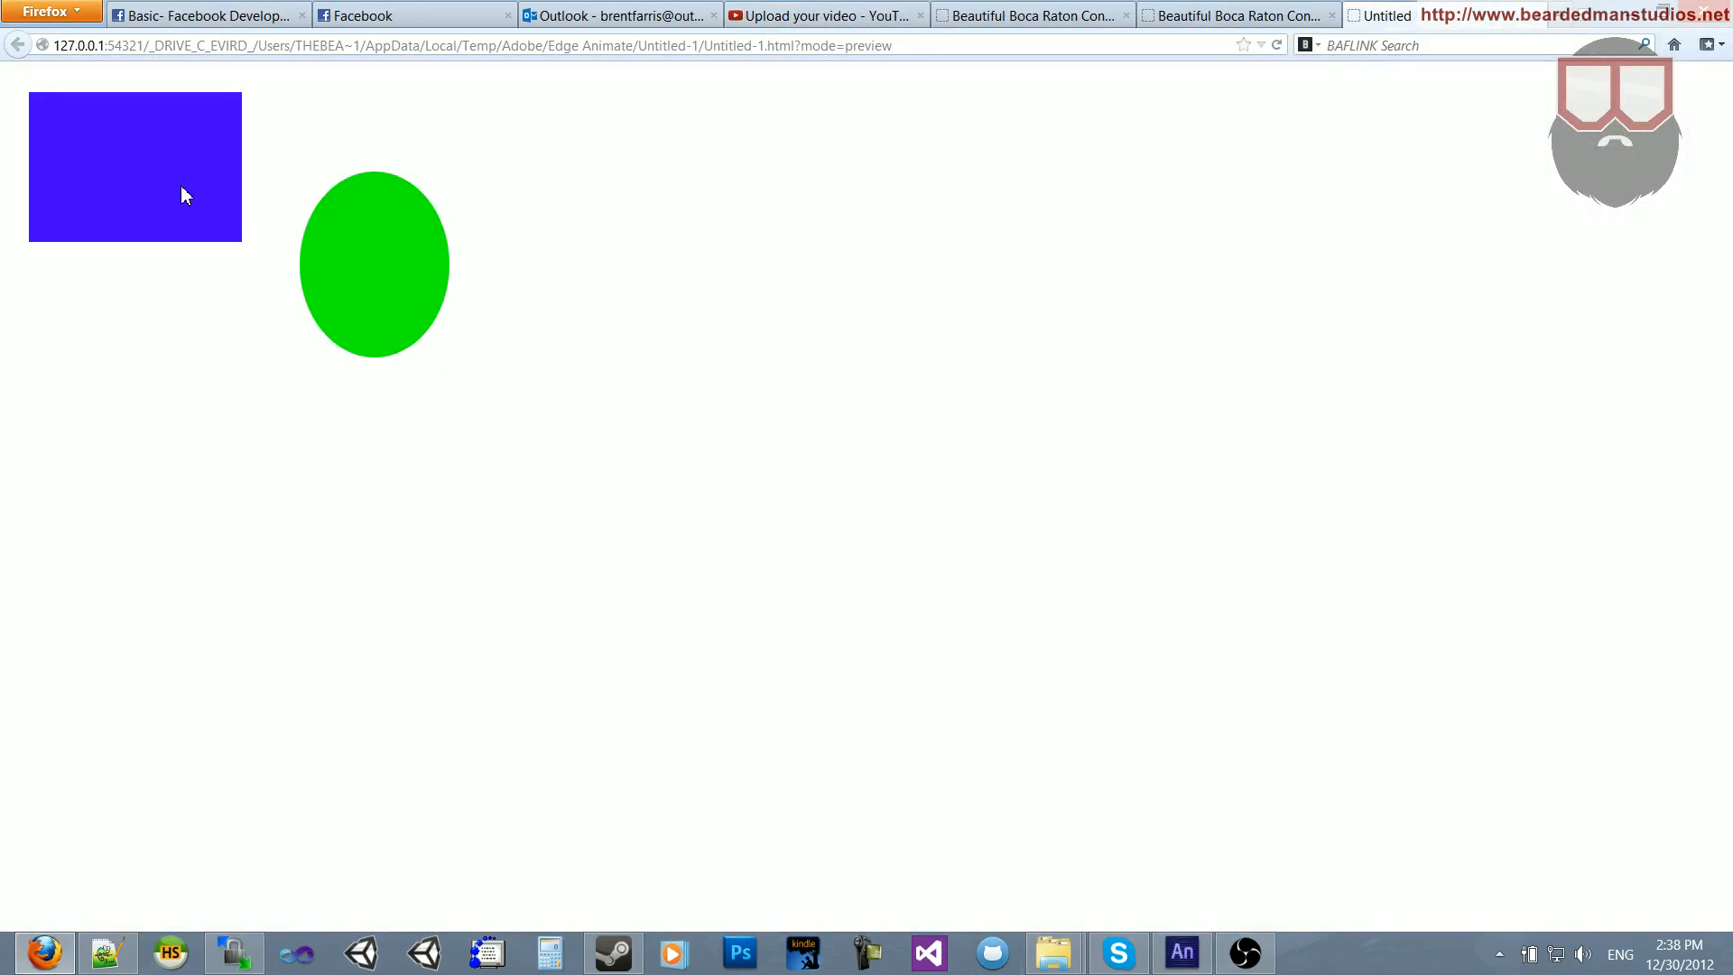
mouse_move(185, 309)
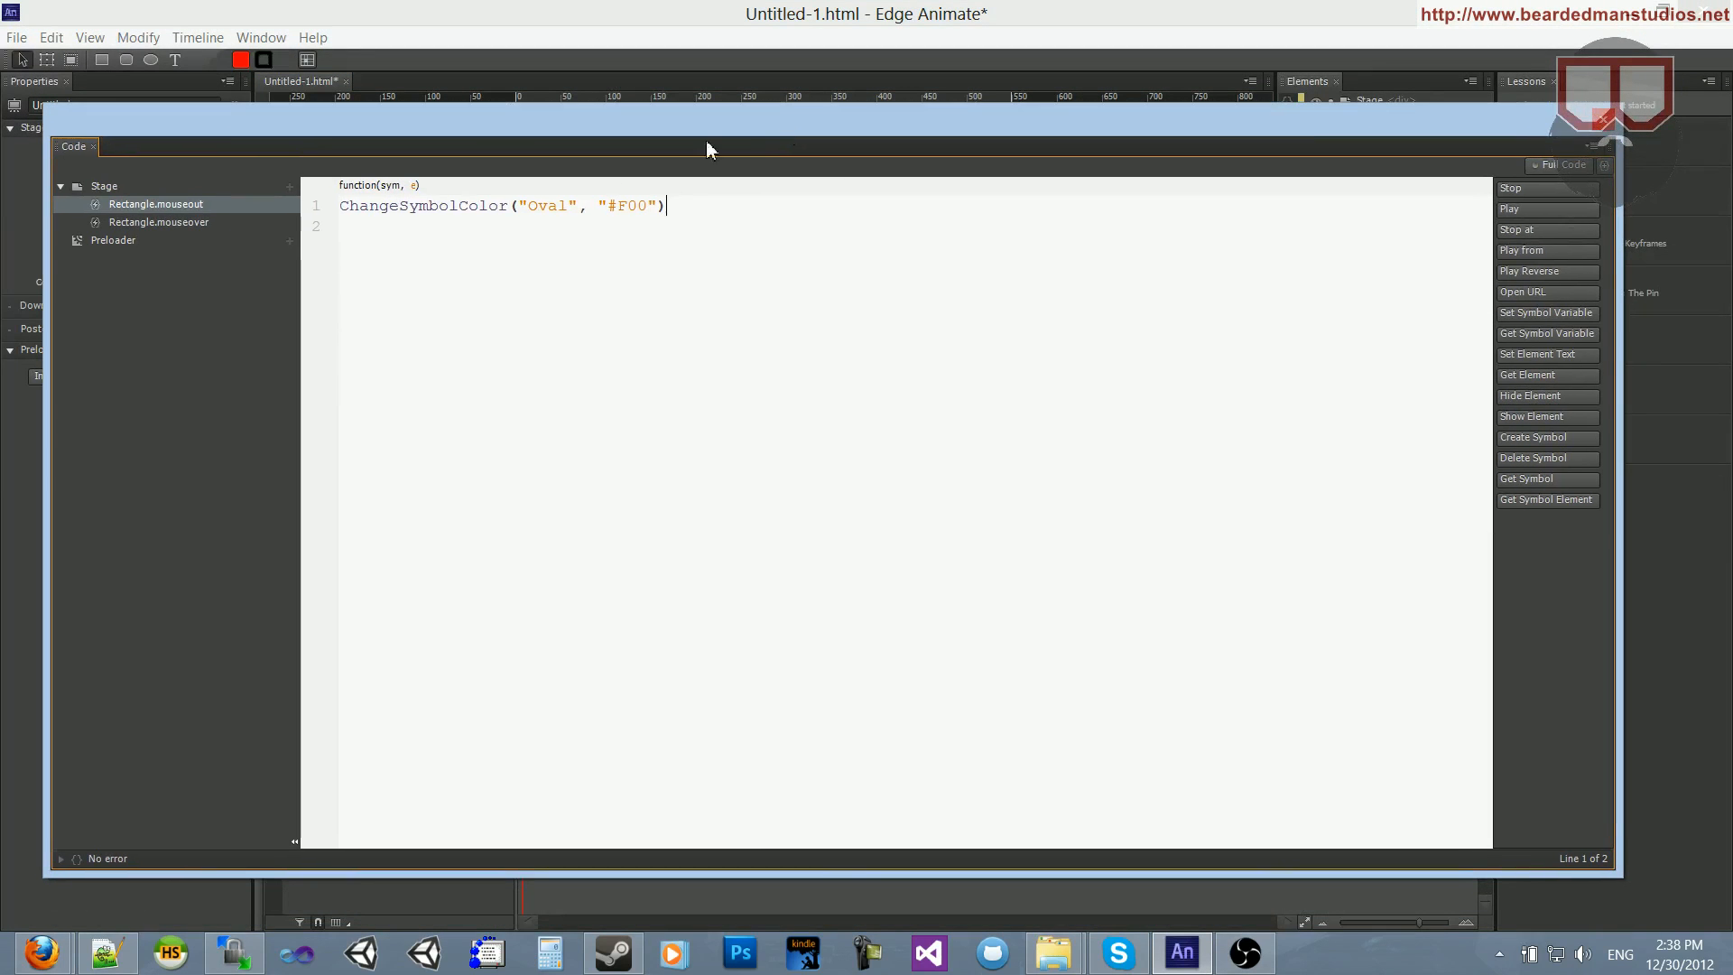
- In Full Code, add alert(div) after the colour assignment in ChangeSymbolColor
click(1547, 163)
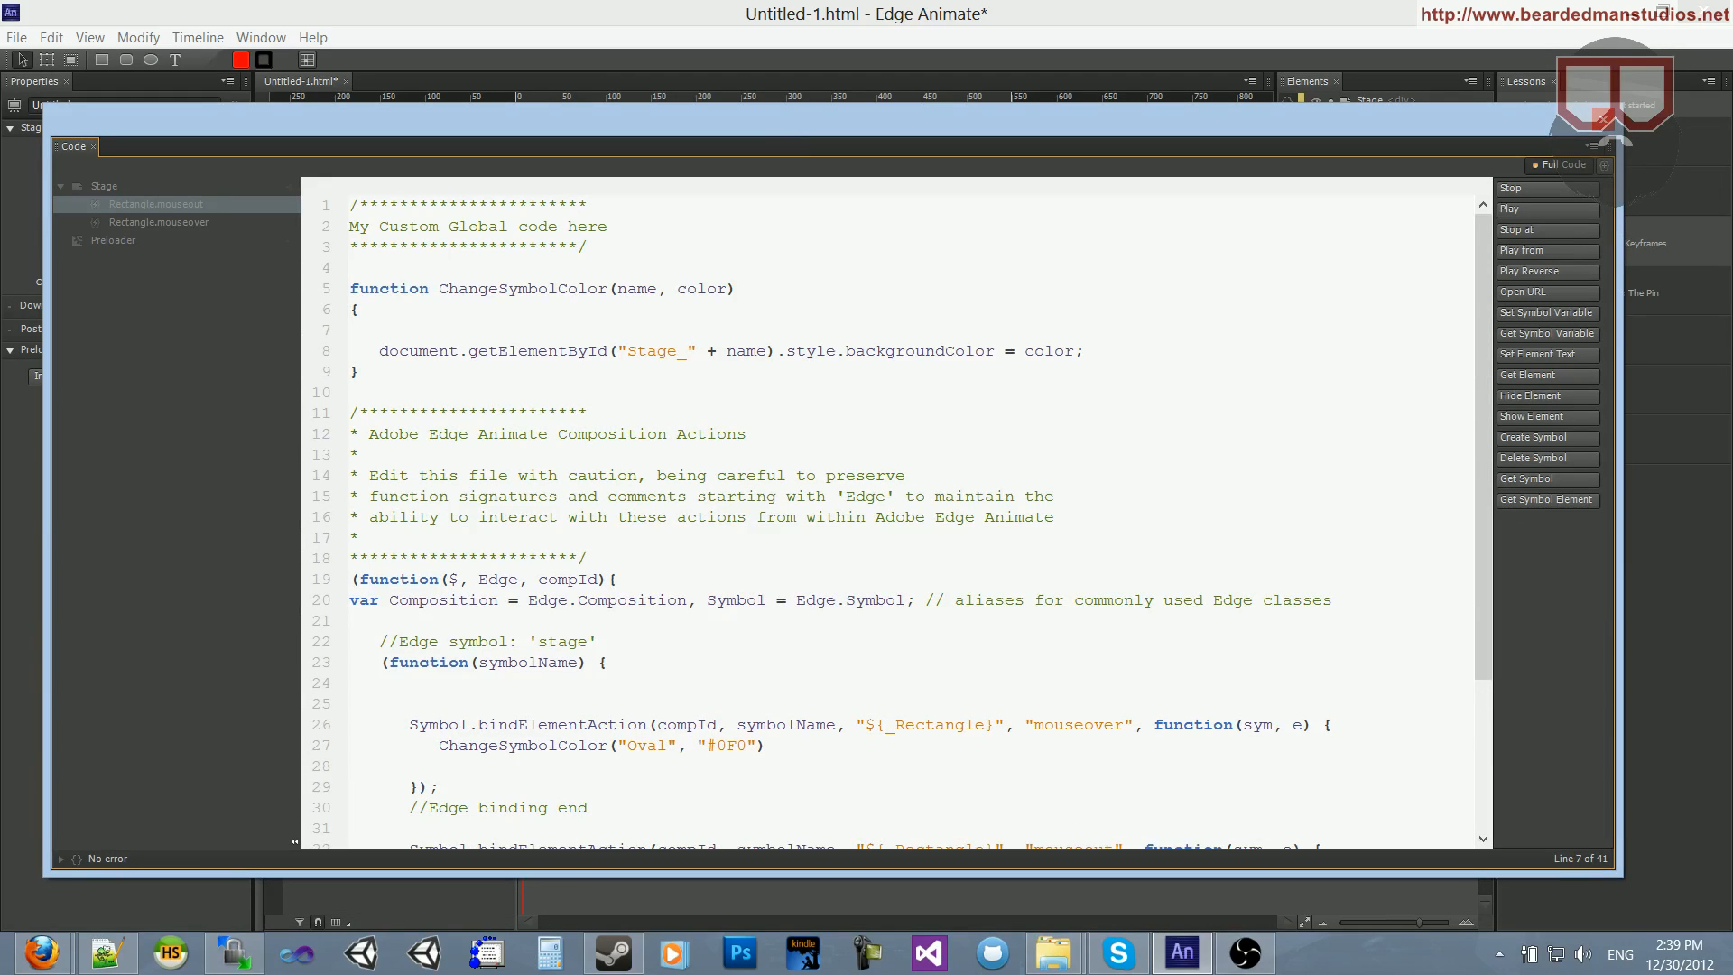
click(380, 328)
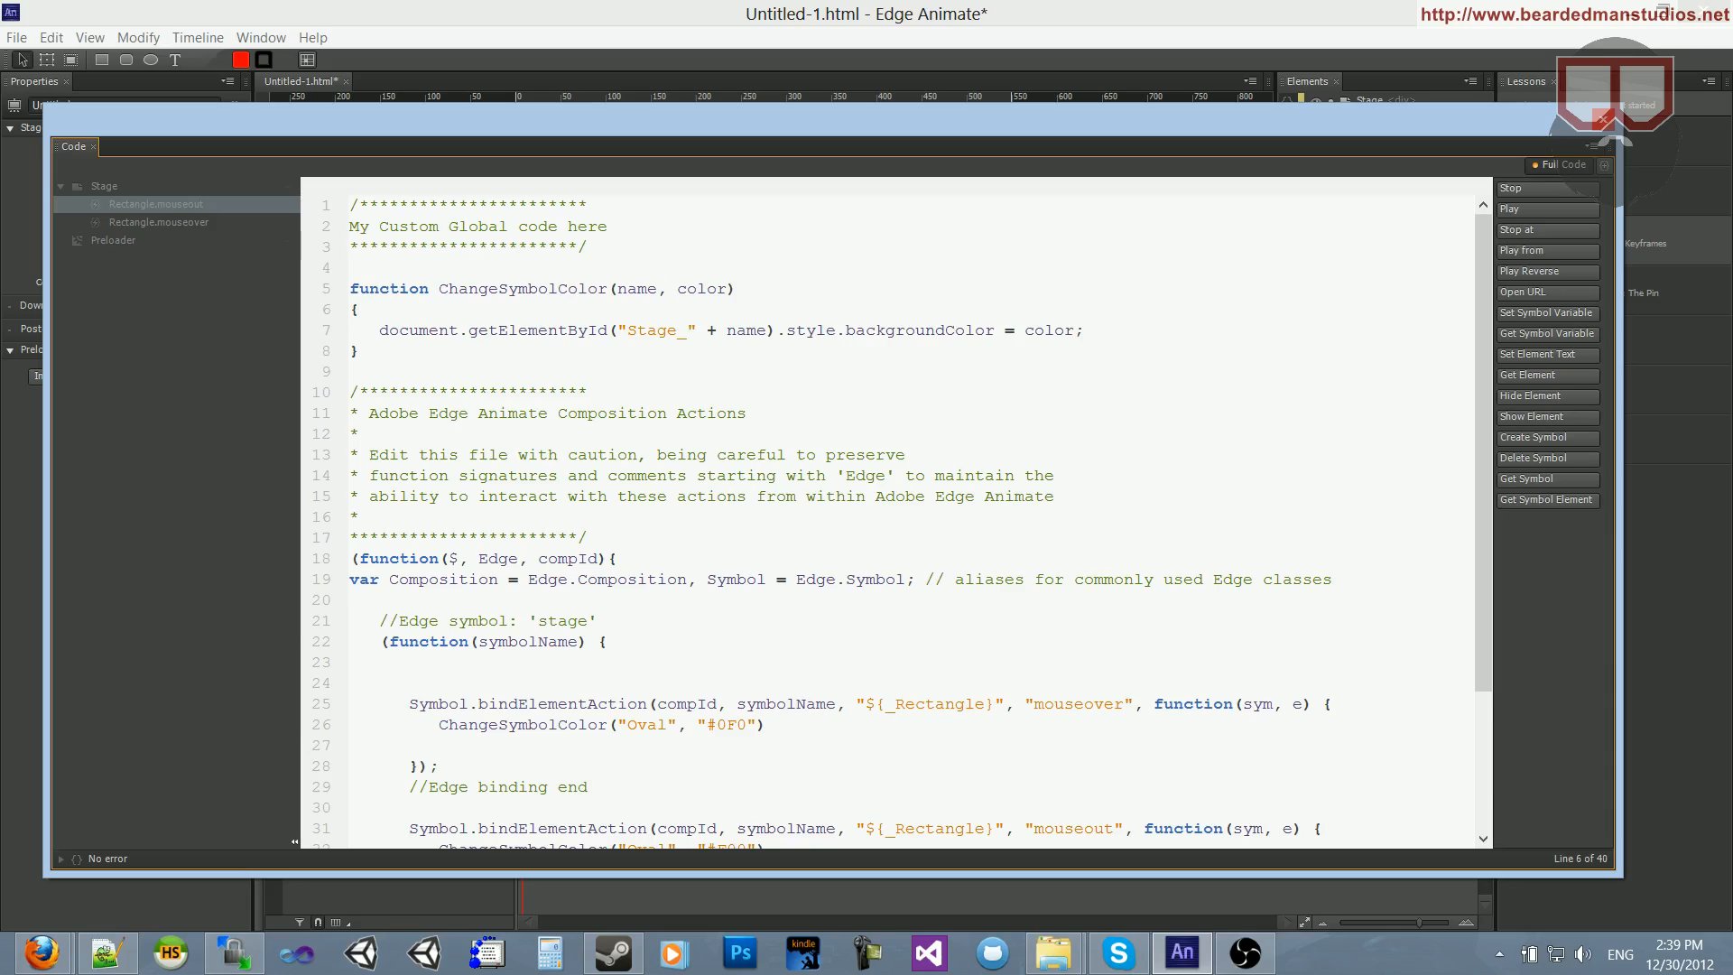
text(alert)
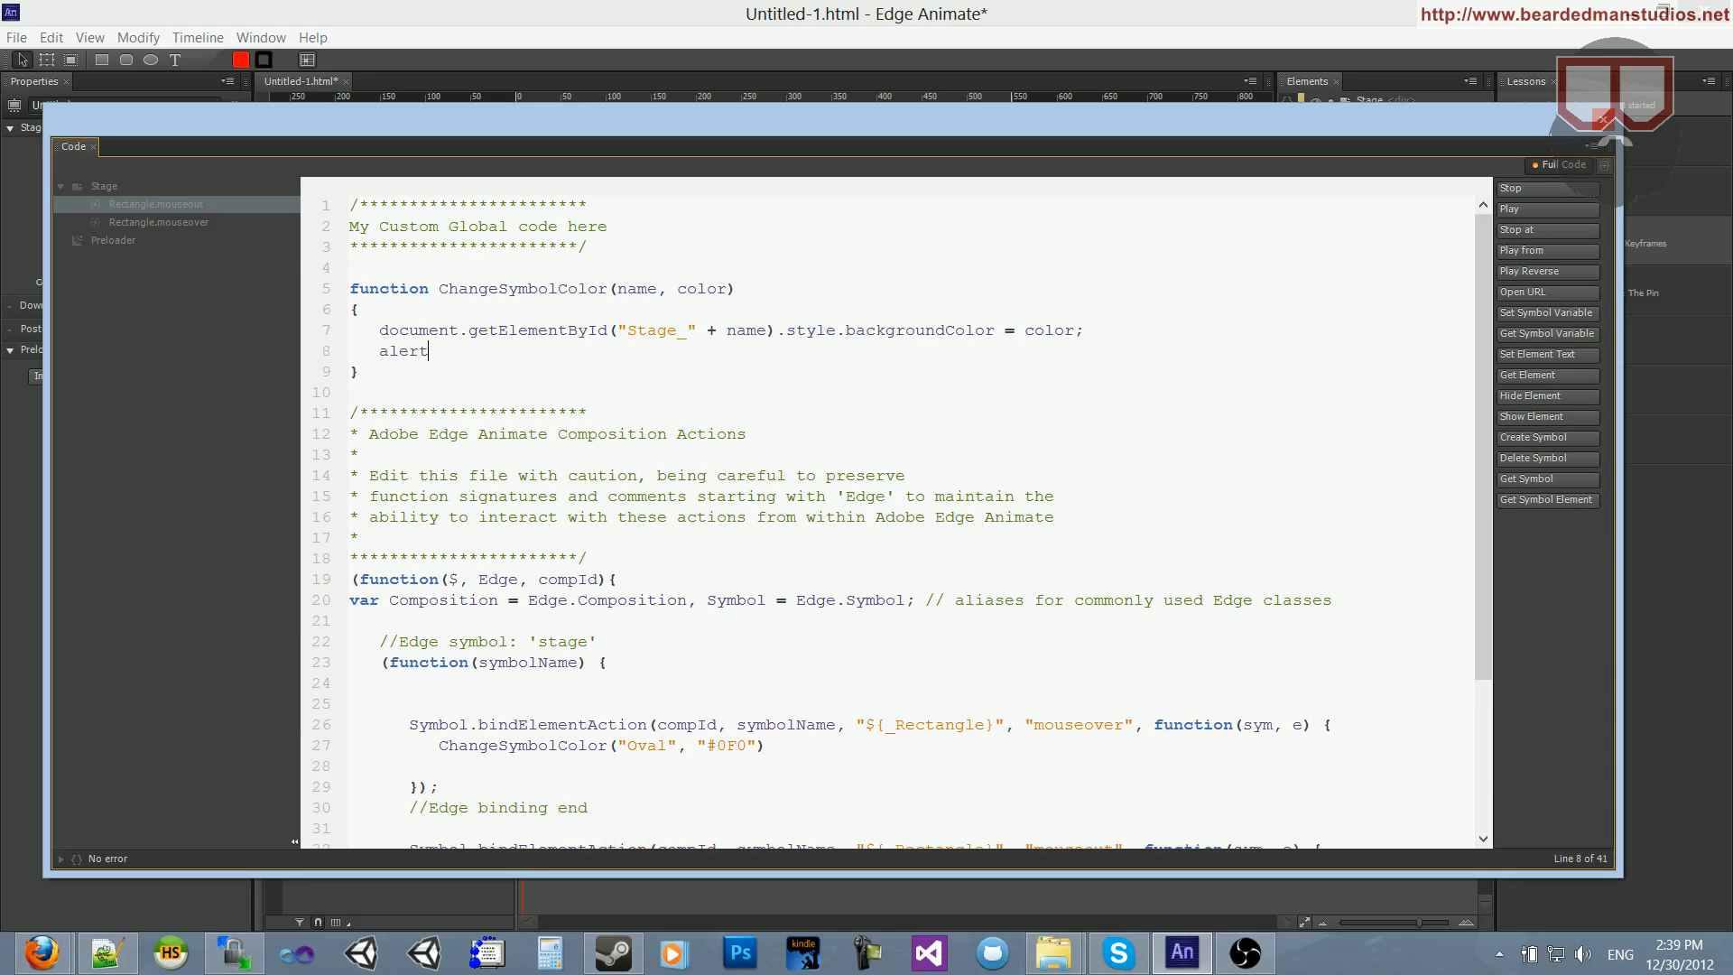
text((div);)
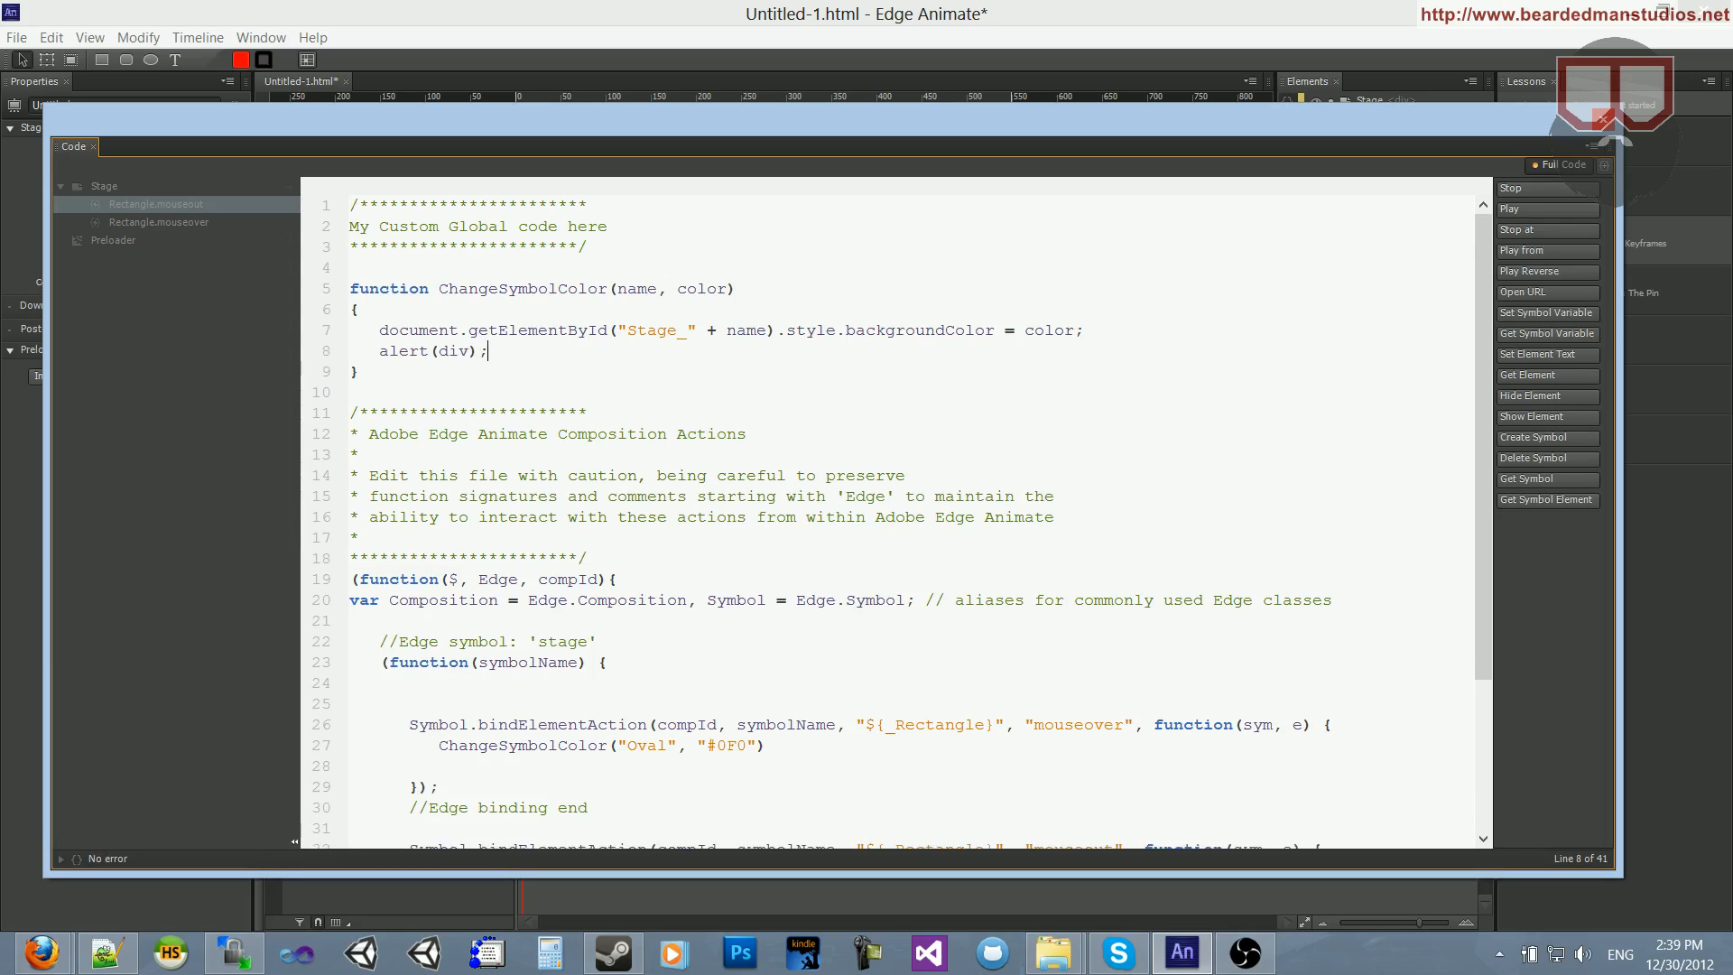
- Store document.getElementById("Stage_" + name) in a var div variable
drag(379, 329, 776, 329)
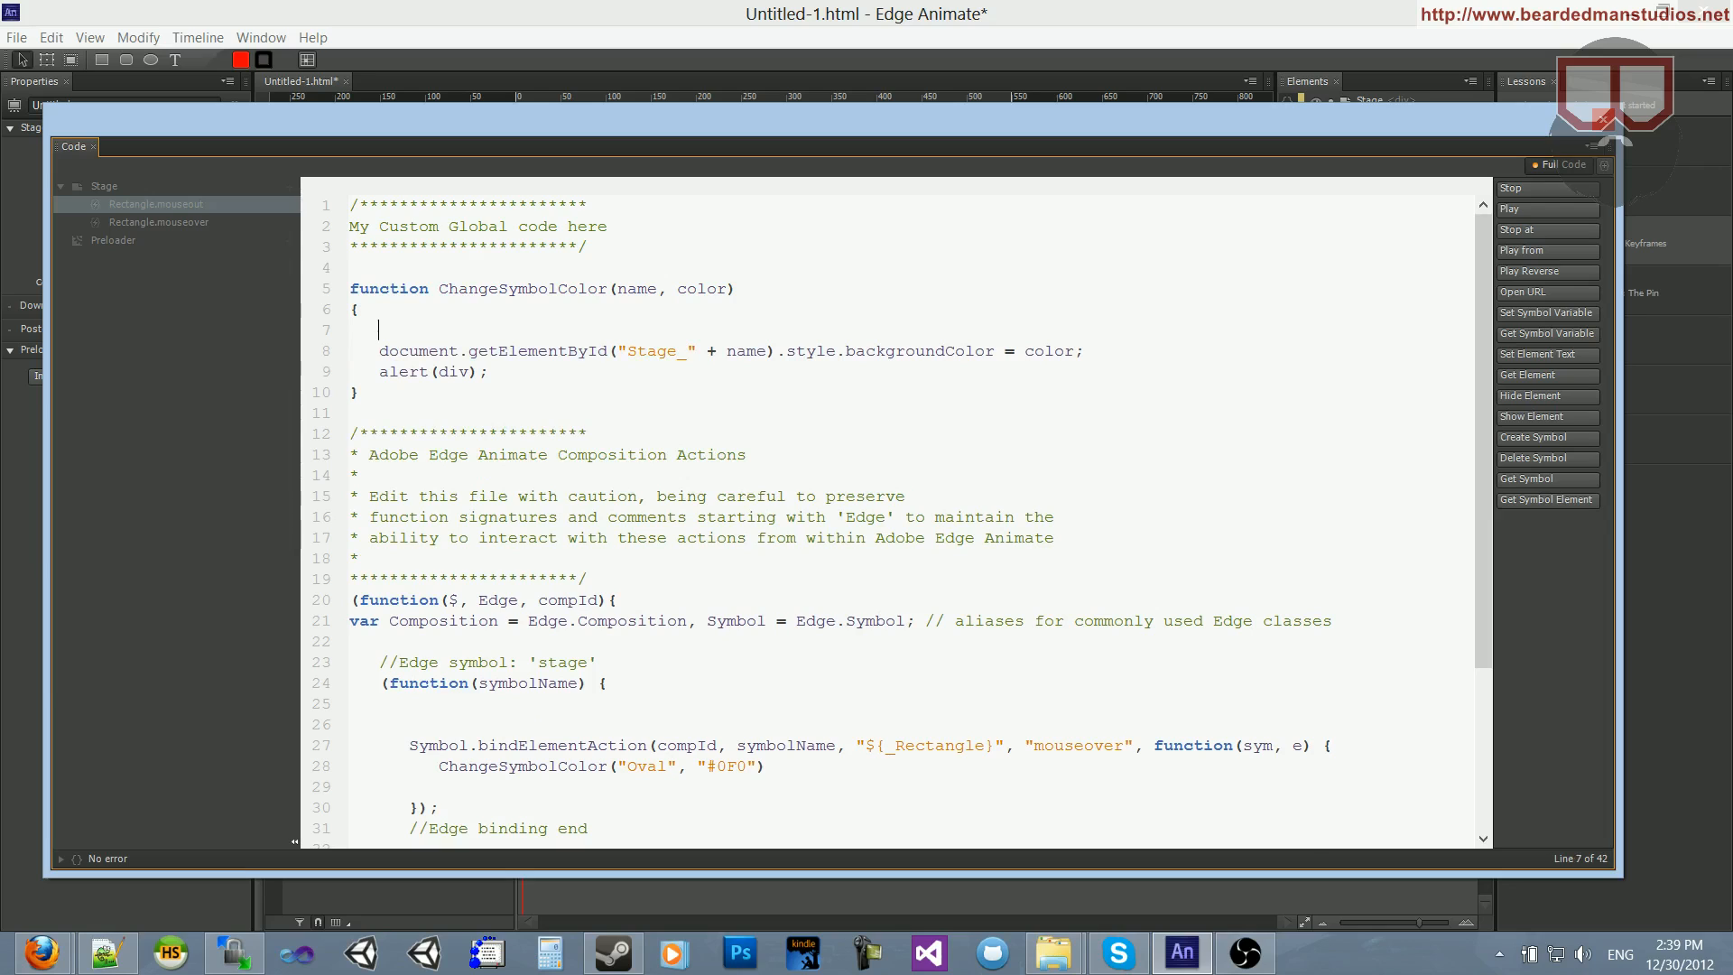
text(document.getElementById("Stage_" + name);)
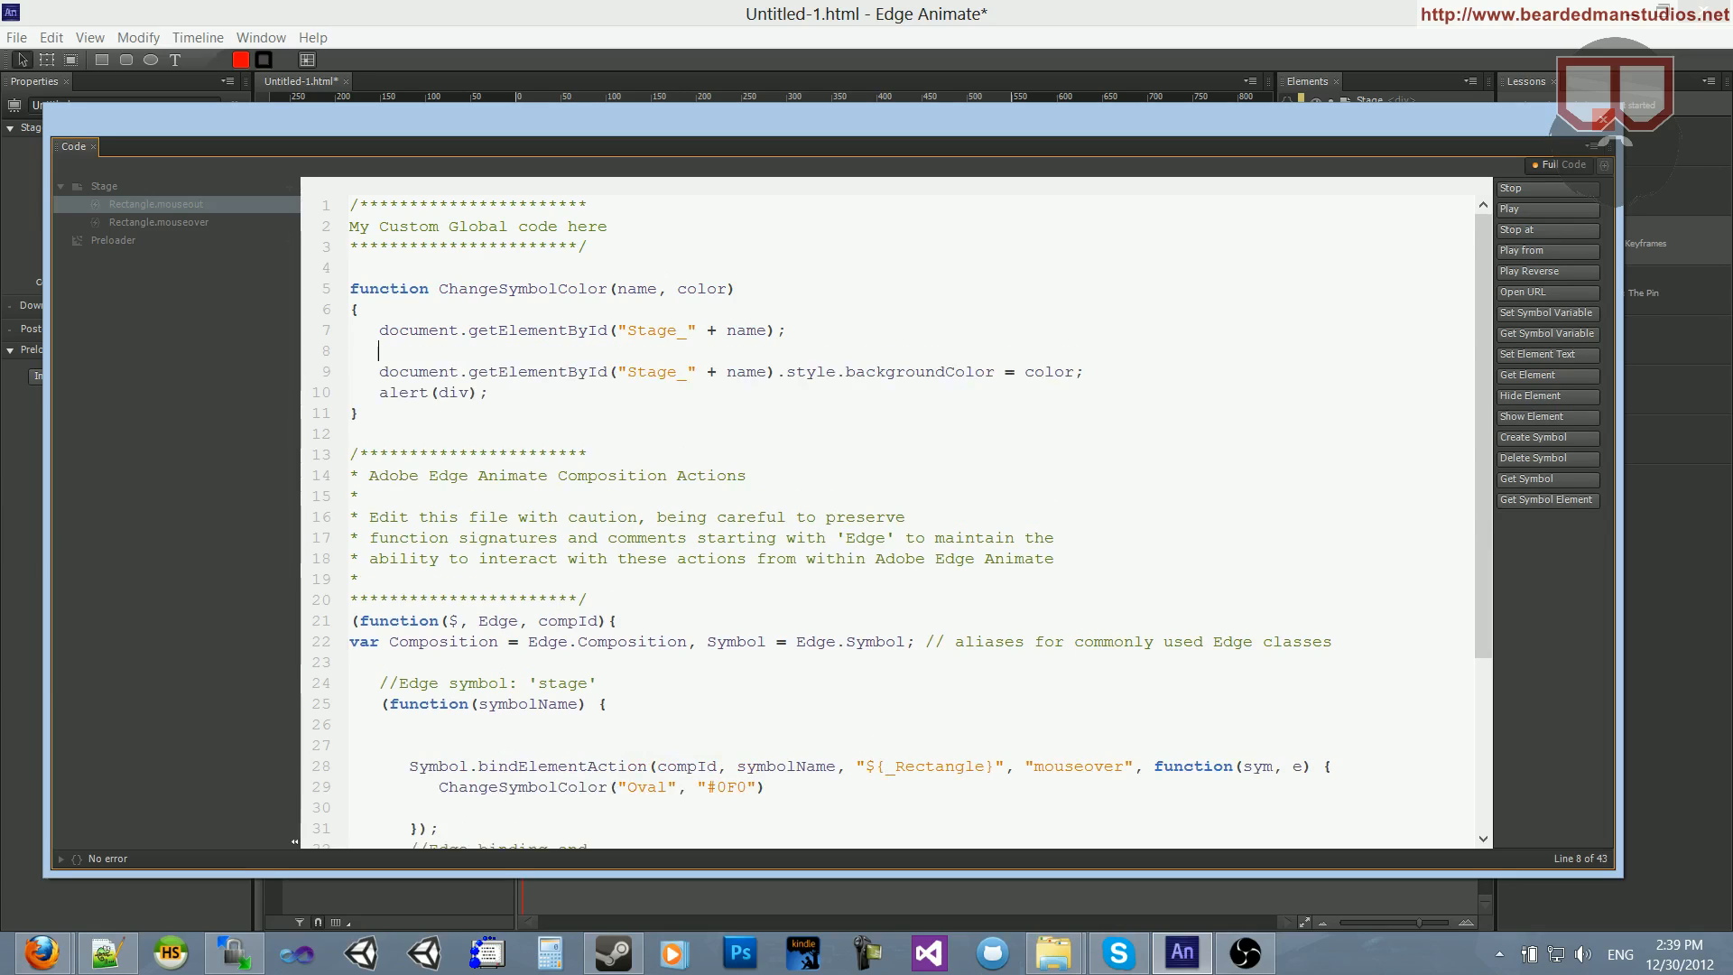
click(381, 330)
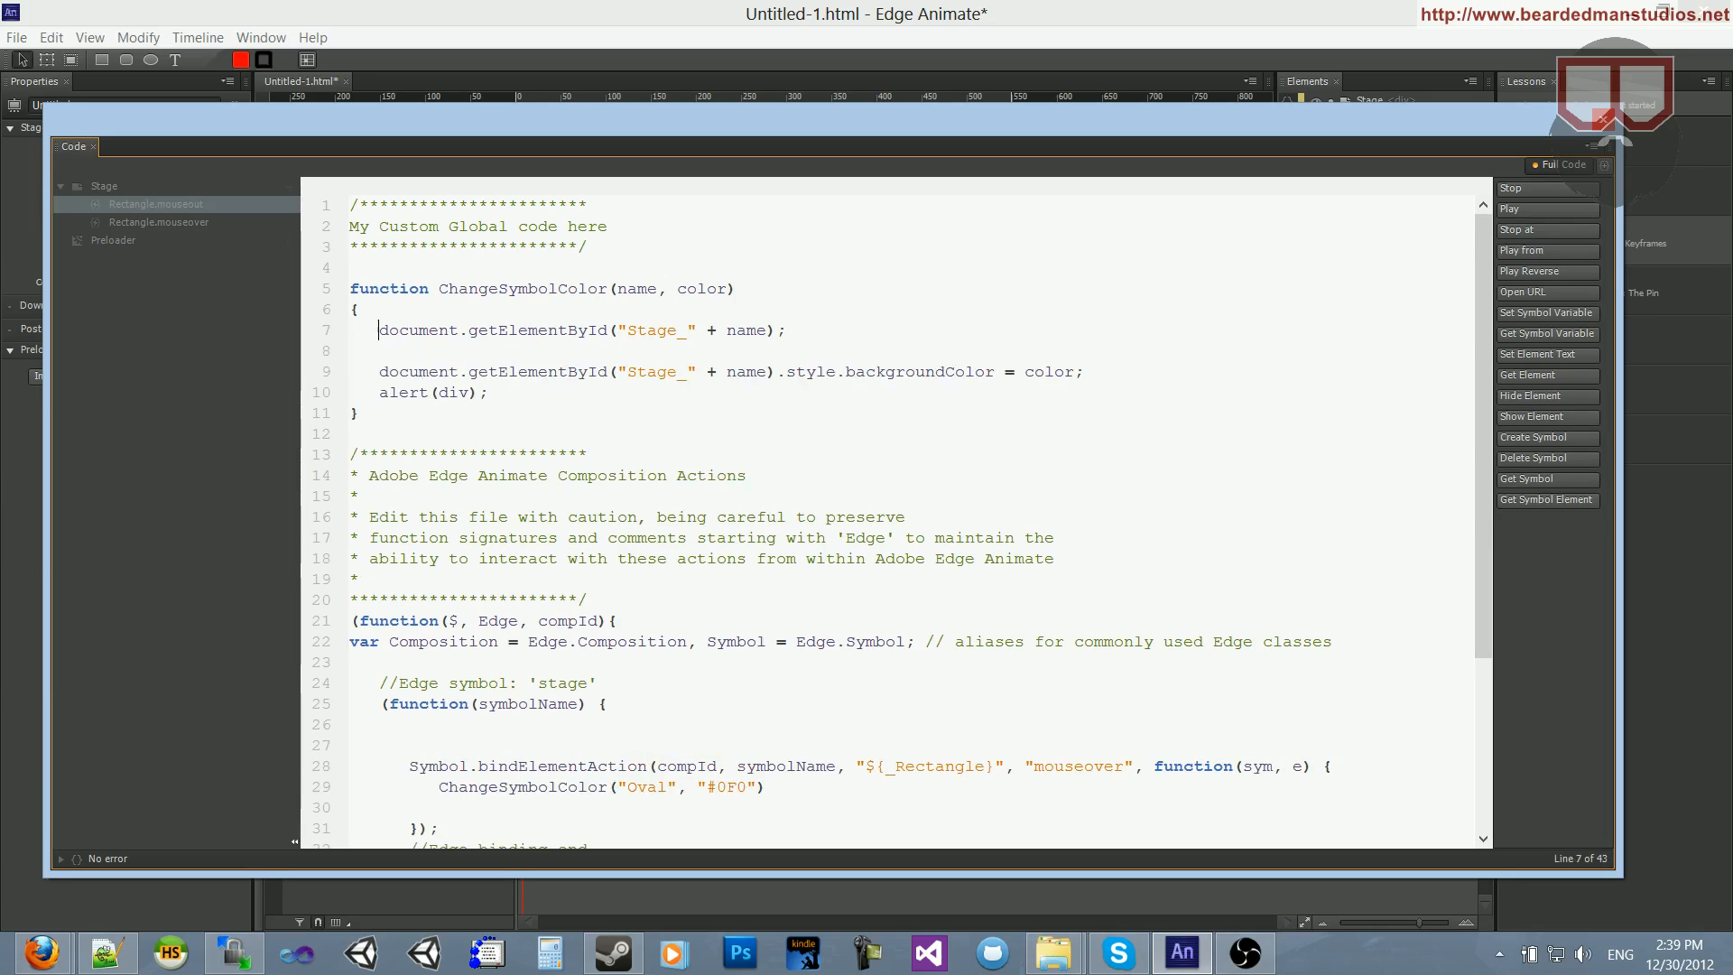
text(var div =)
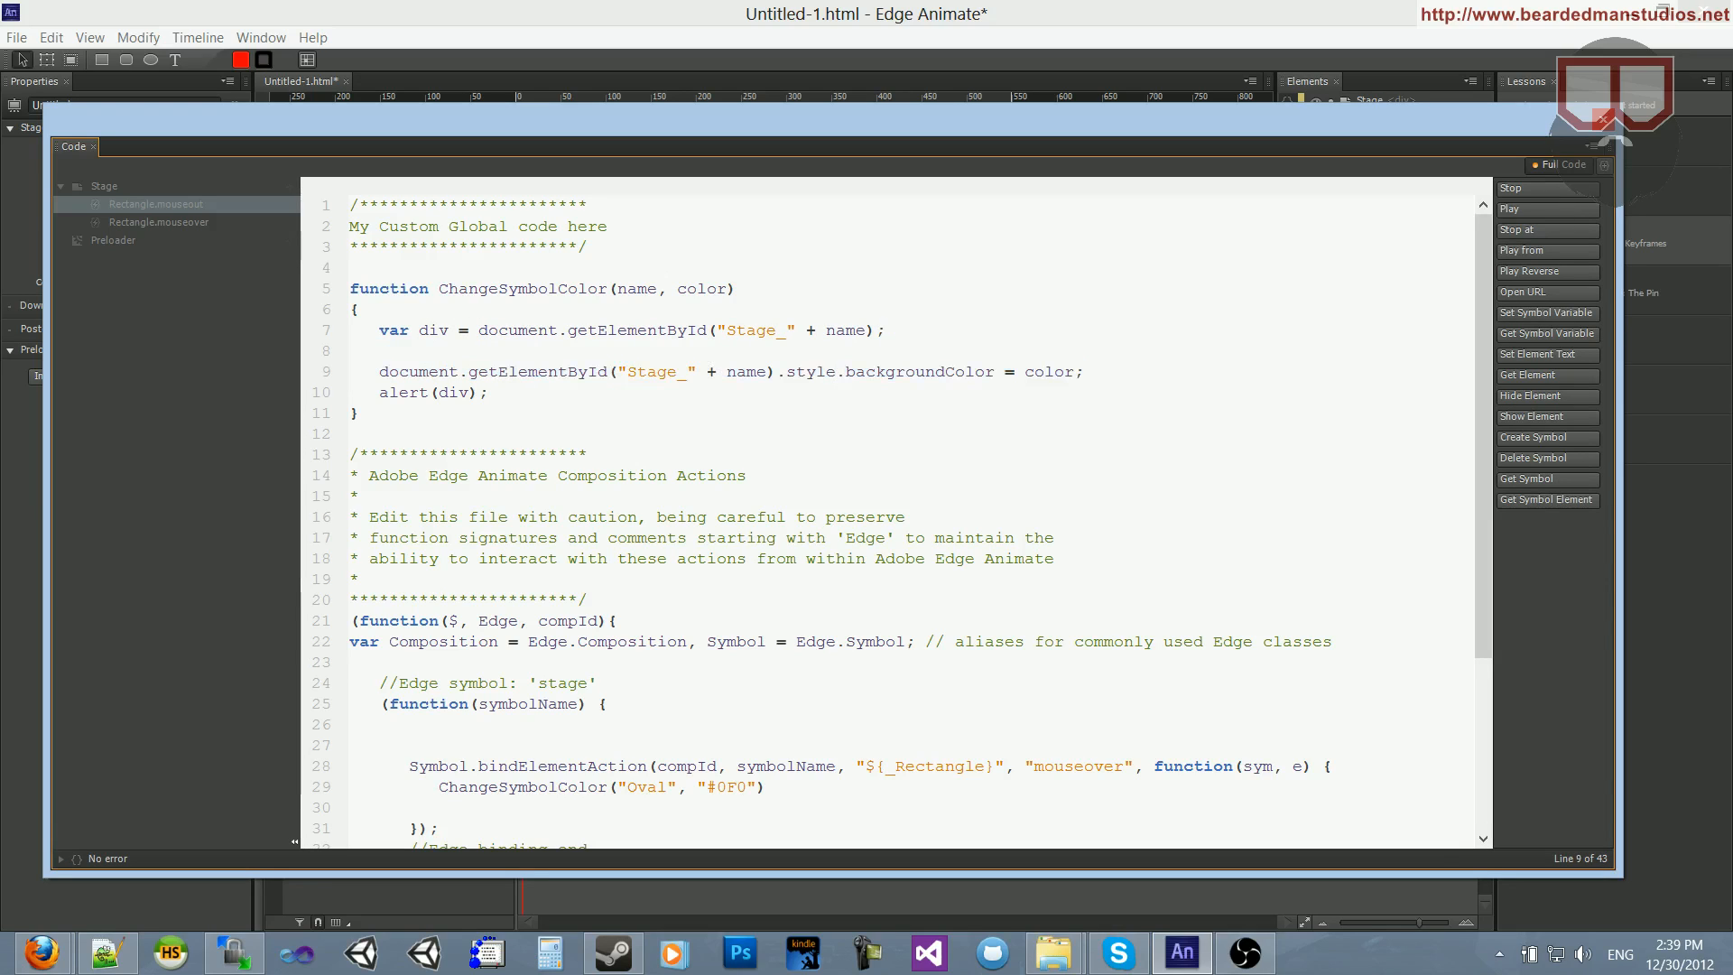
drag(378, 371, 777, 371)
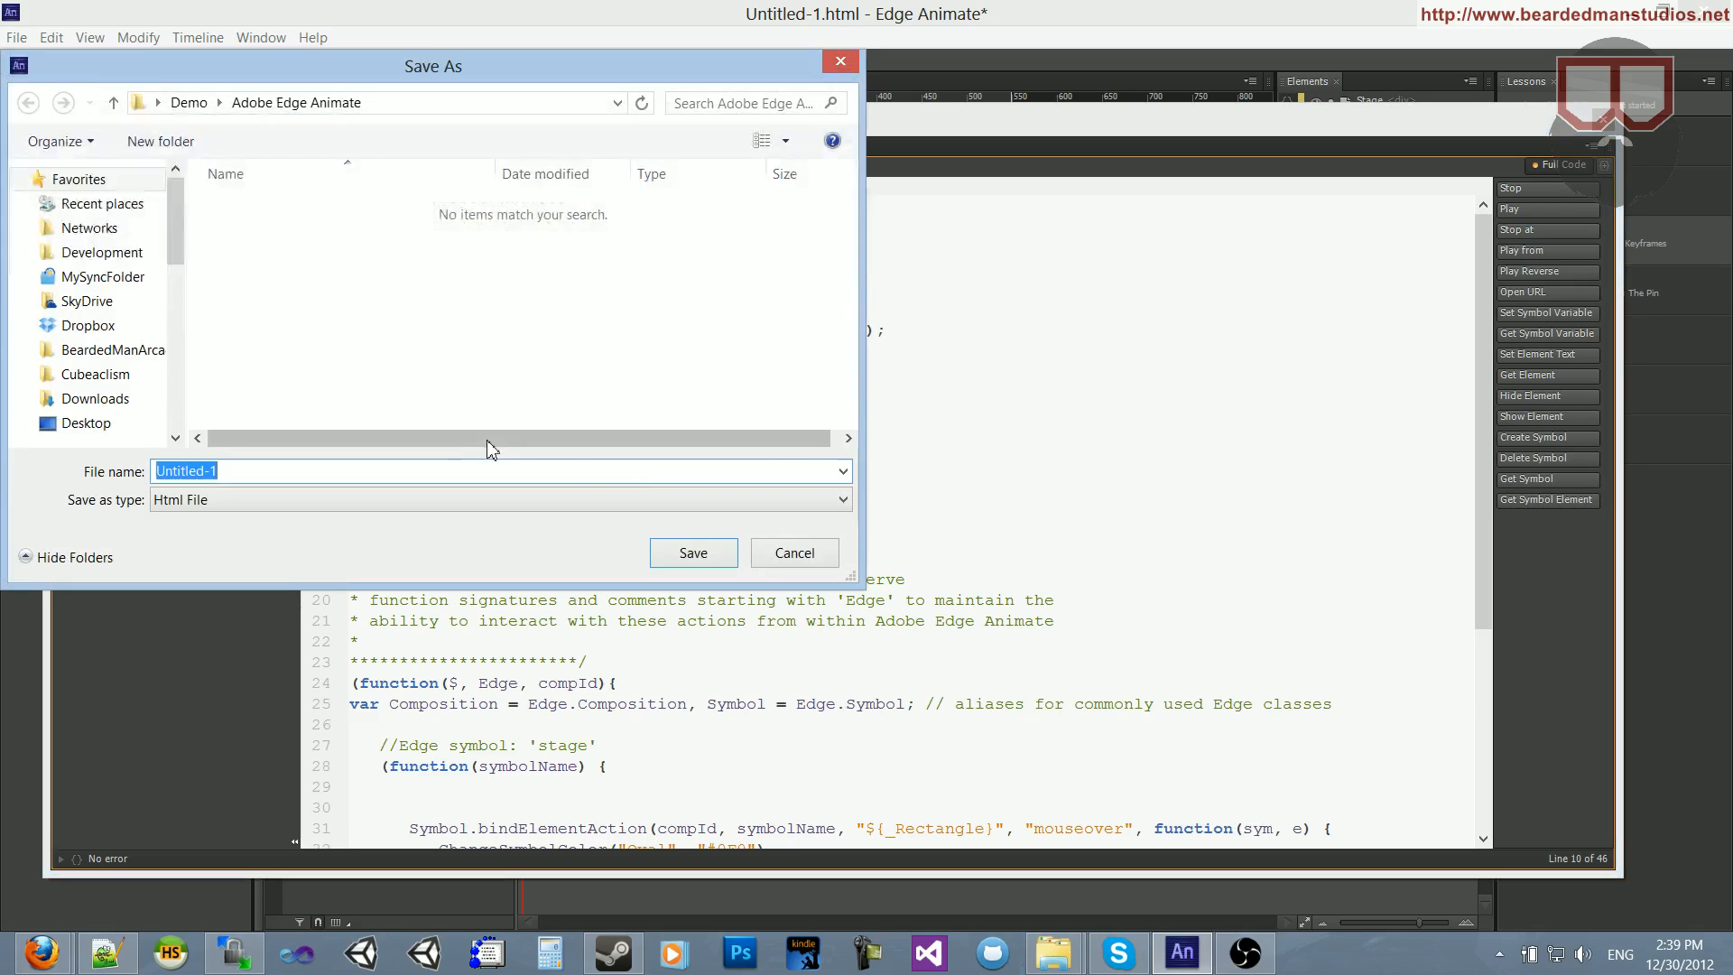
- Save, then in Firefox dismiss the HTMLDivElement and Stage_Oval alerts from hovering the rectangle
click(792, 552)
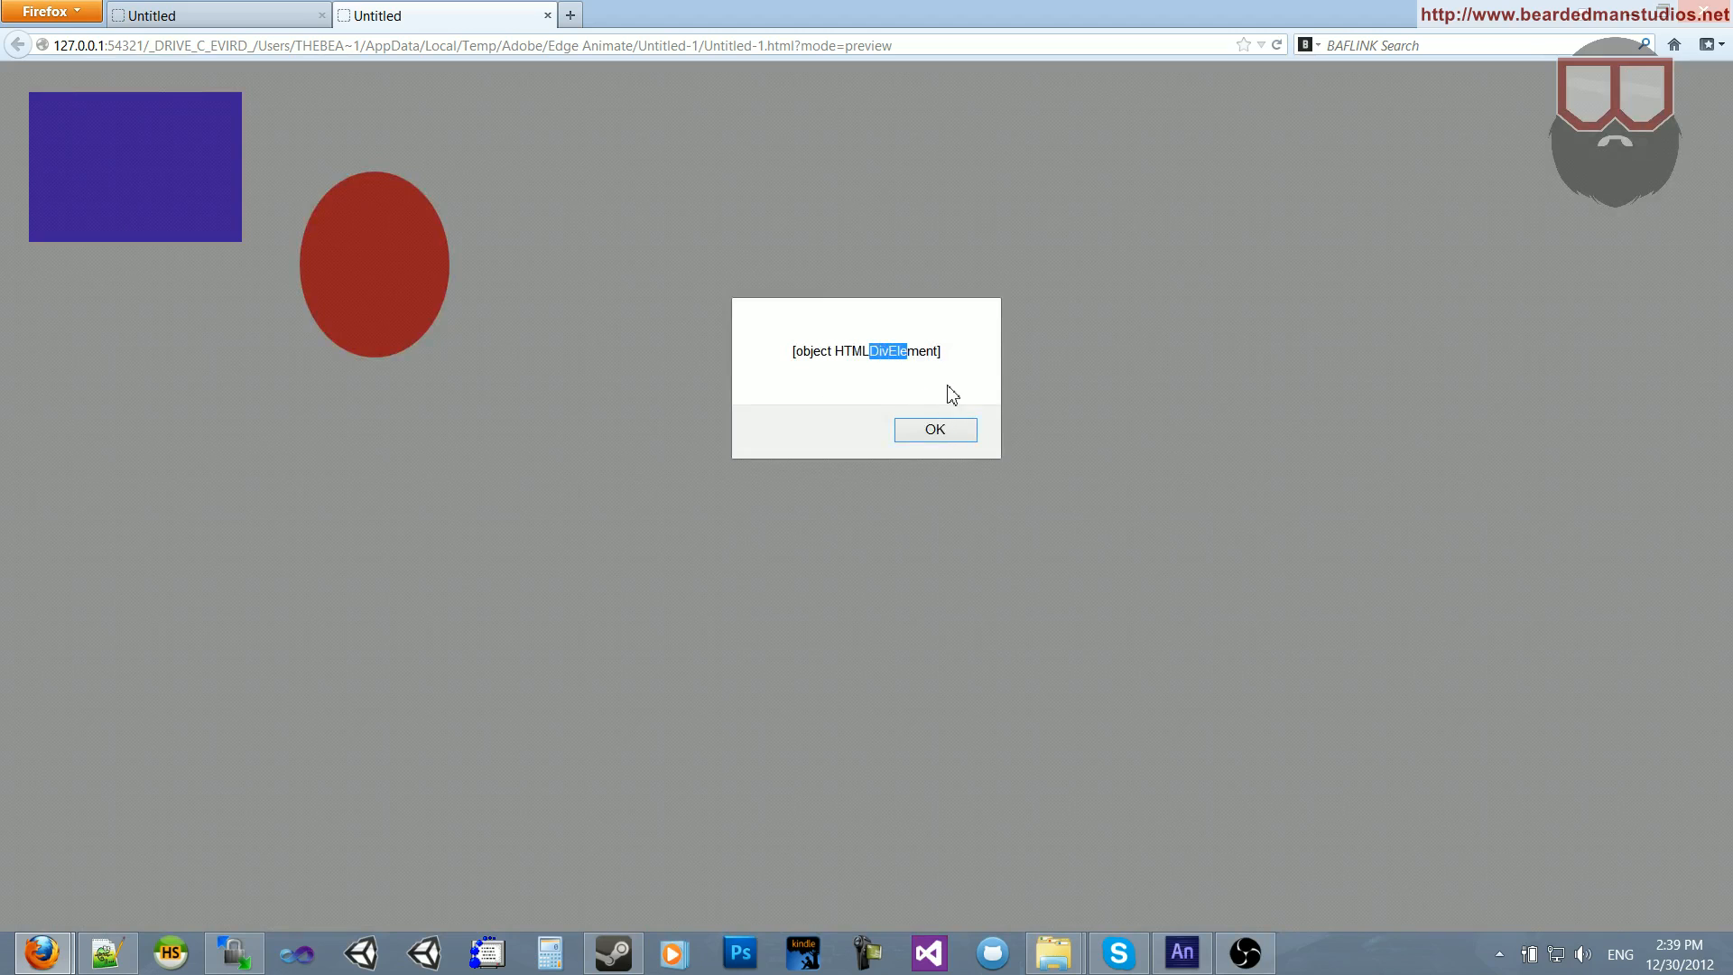
click(934, 429)
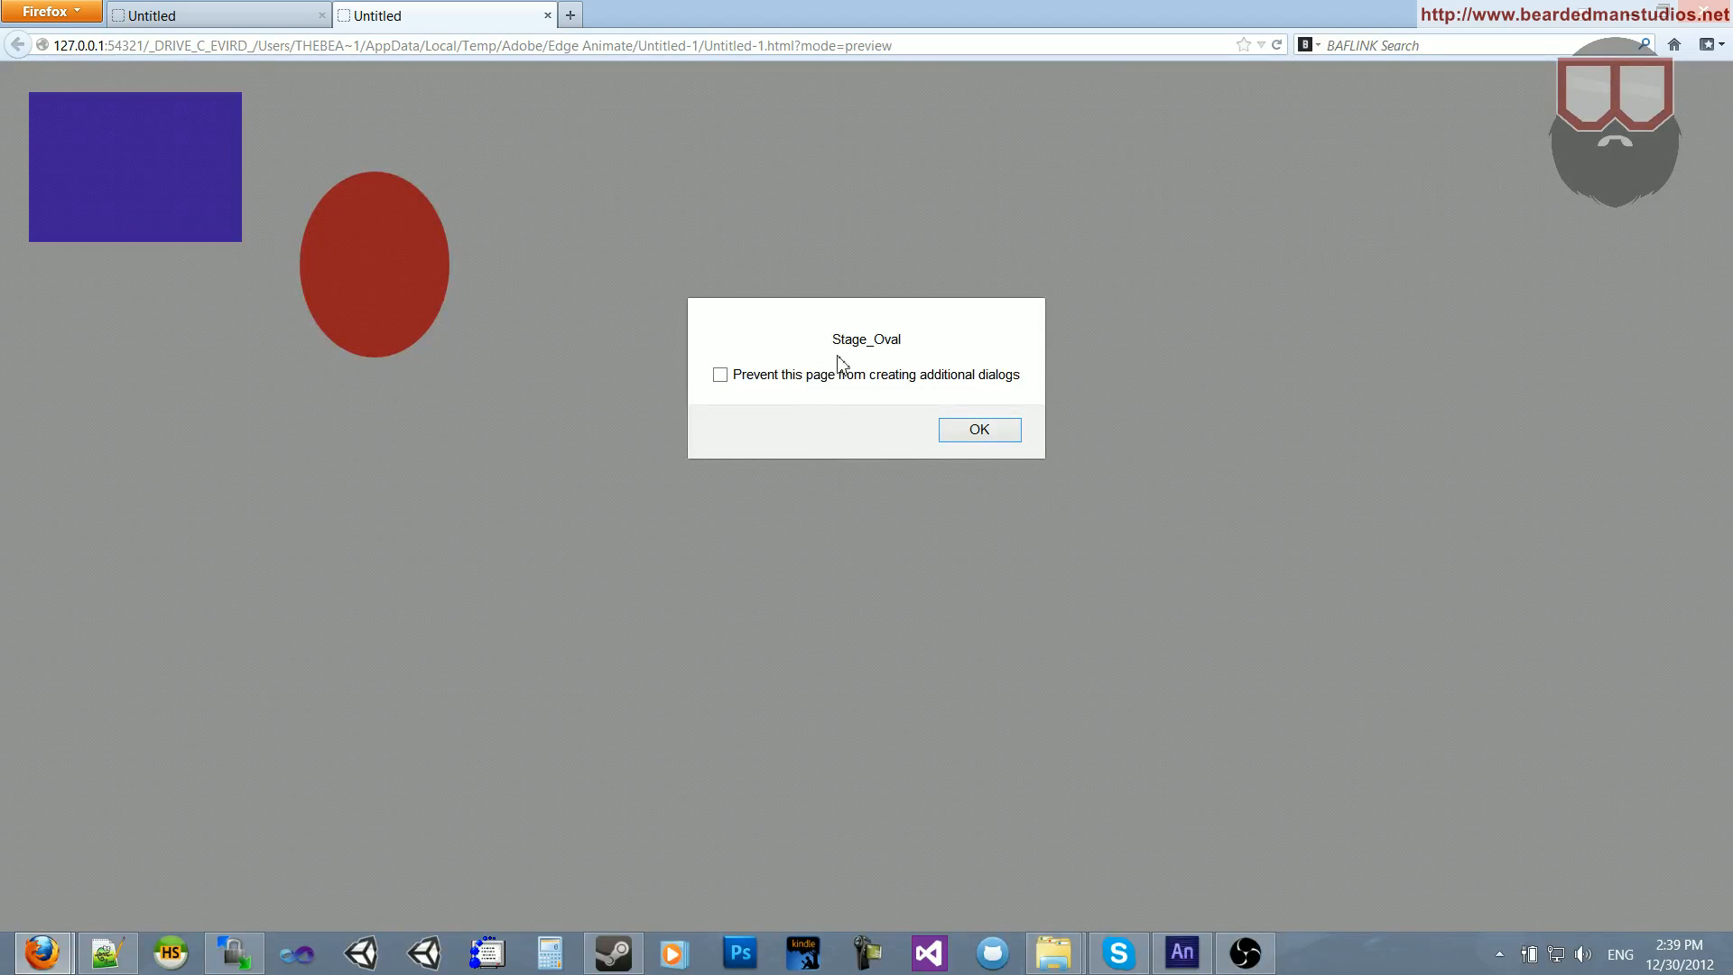
double_click(867, 339)
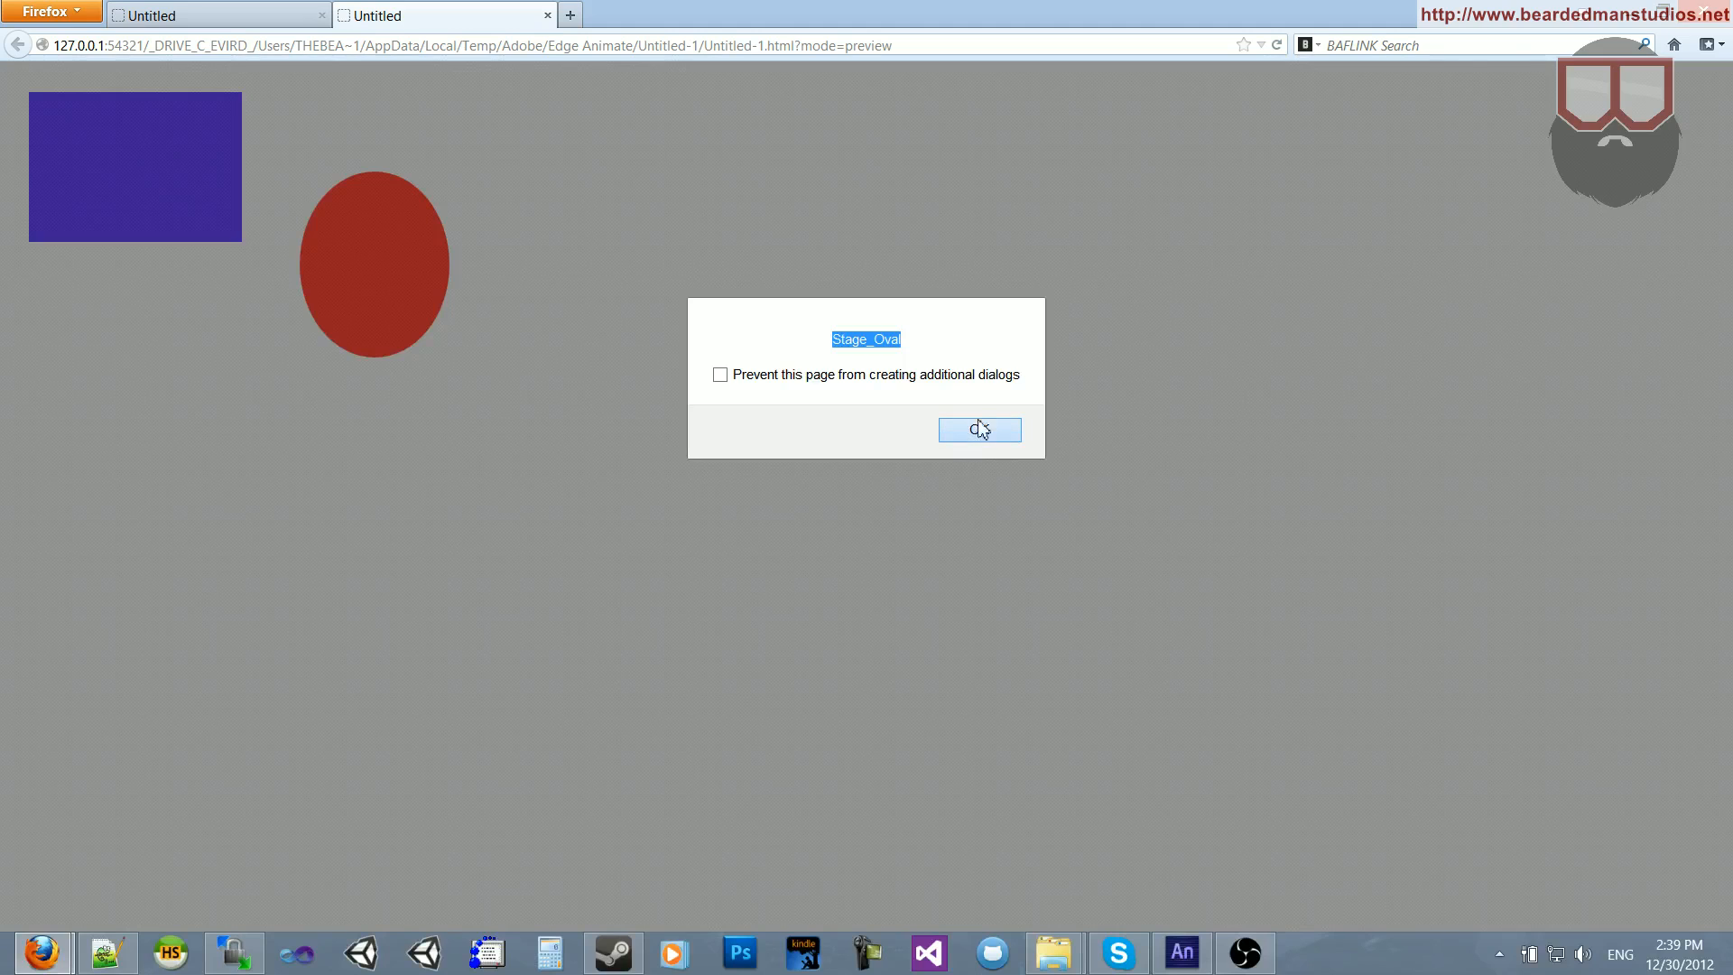
click(980, 429)
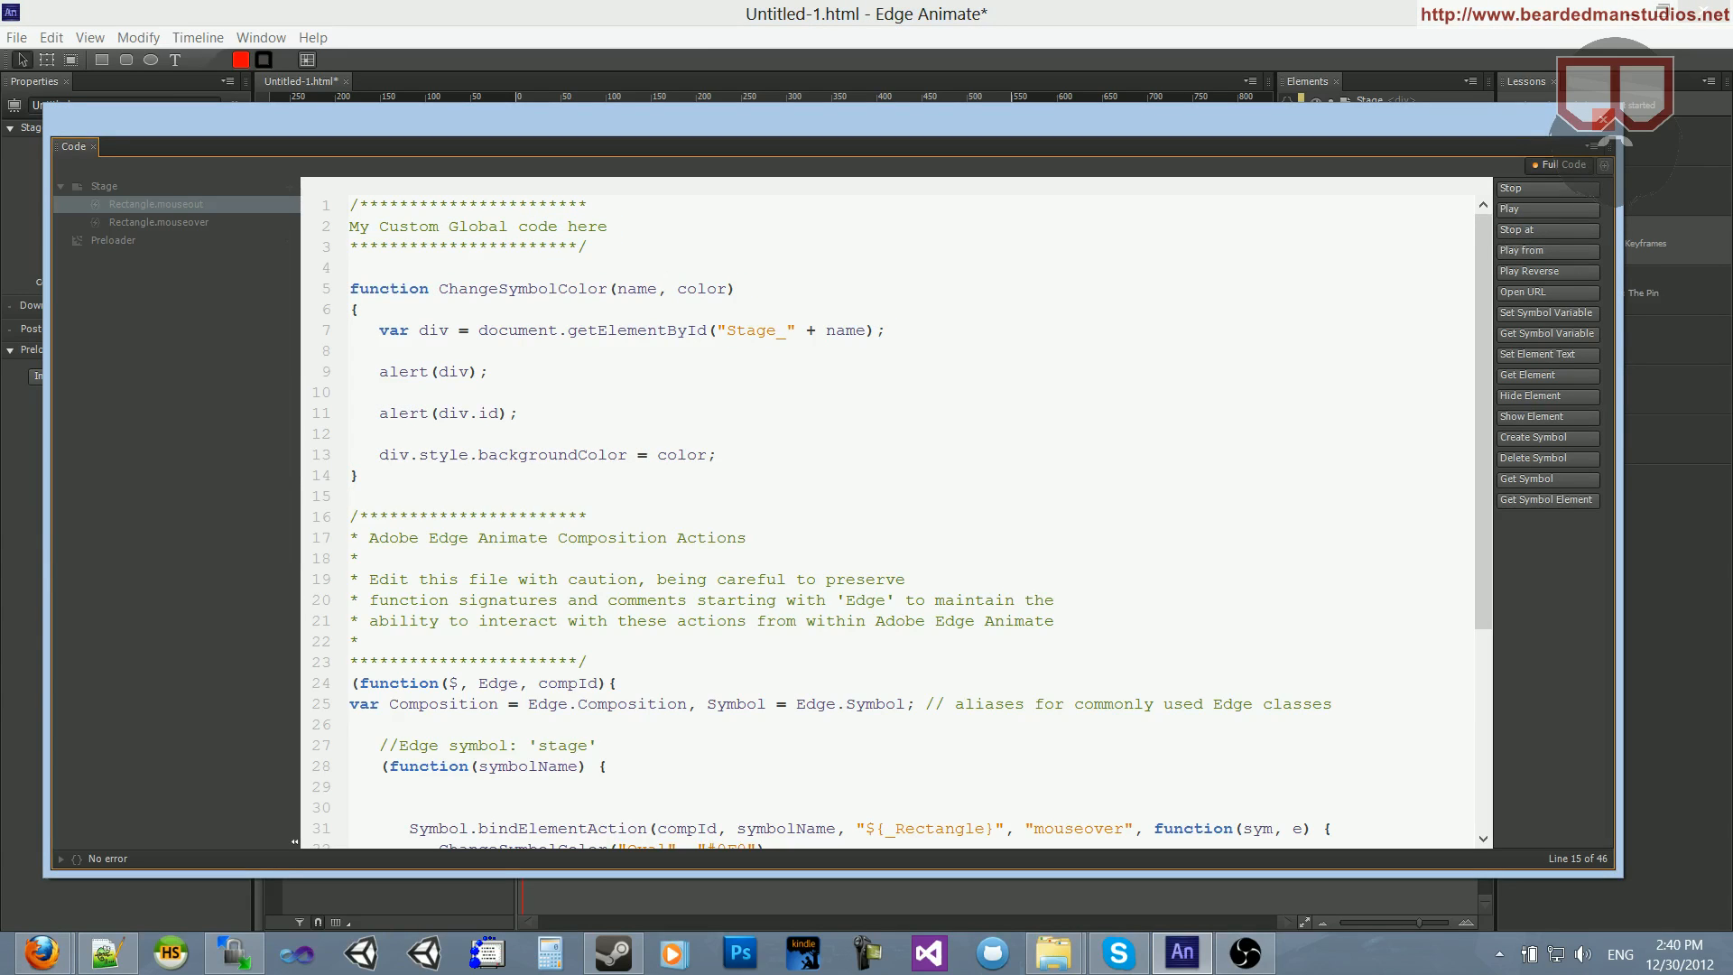
click(359, 474)
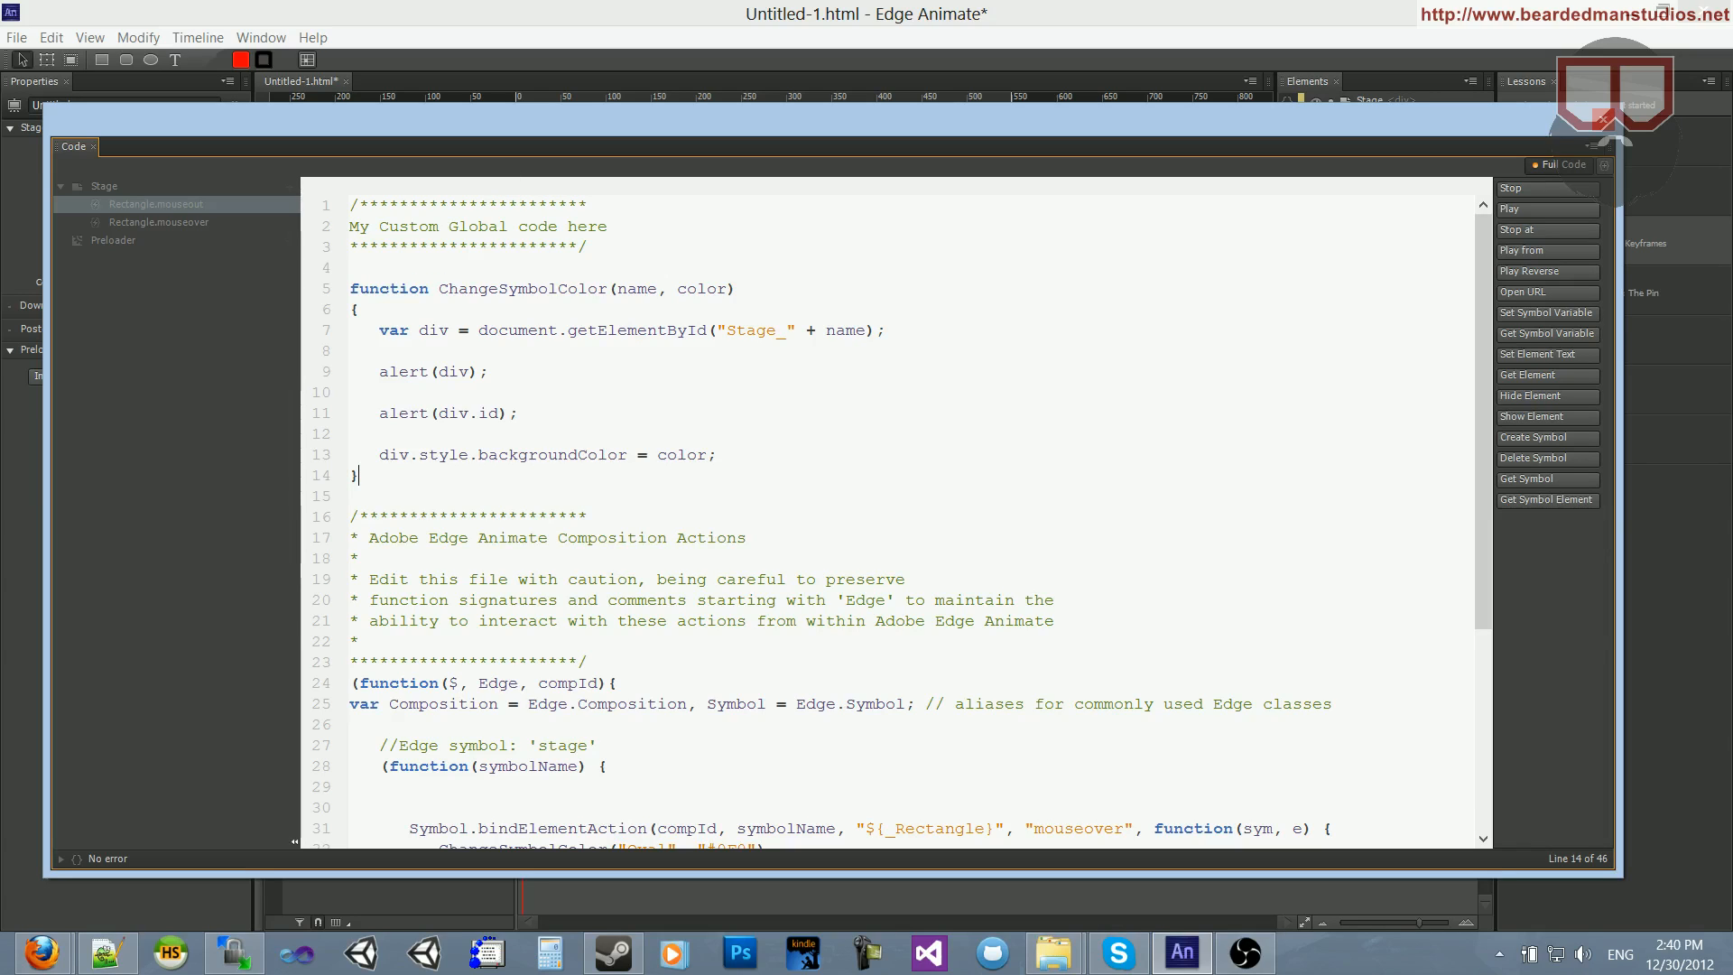
drag(351, 496, 528, 511)
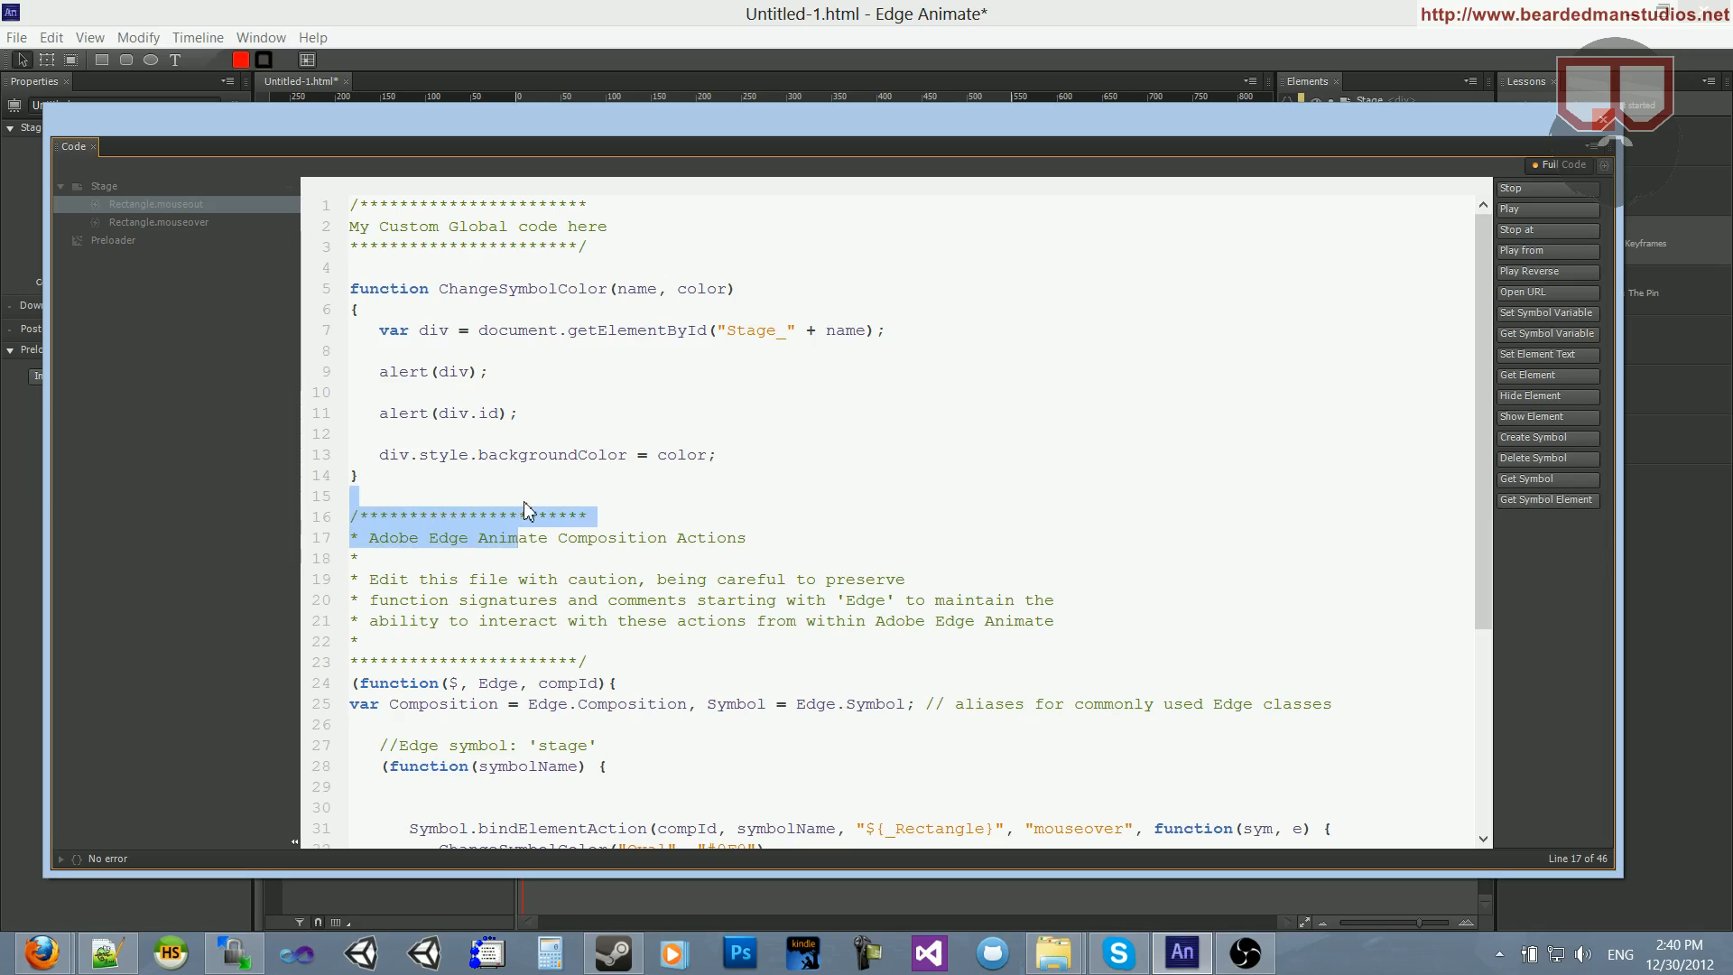
click(351, 496)
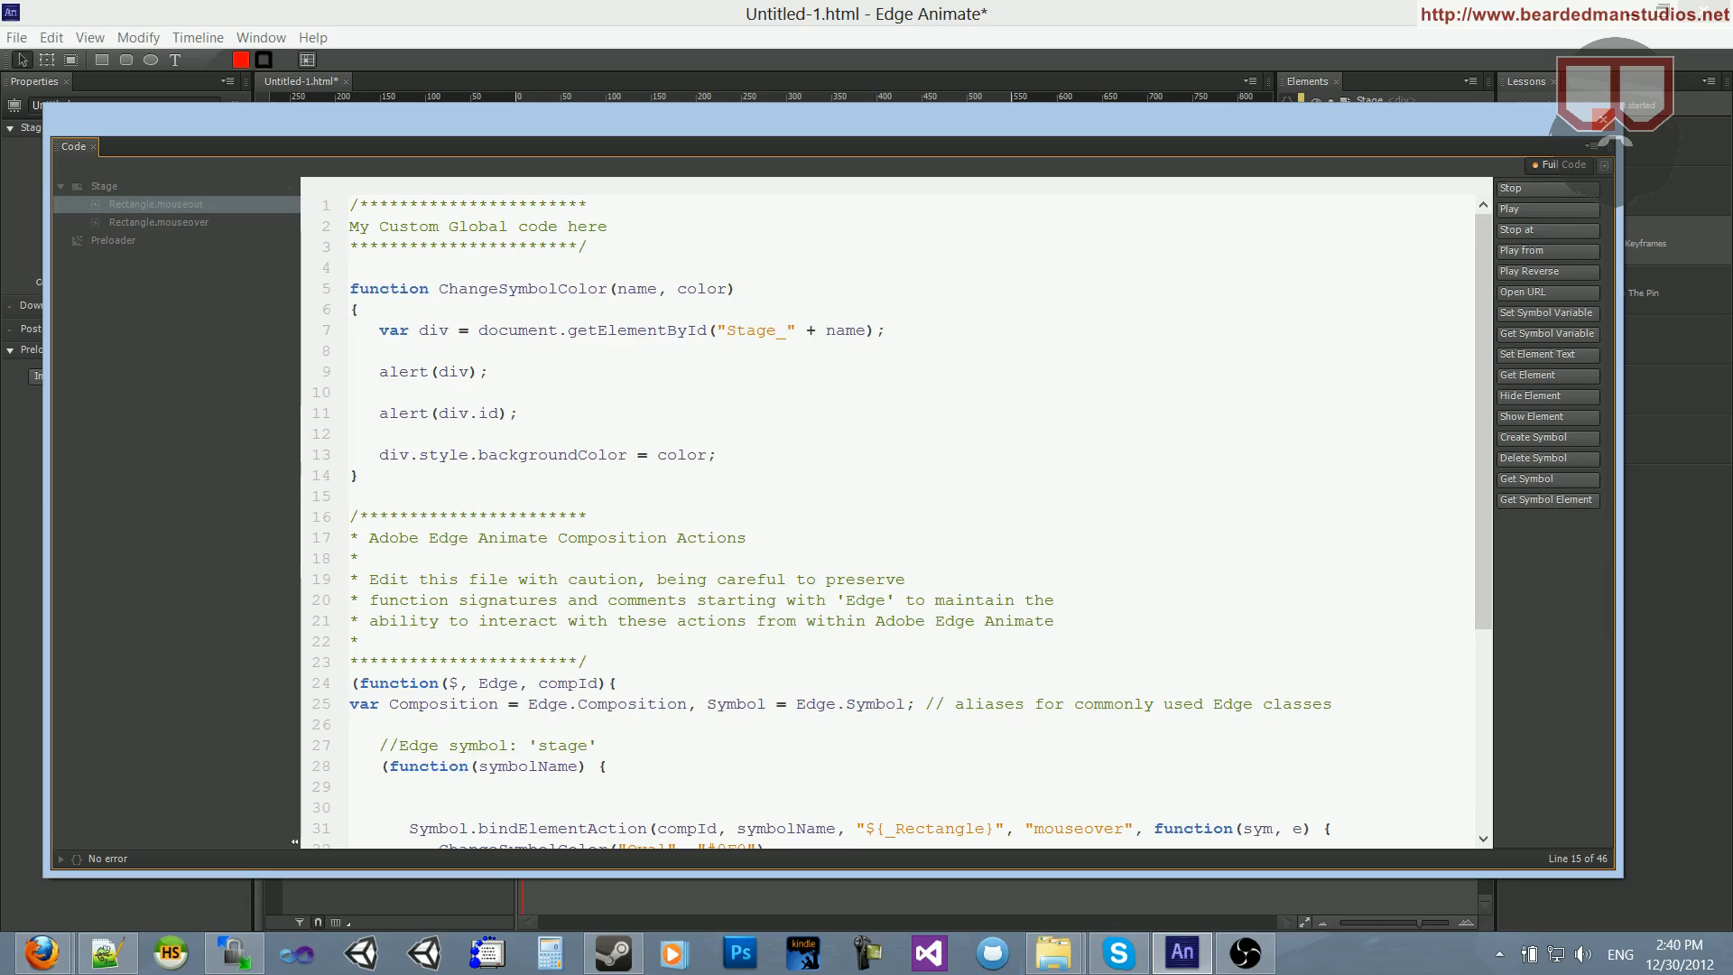
click(353, 495)
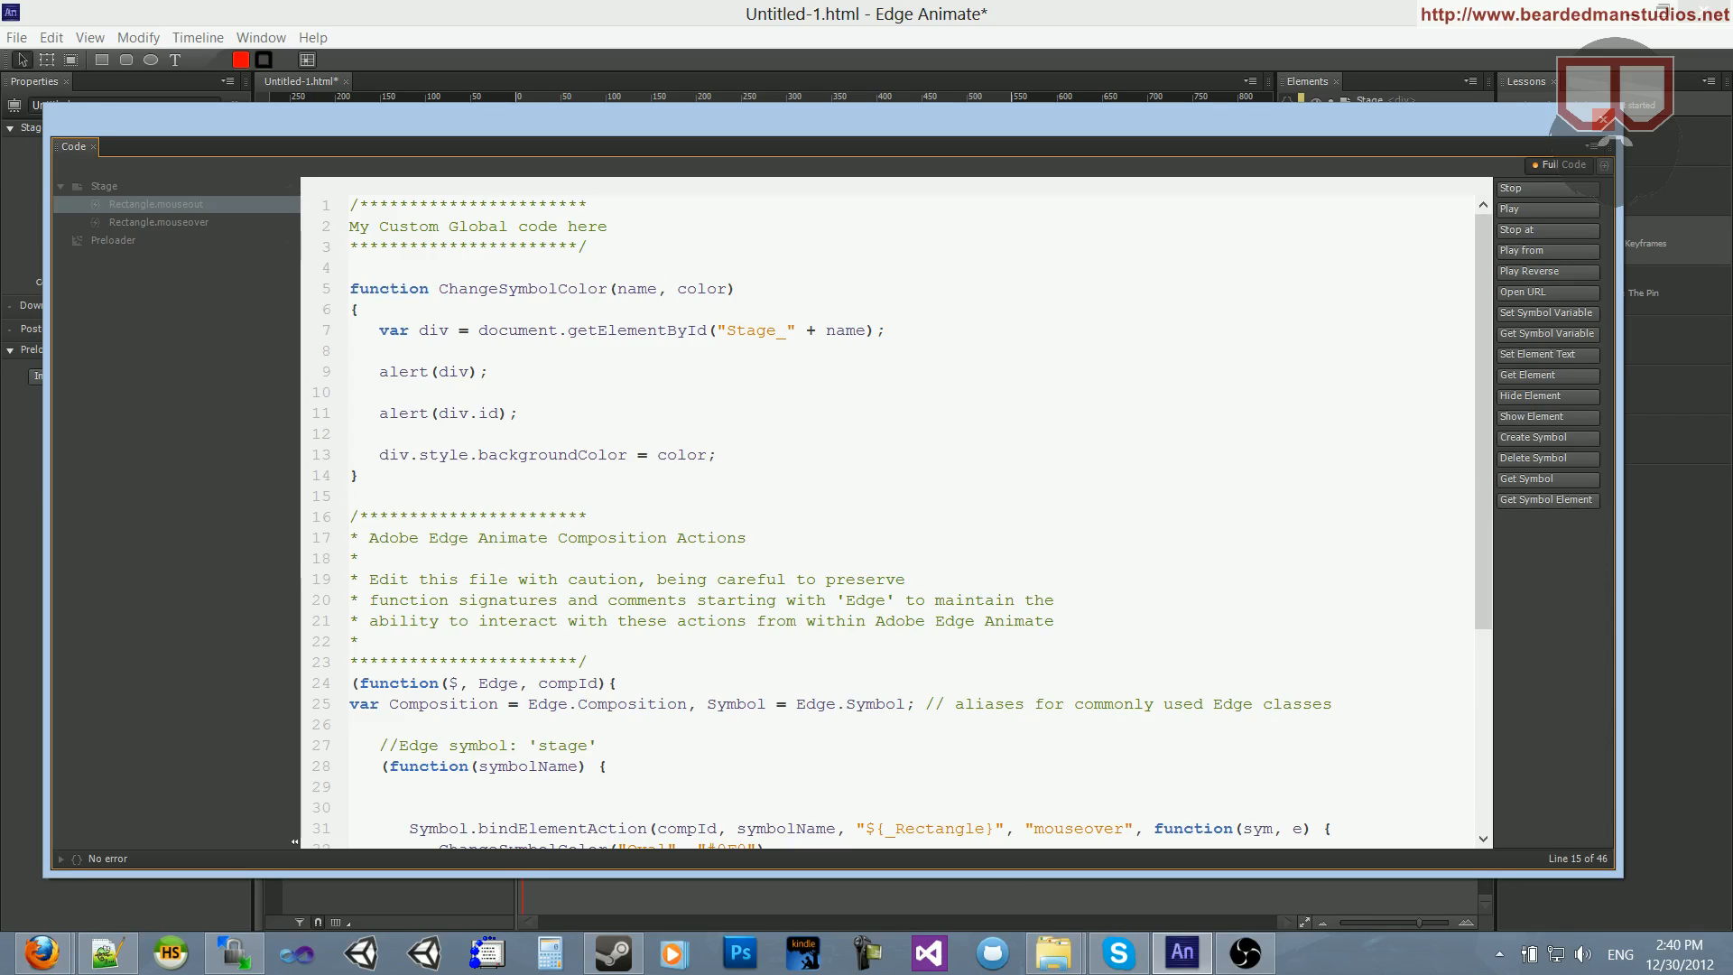
click(351, 496)
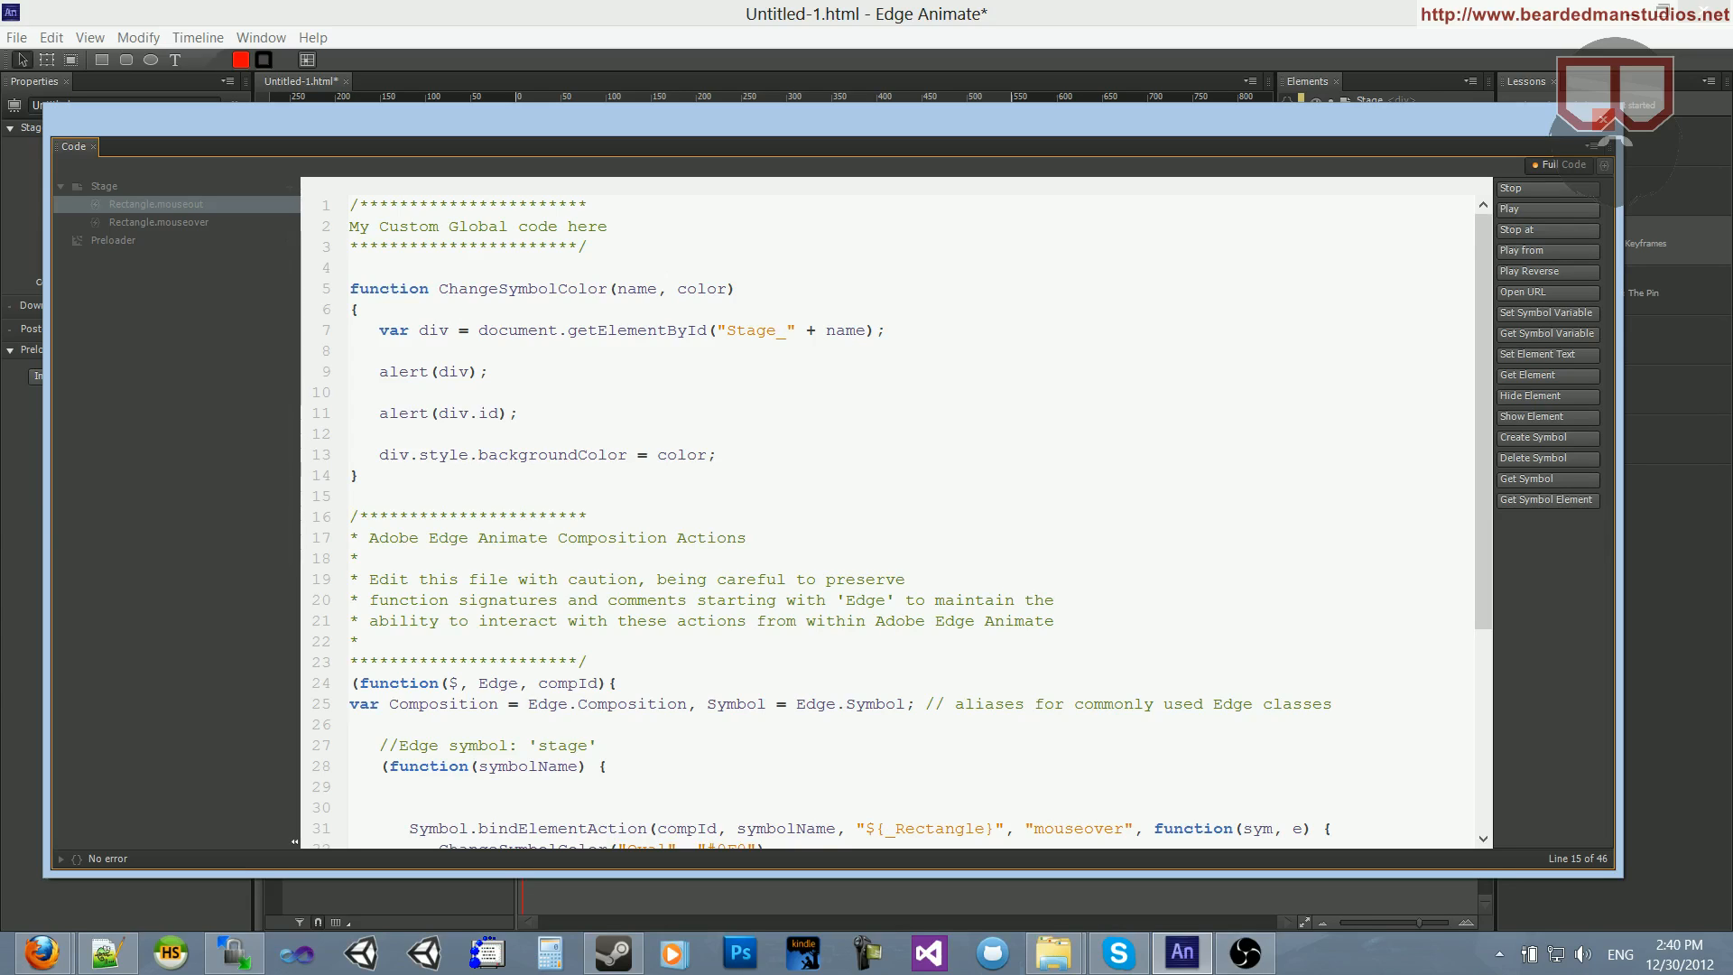
click(351, 496)
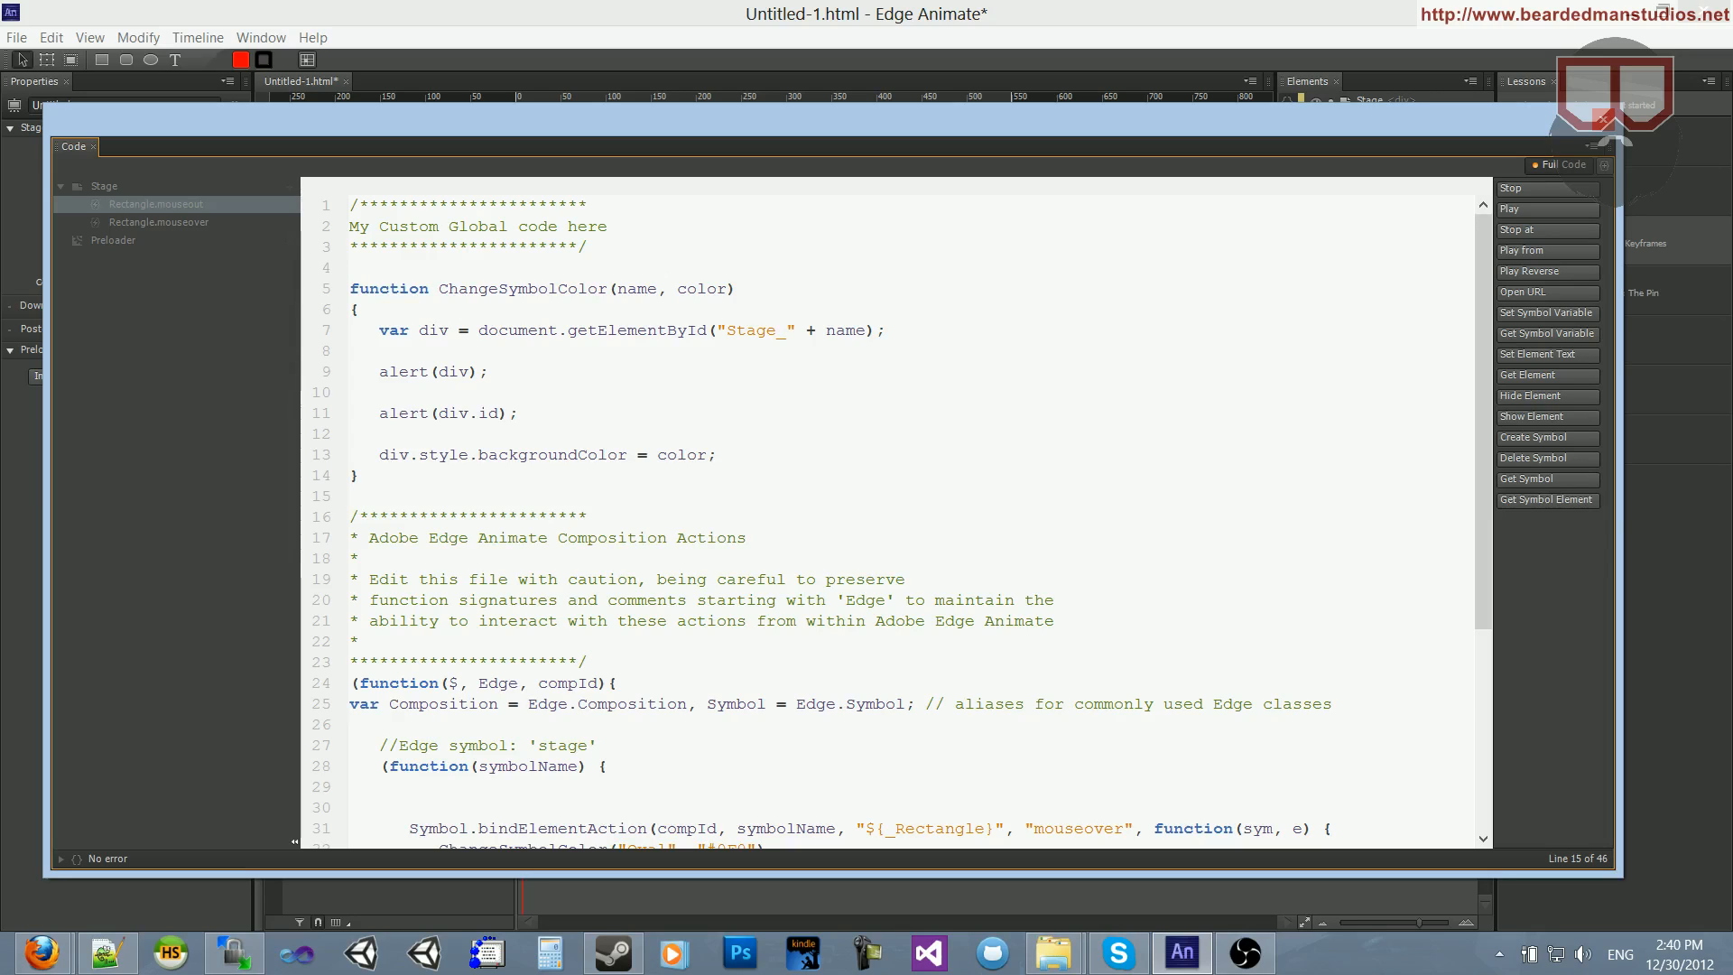
click(351, 495)
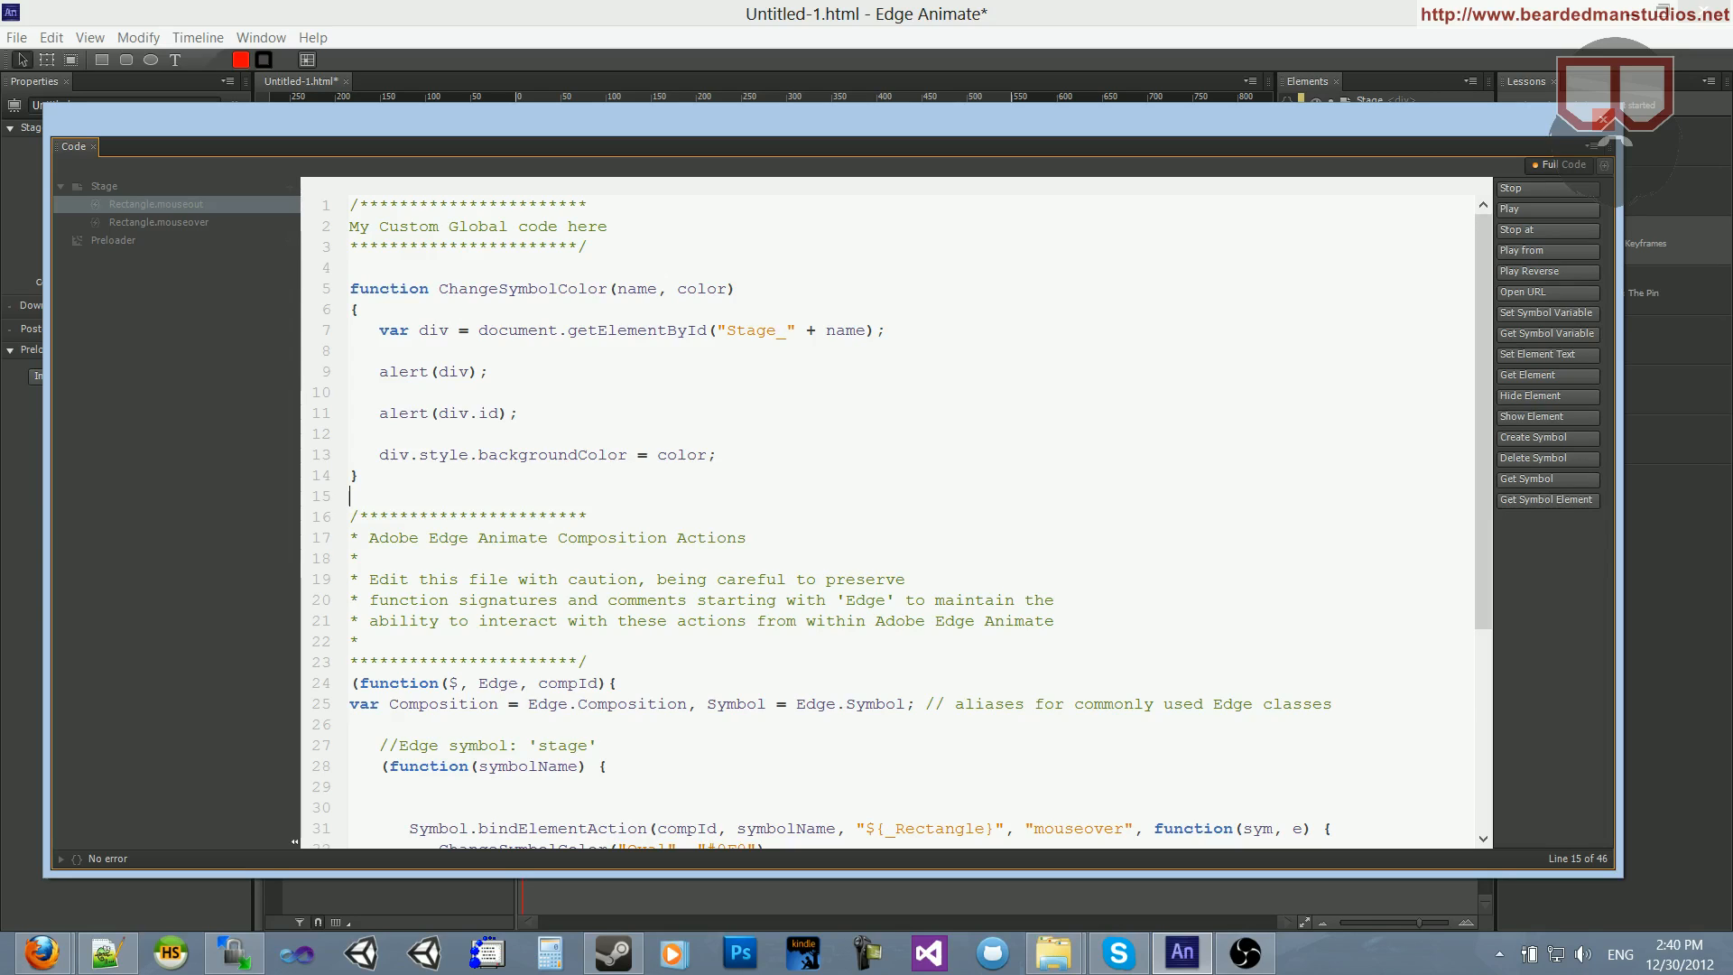